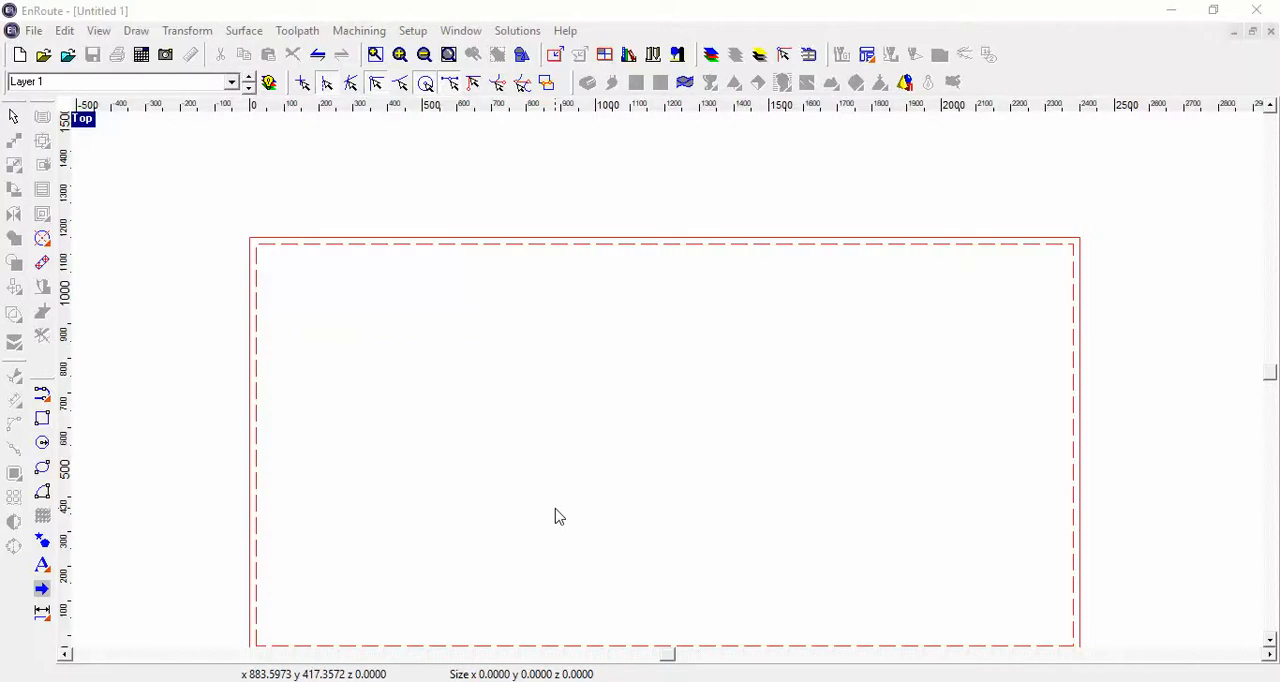
mouse_move(518, 410)
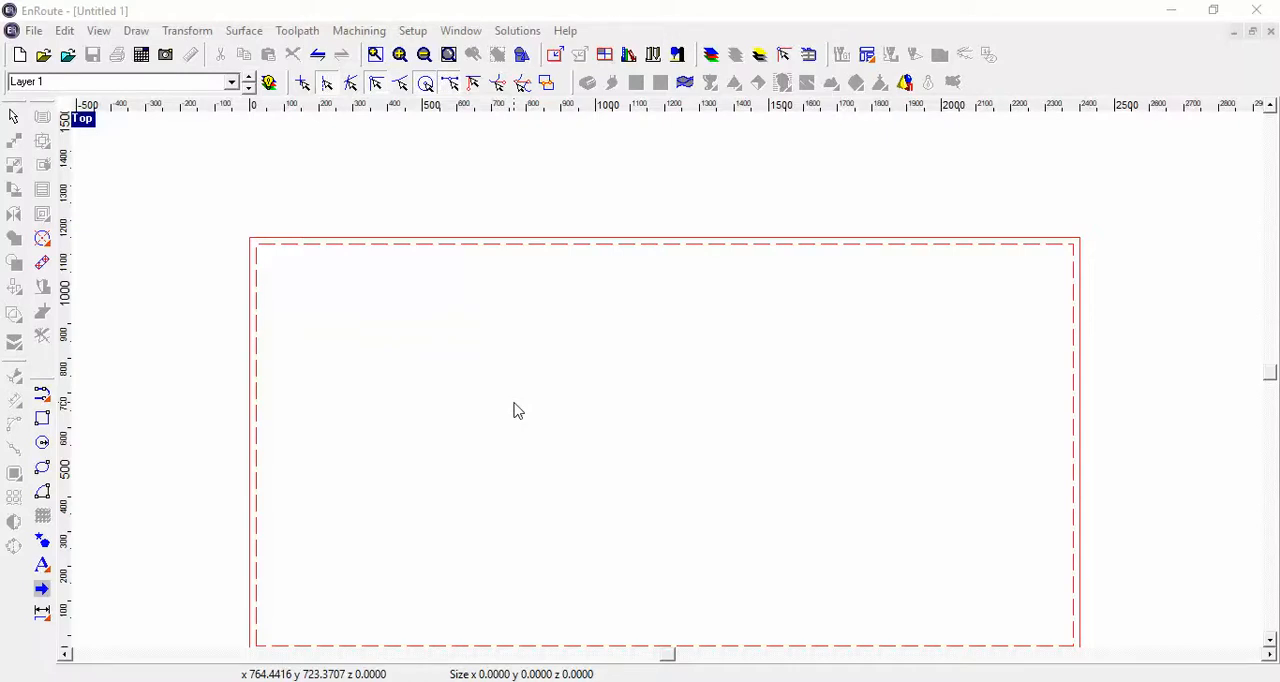
mouse_move(518, 374)
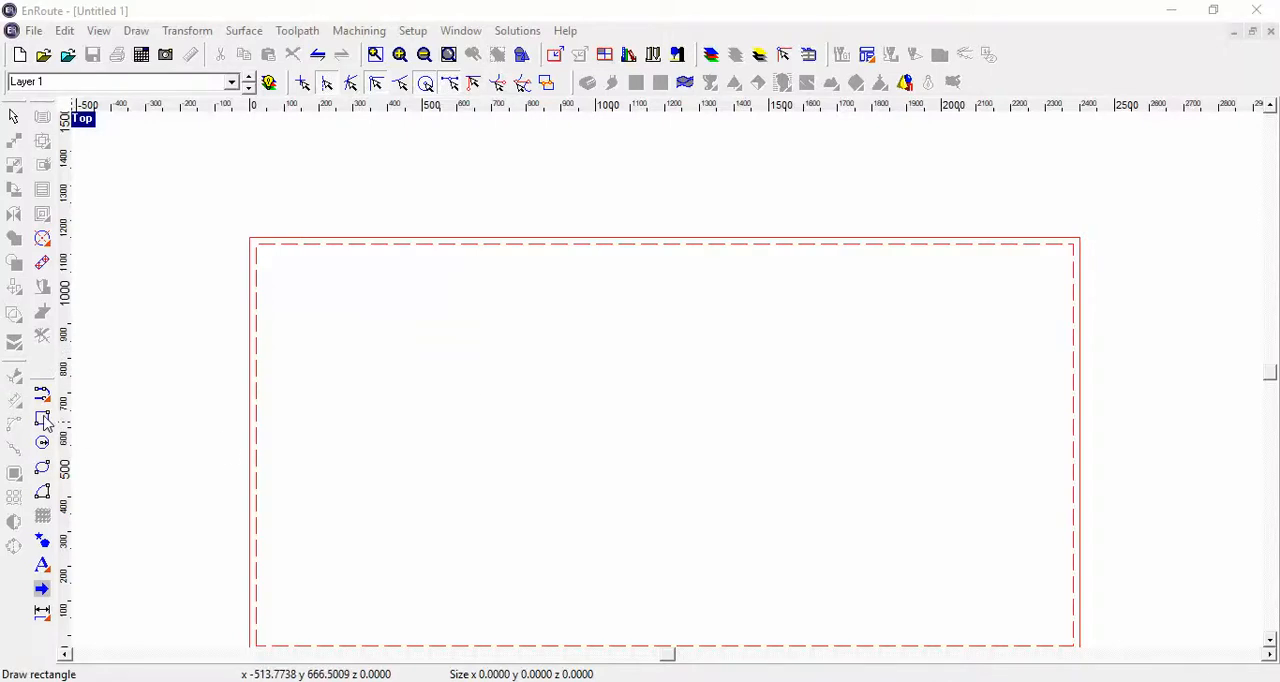
- Draw a rectangle and size it exactly to width 1200 and height 450
left_click(42, 419)
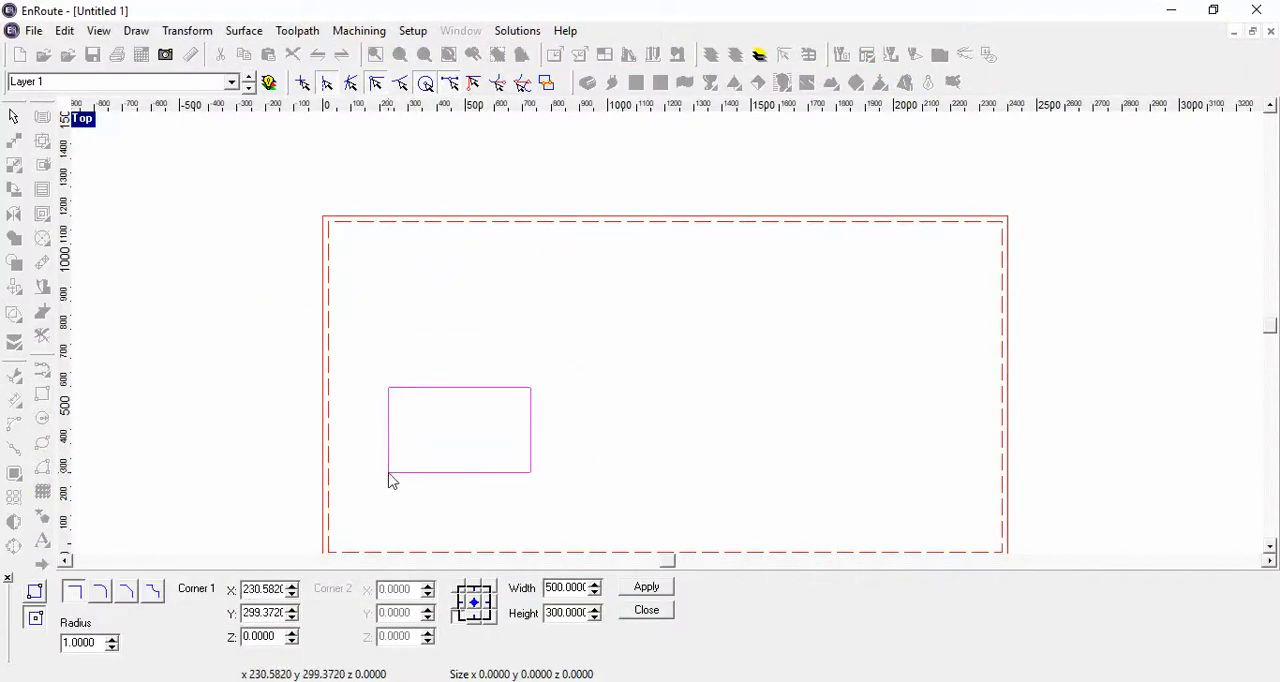
left_click_drag(458, 430, 604, 513)
type("1200")
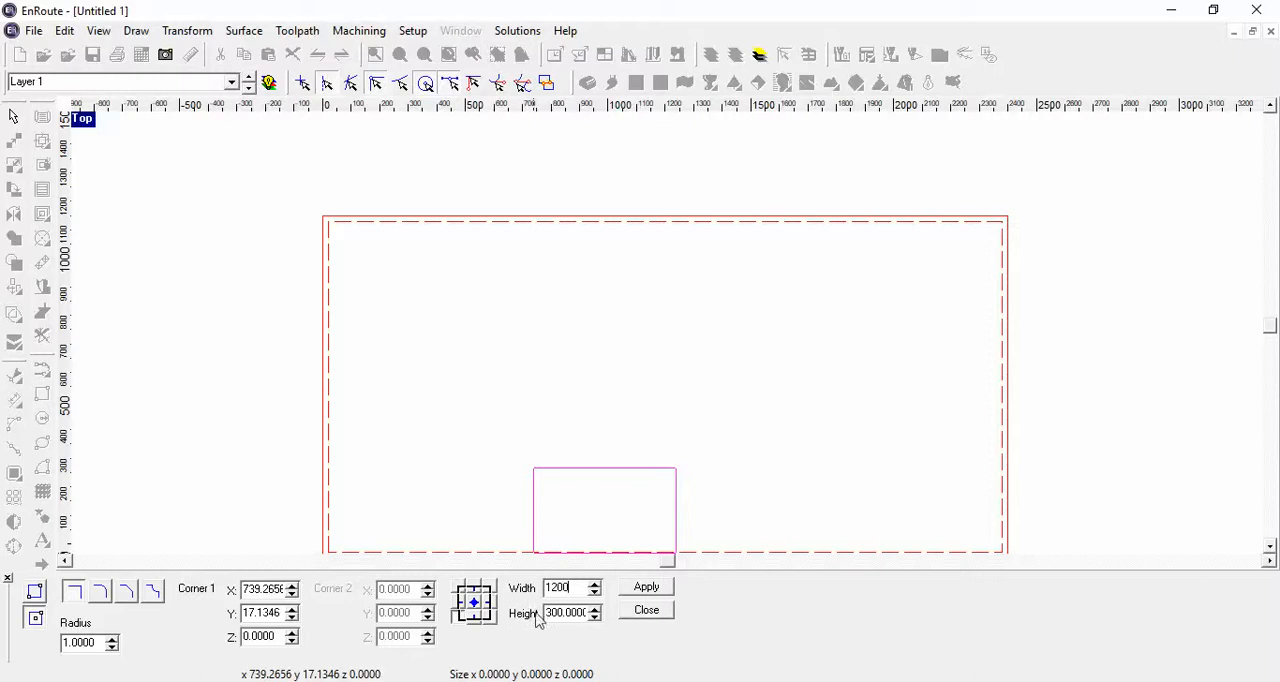
left_click(645, 587)
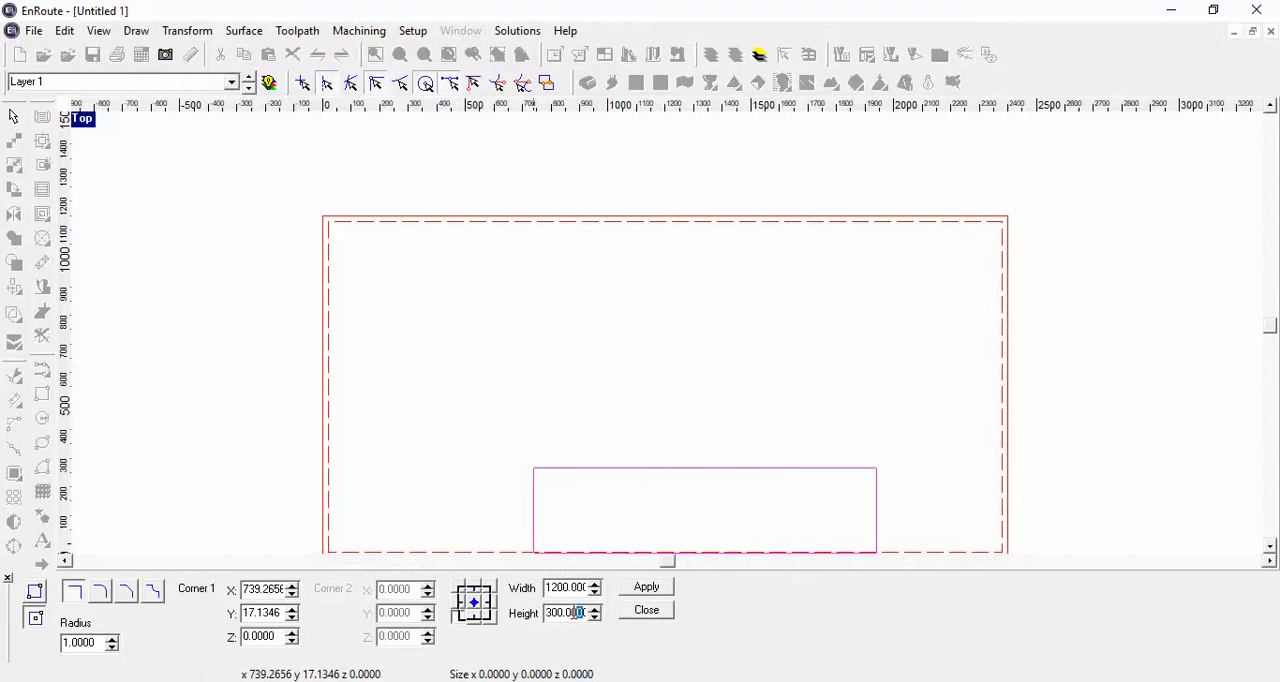
triple_click(565, 613)
type("450")
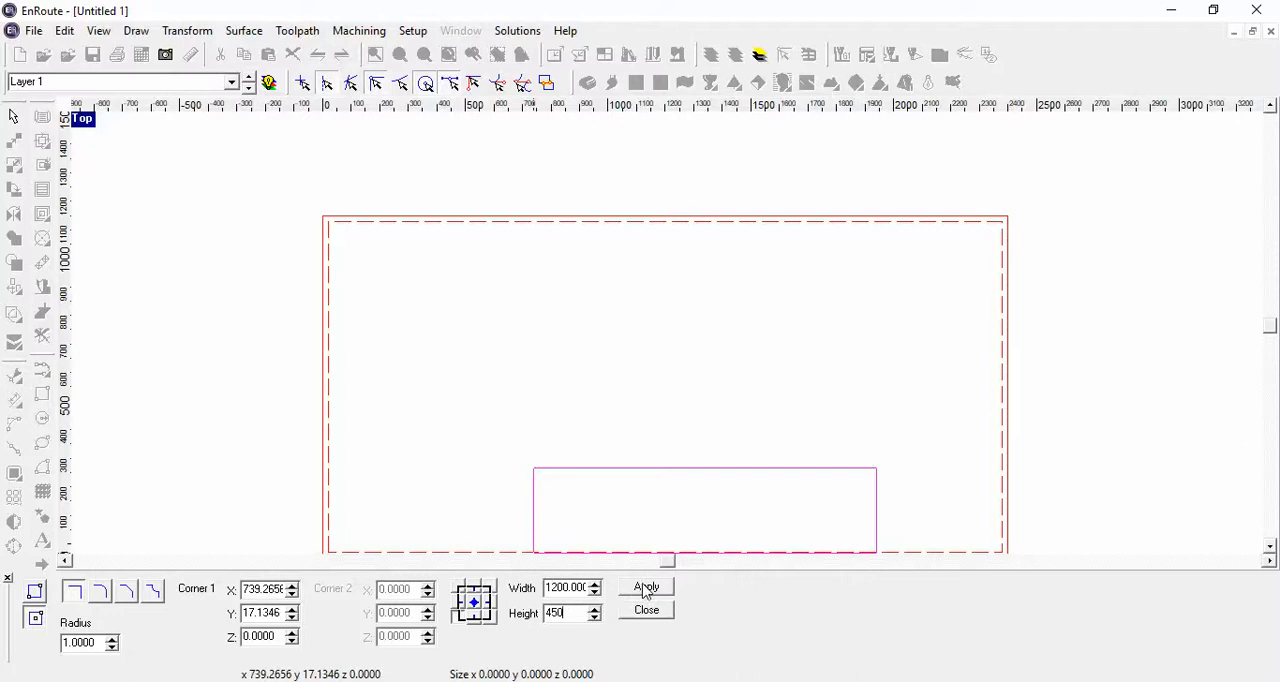
left_click(645, 587)
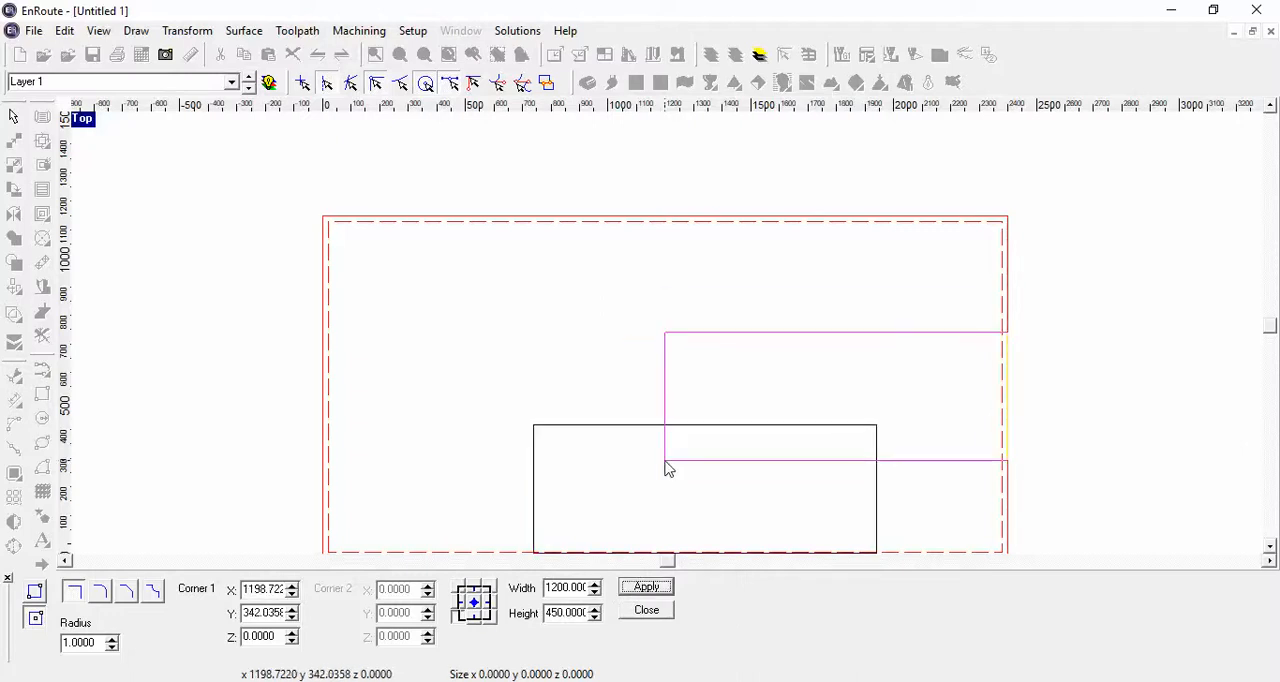
left_click(645, 587)
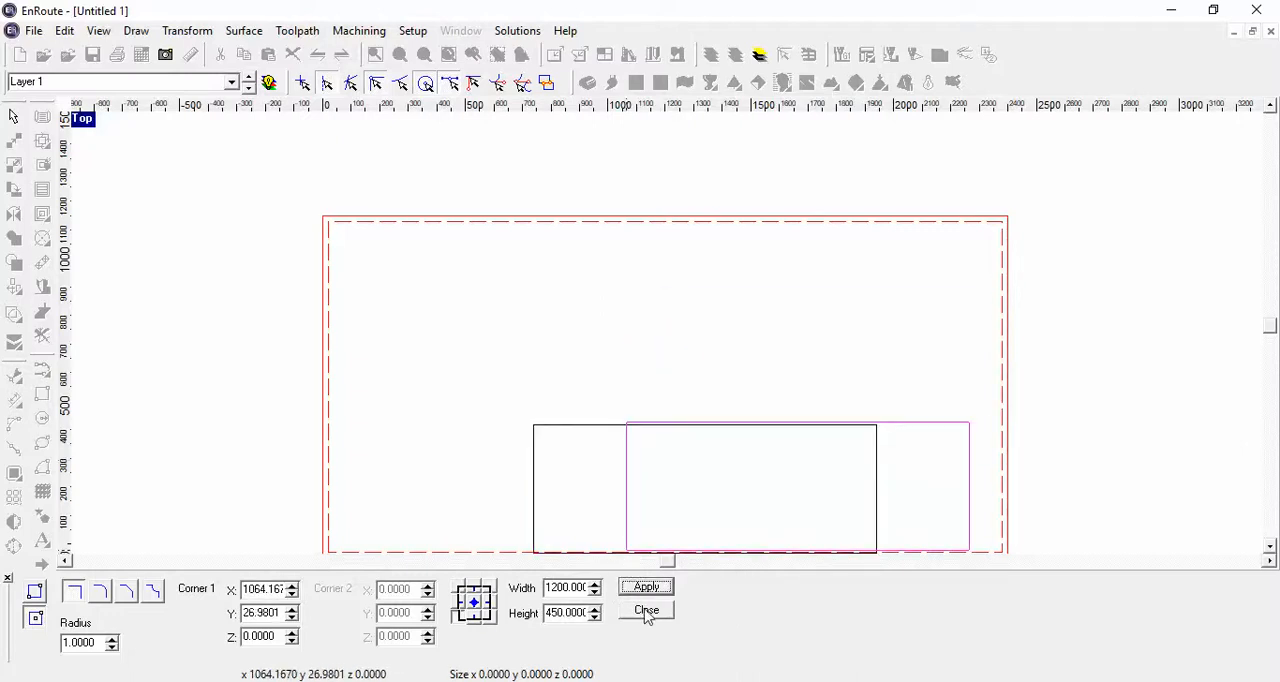
left_click(646, 611)
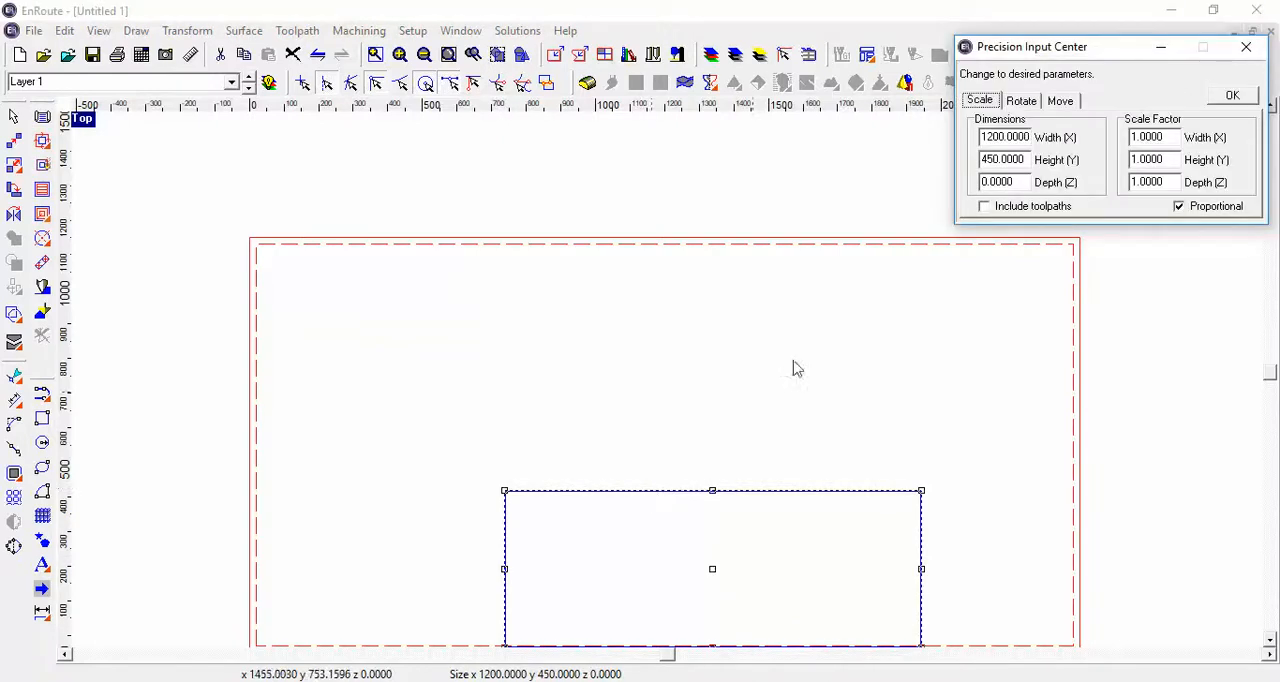
- Move the 1200 × 450 rectangle to position X 20, Y 20
left_click(1059, 100)
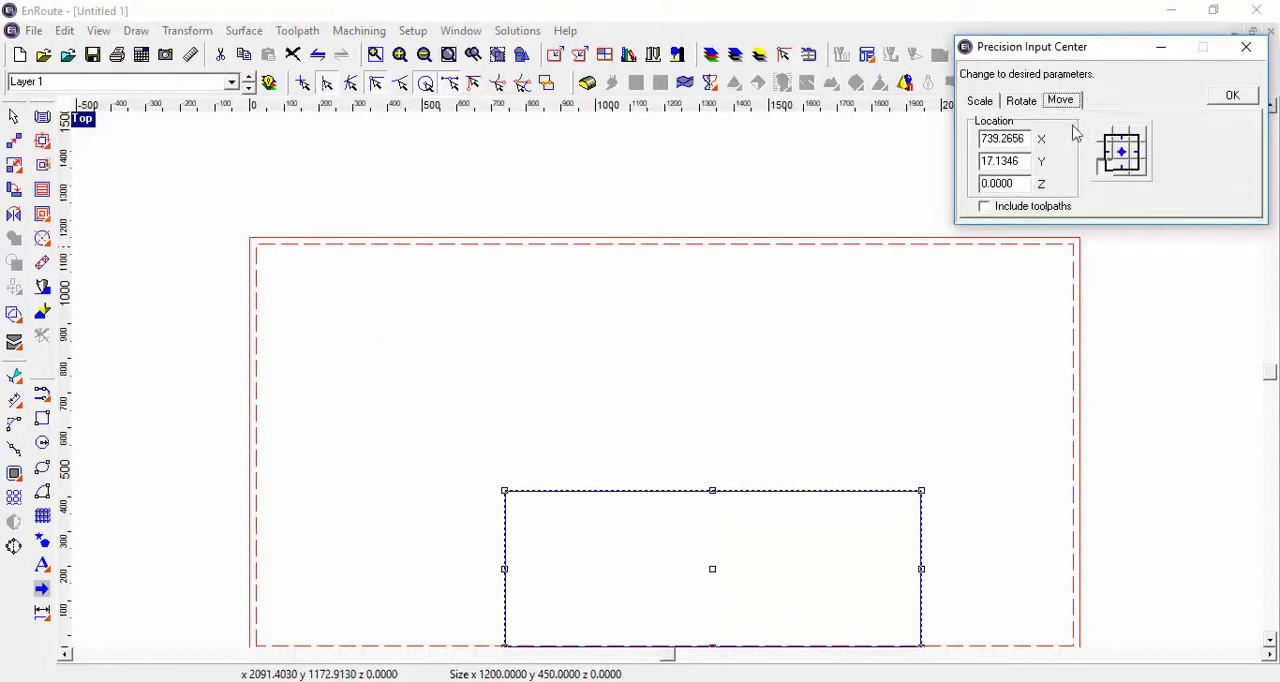
triple_click(1000, 161)
type("2")
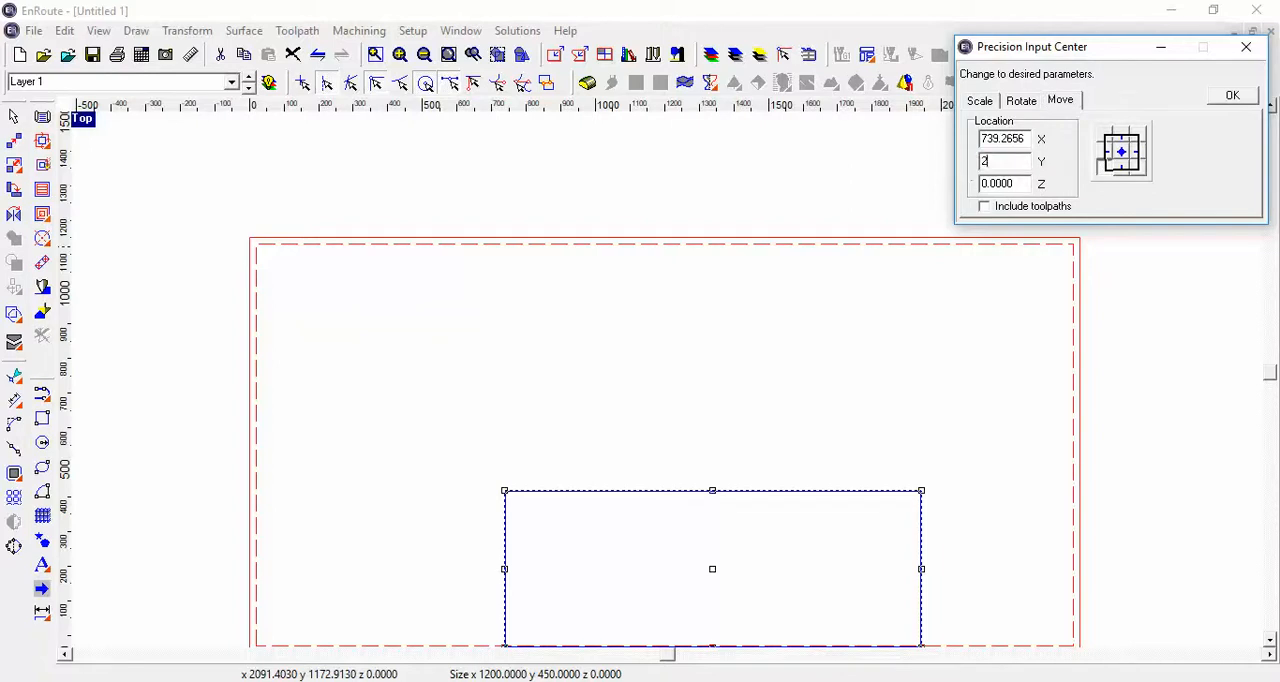
type("0")
left_click(1005, 139)
type("20")
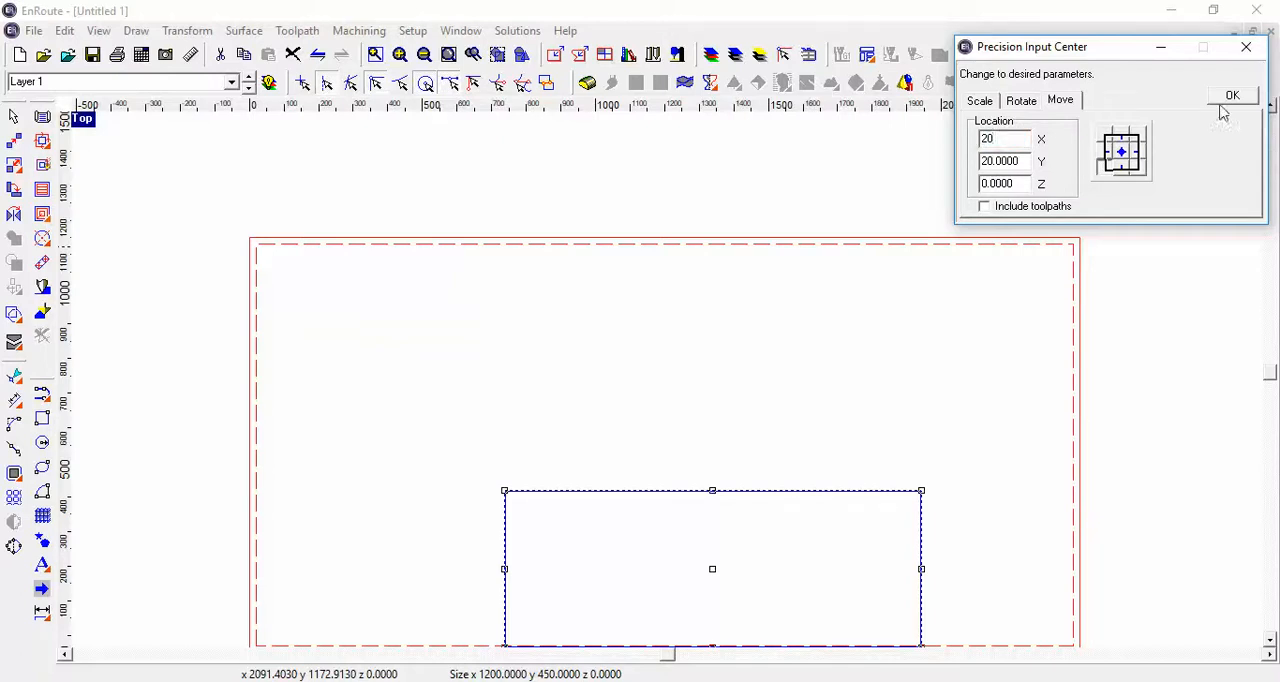
left_click(1232, 94)
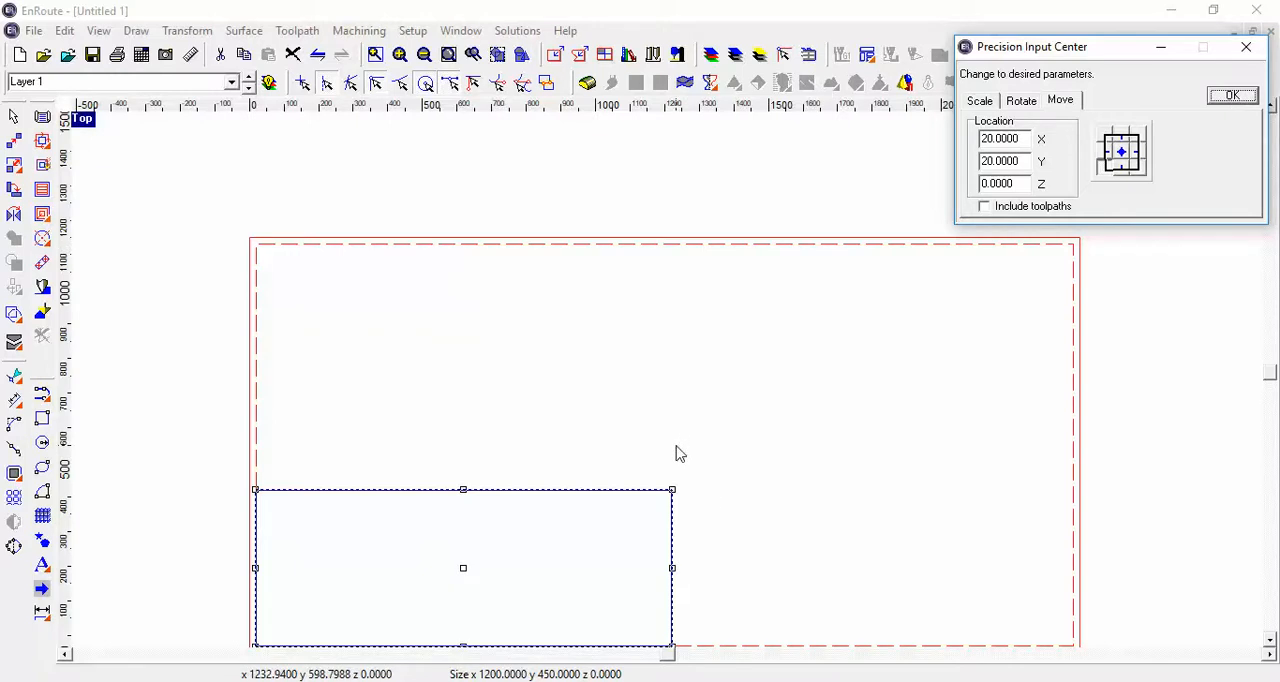
mouse_move(543, 477)
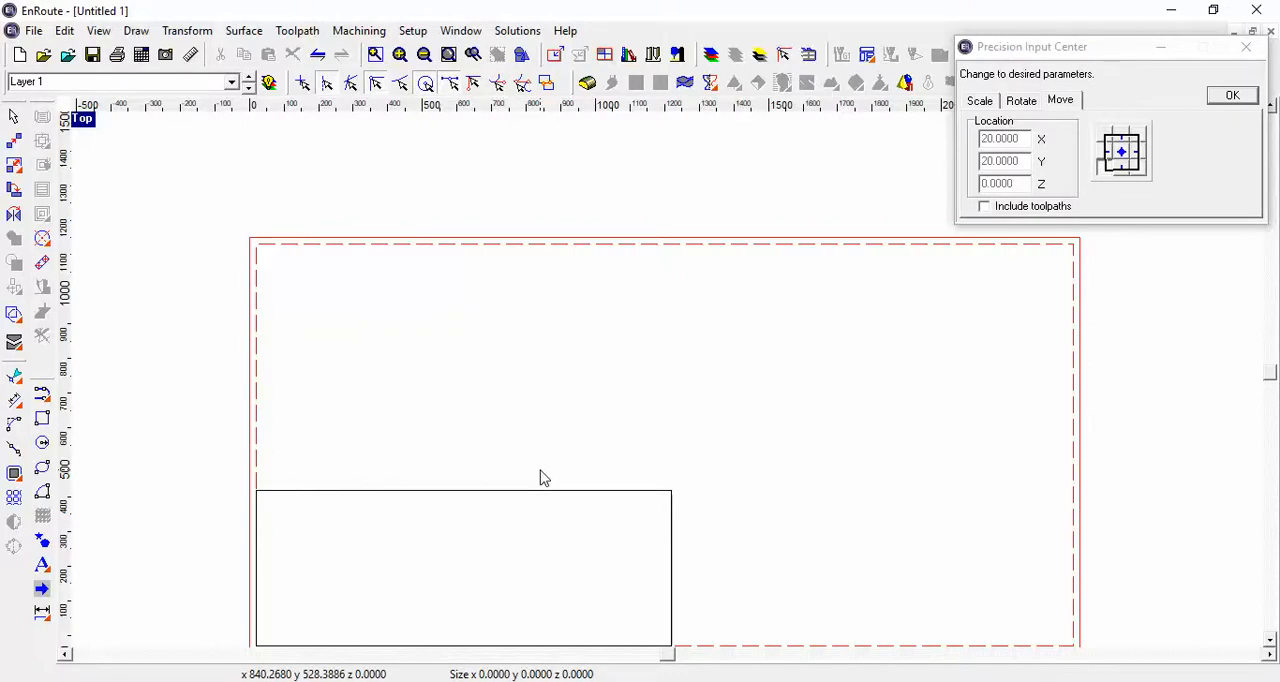
mouse_move(306, 476)
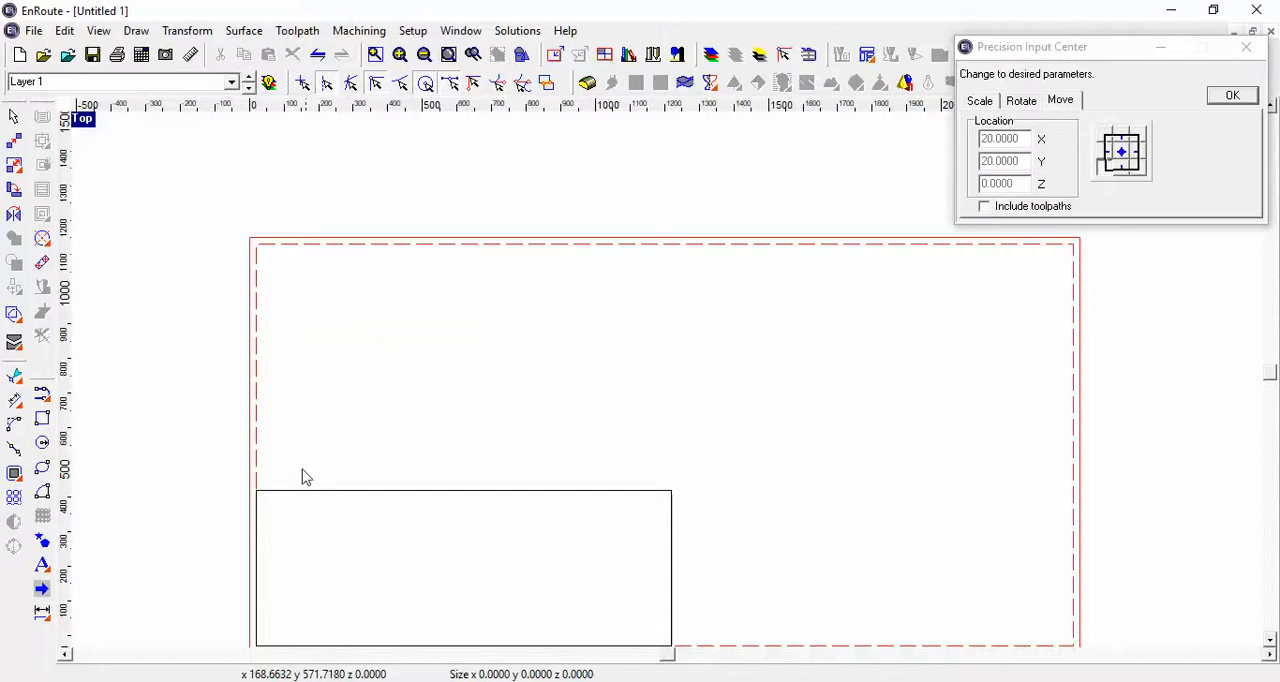
mouse_move(114, 489)
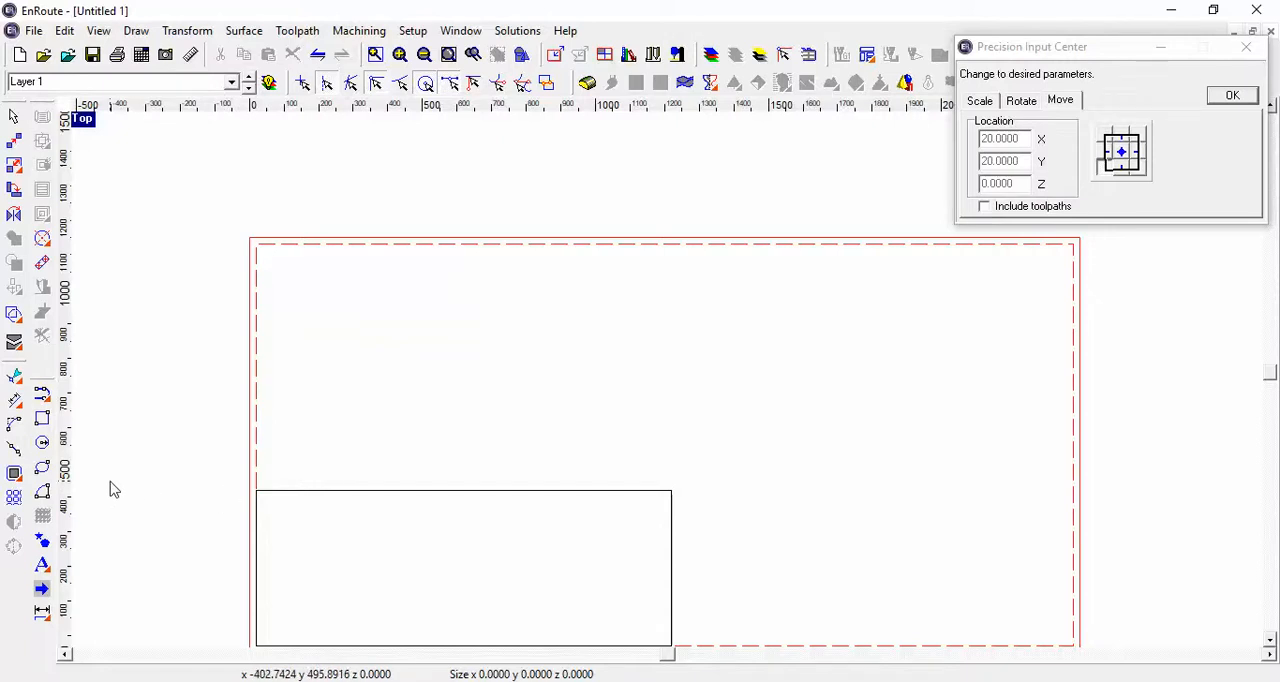
mouse_move(108, 513)
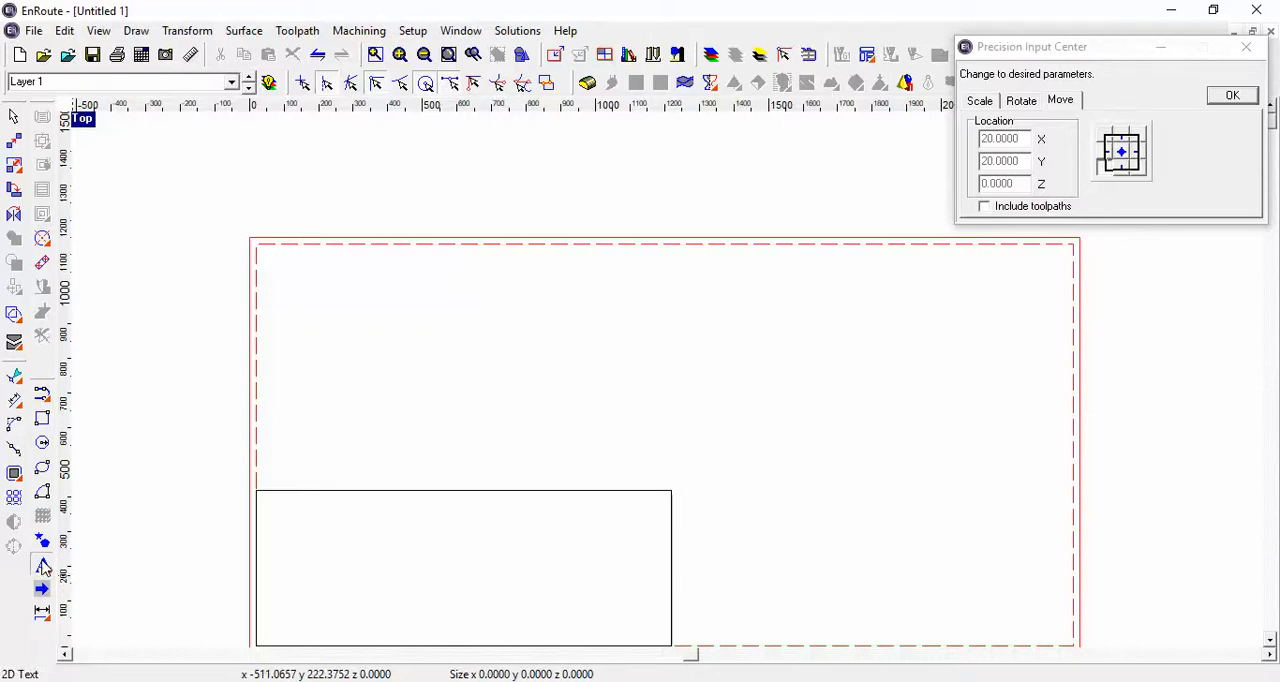
- Add the text FRED in Bookman Old Style Bold at height 300
left_click(148, 585)
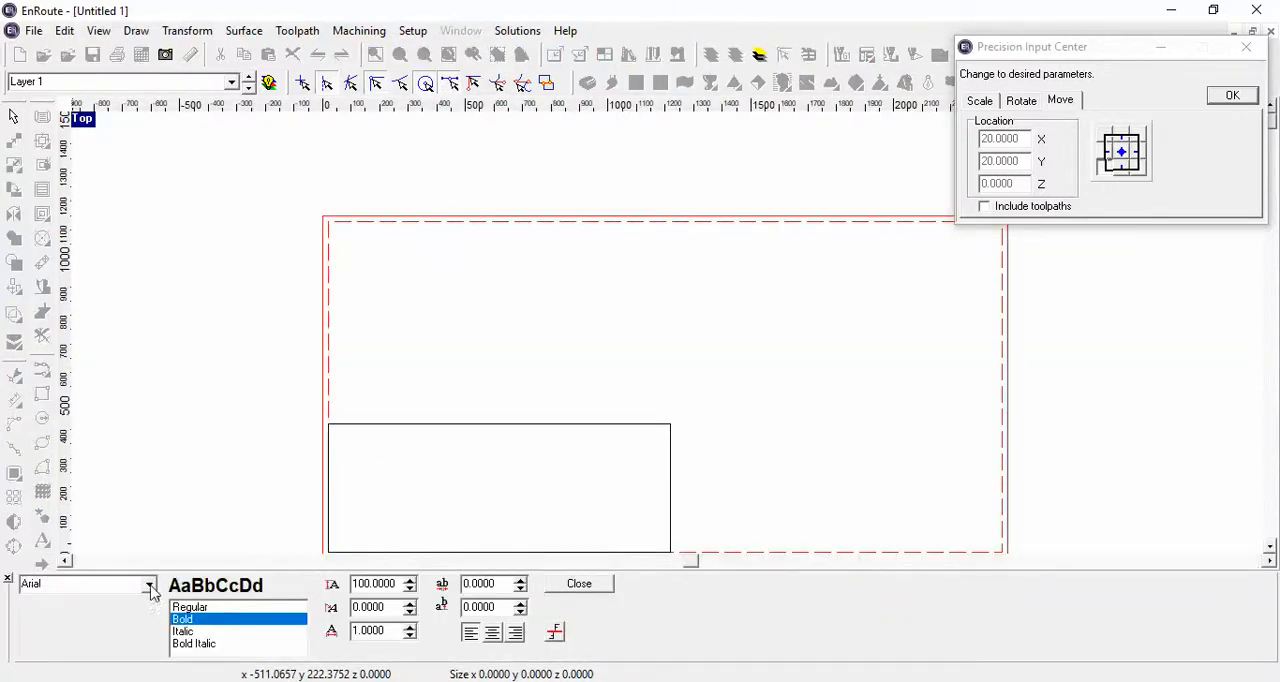
left_click(150, 584)
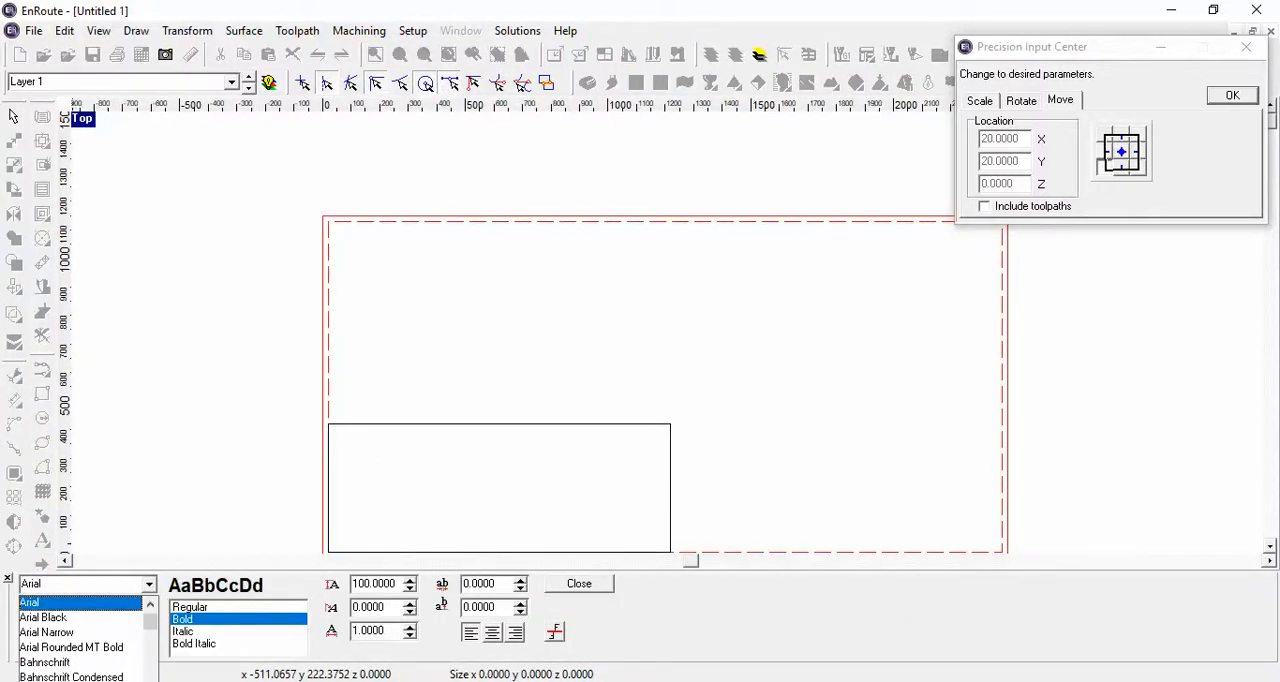
scroll("down", 3)
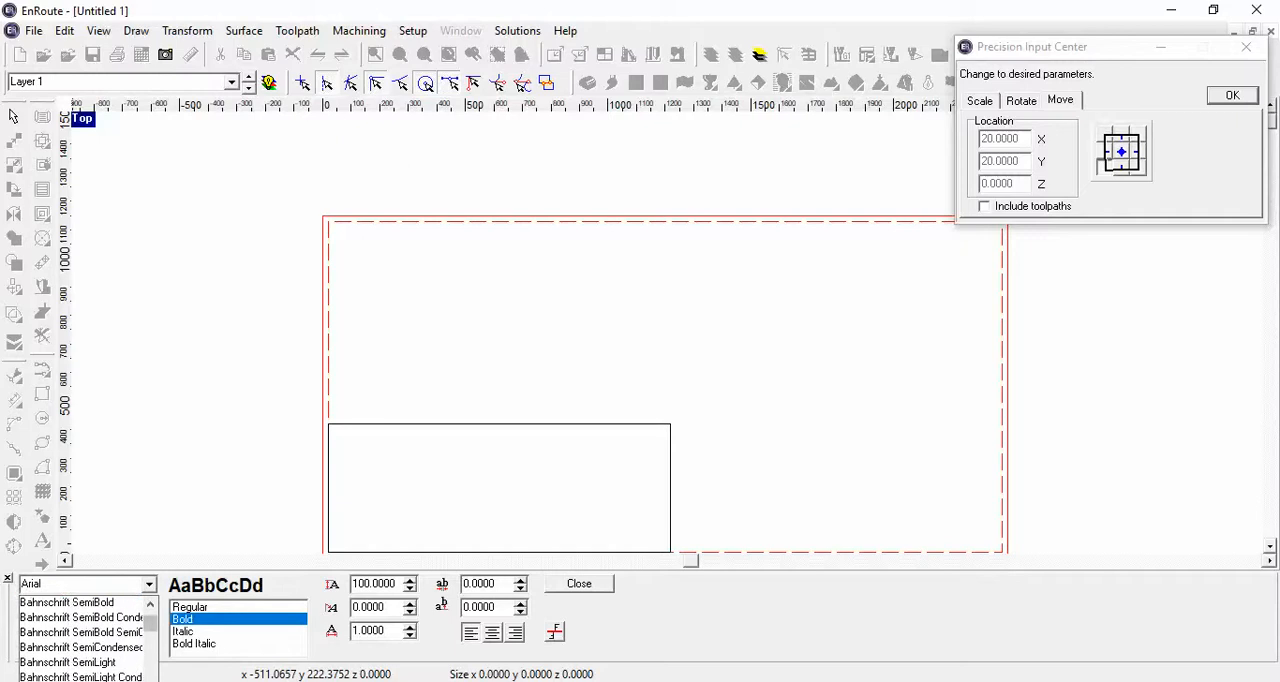
scroll("down", 3)
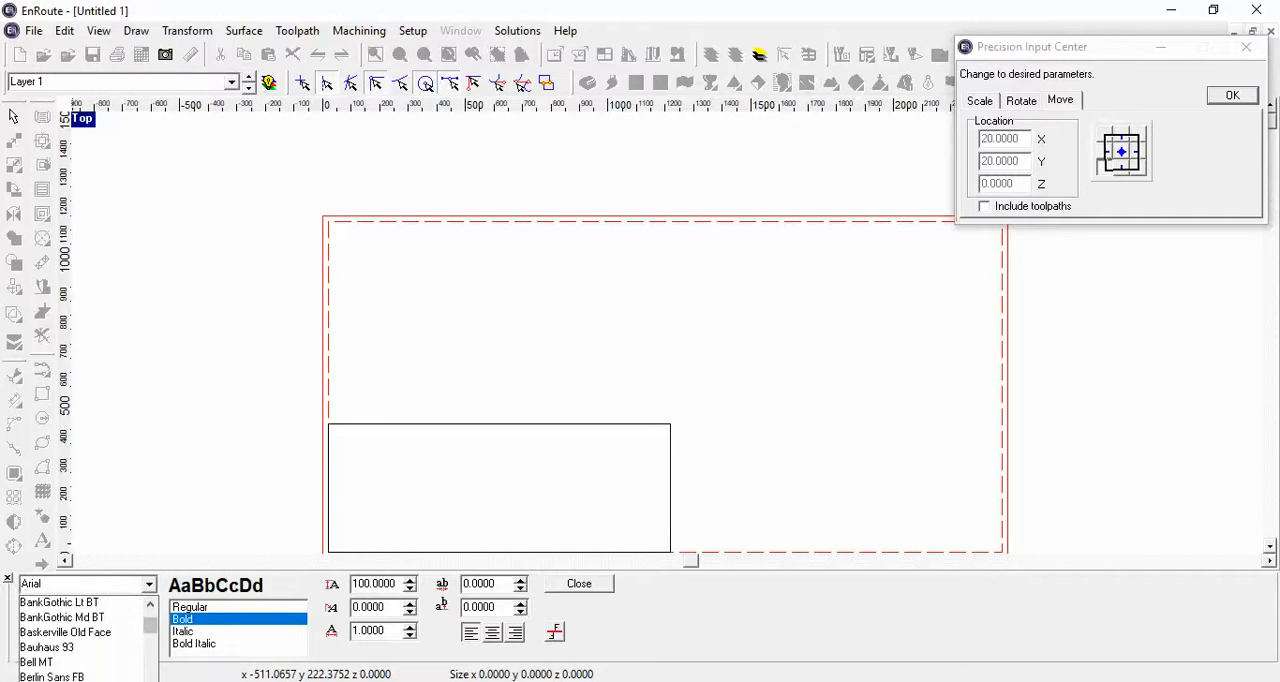
scroll("down", 3)
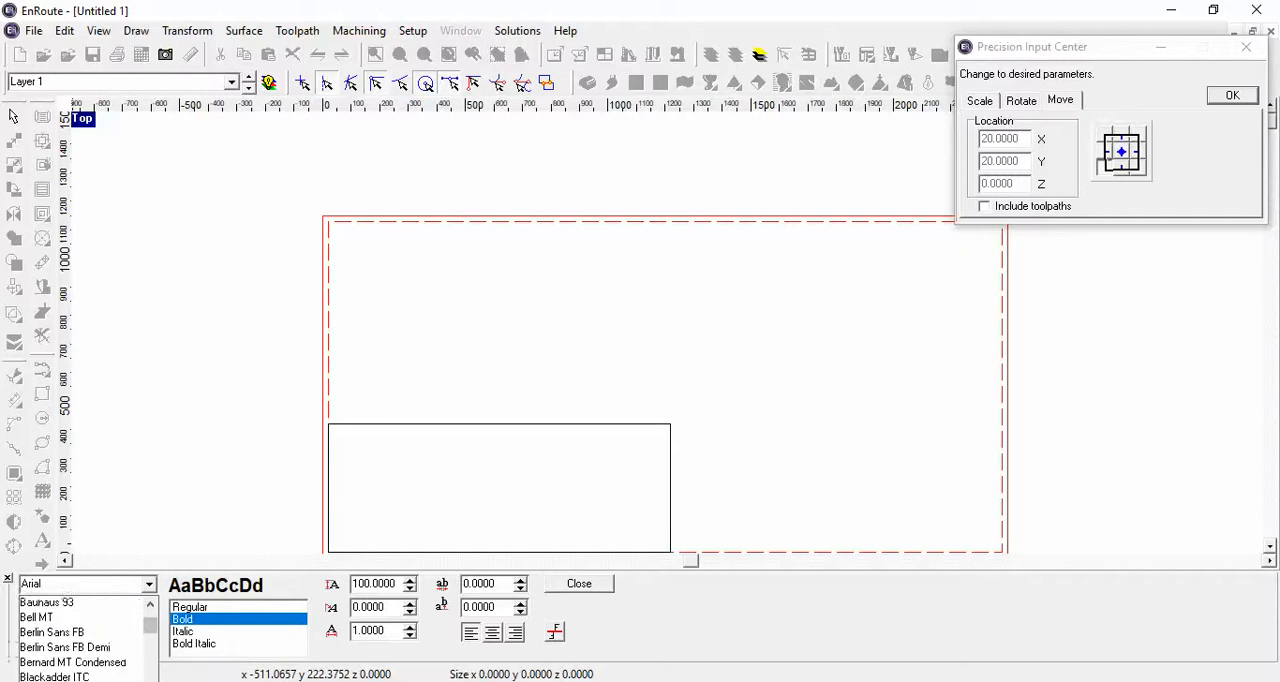
scroll("down", 3)
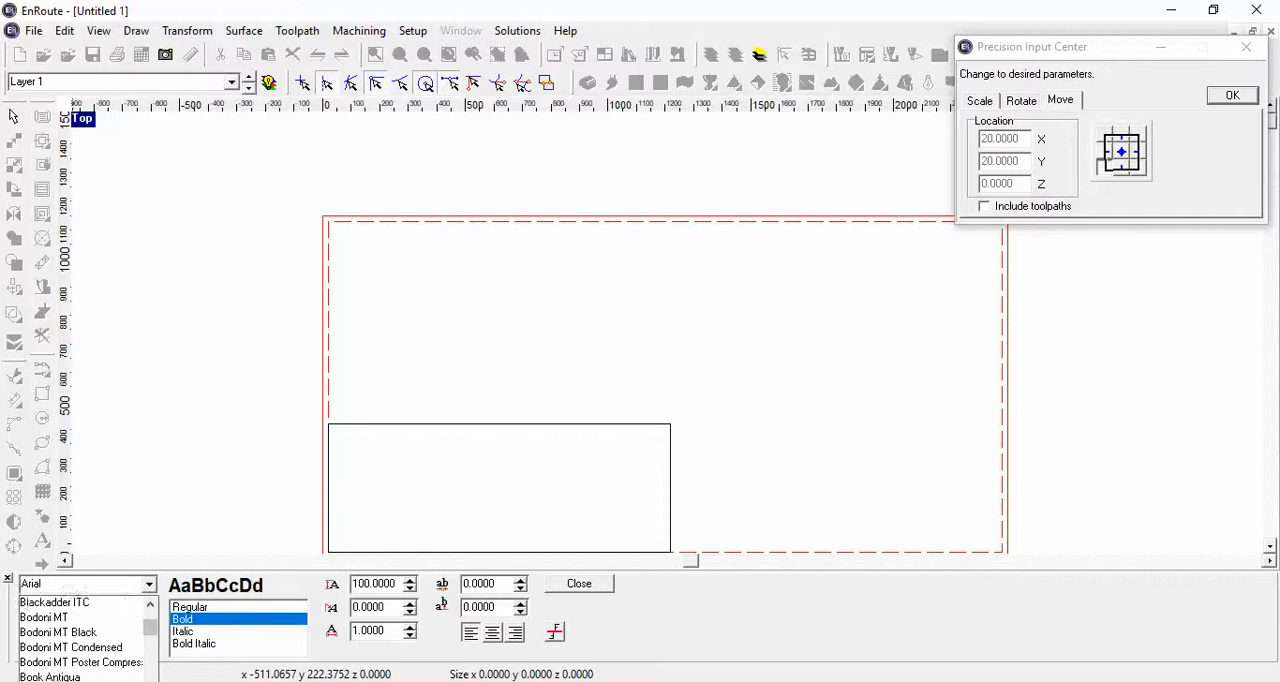
scroll("down", 3)
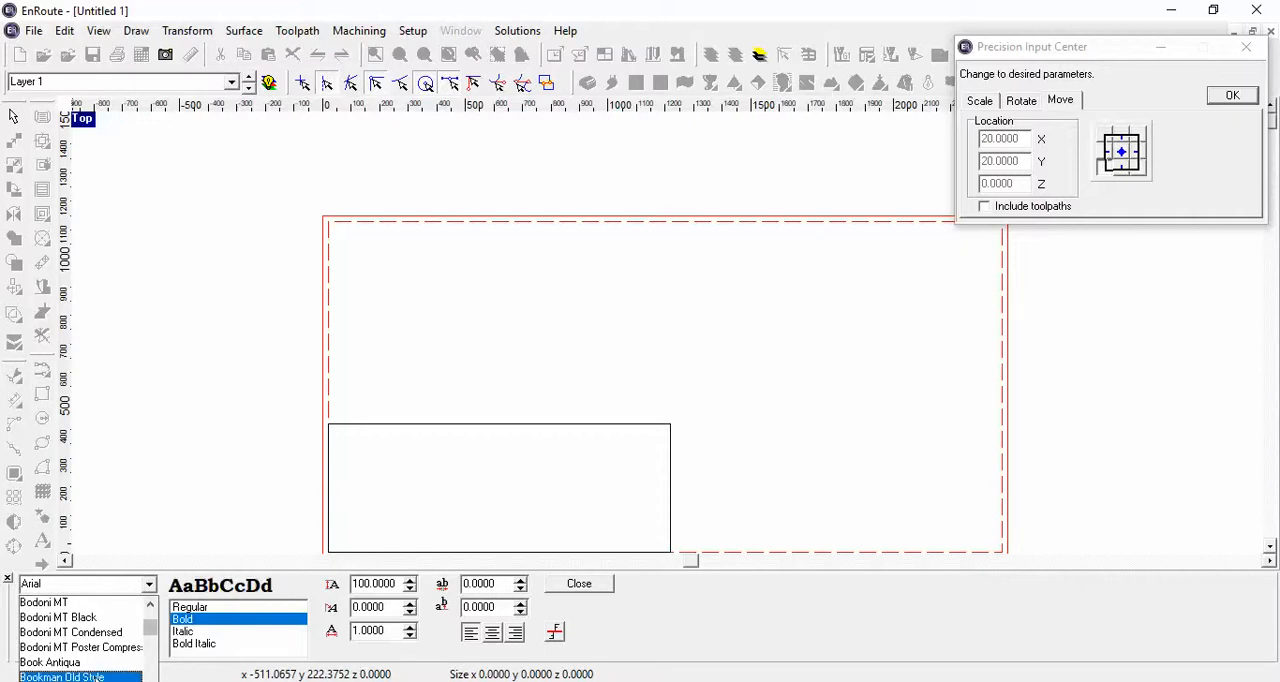
left_click(62, 676)
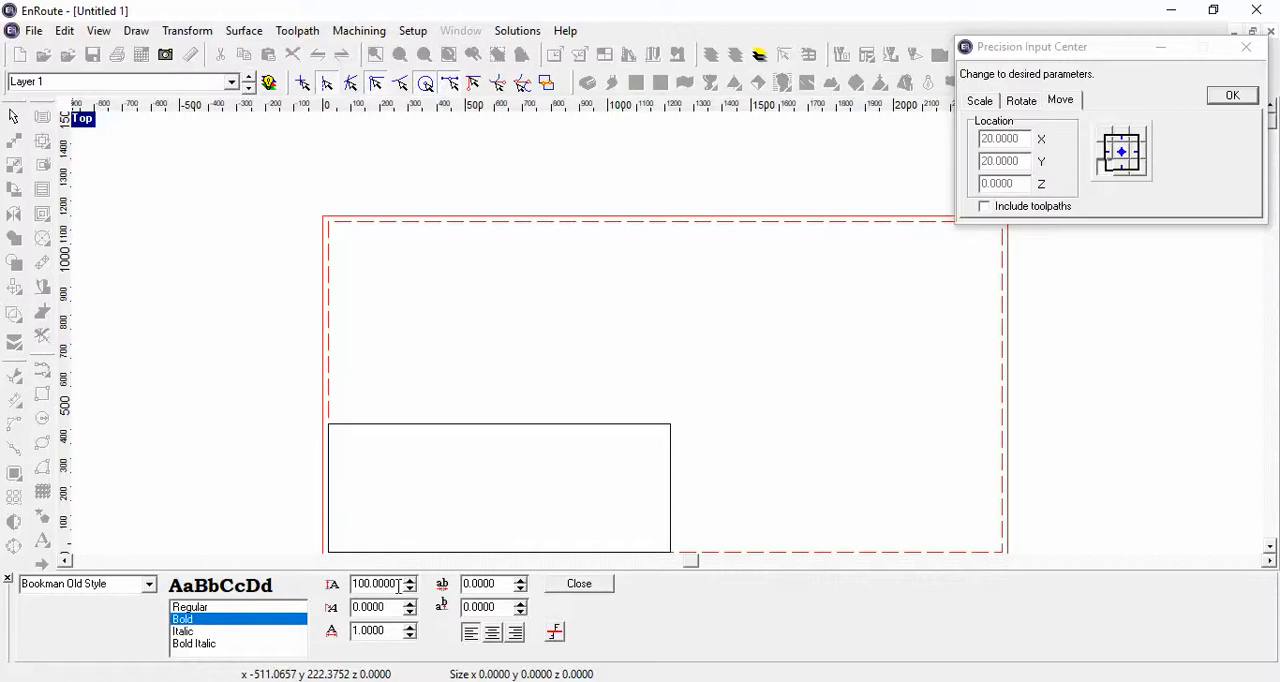
triple_click(375, 584)
type("300")
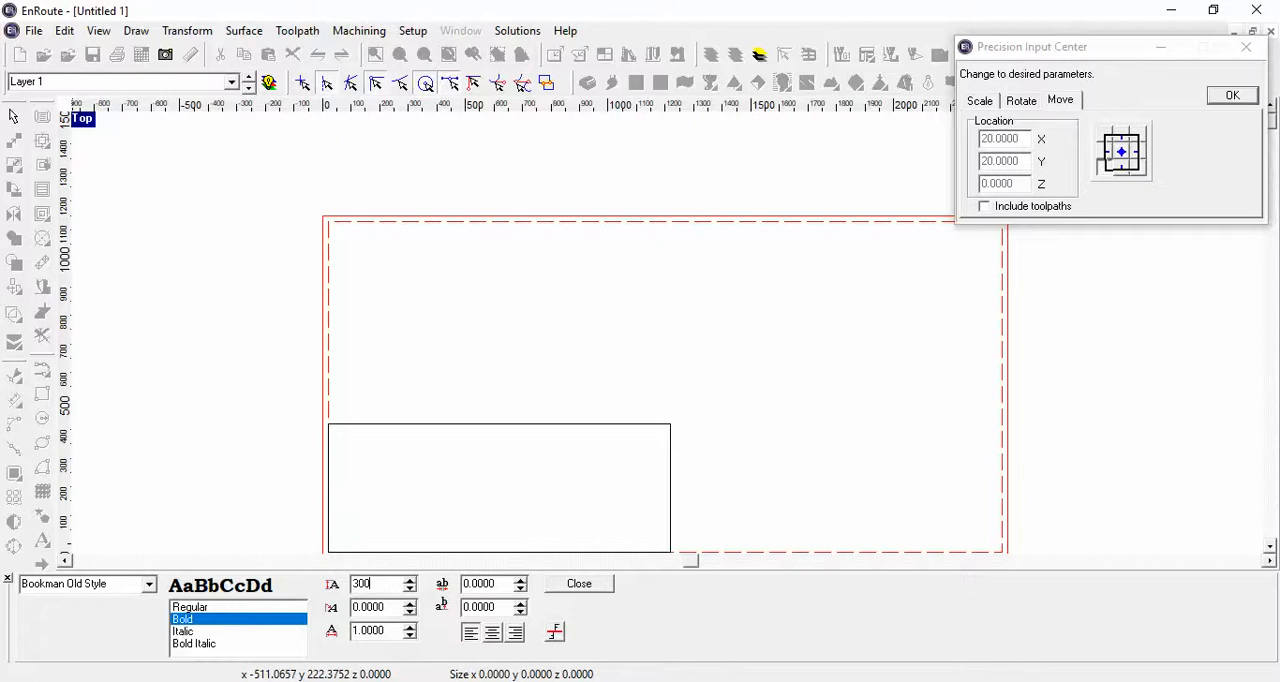
mouse_move(448, 570)
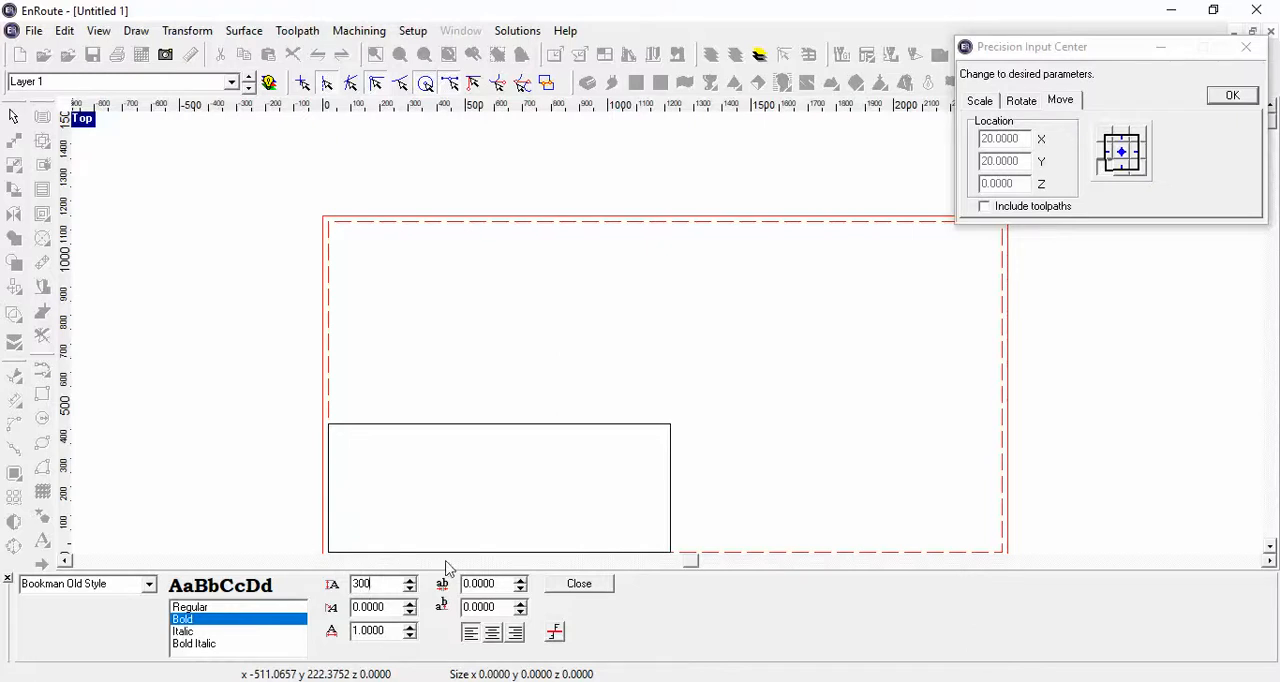
mouse_move(425, 433)
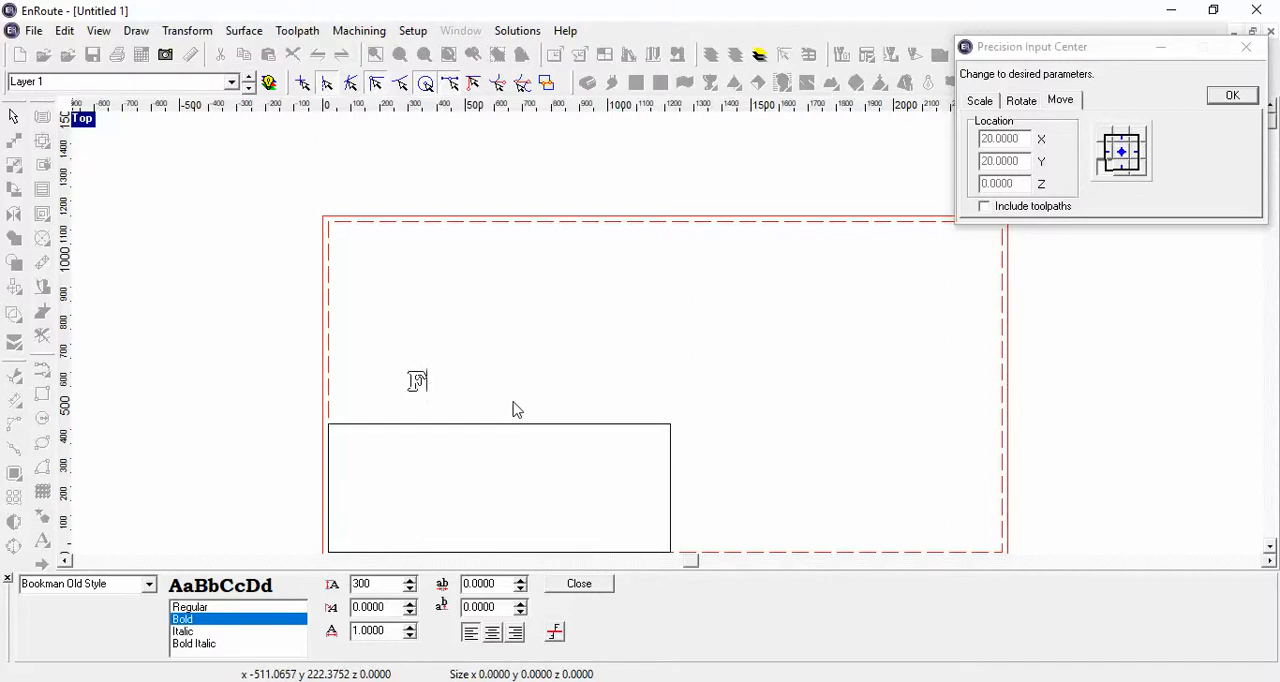
type("FRED")
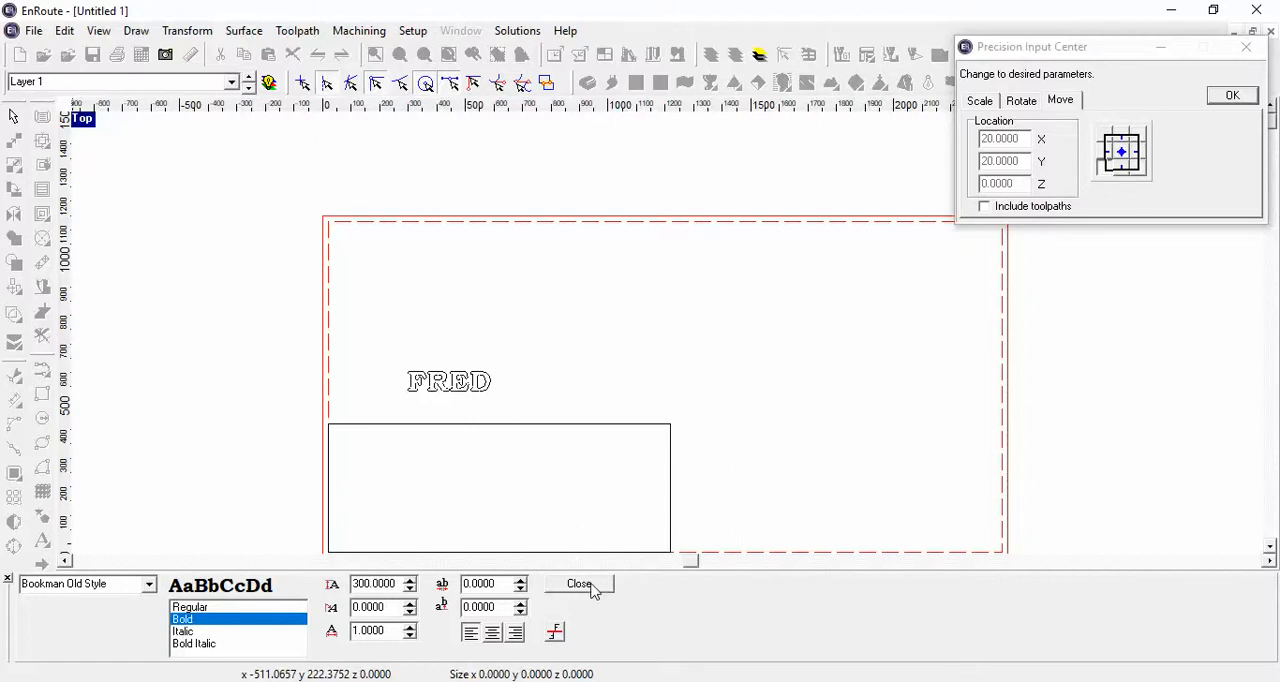
left_click(580, 584)
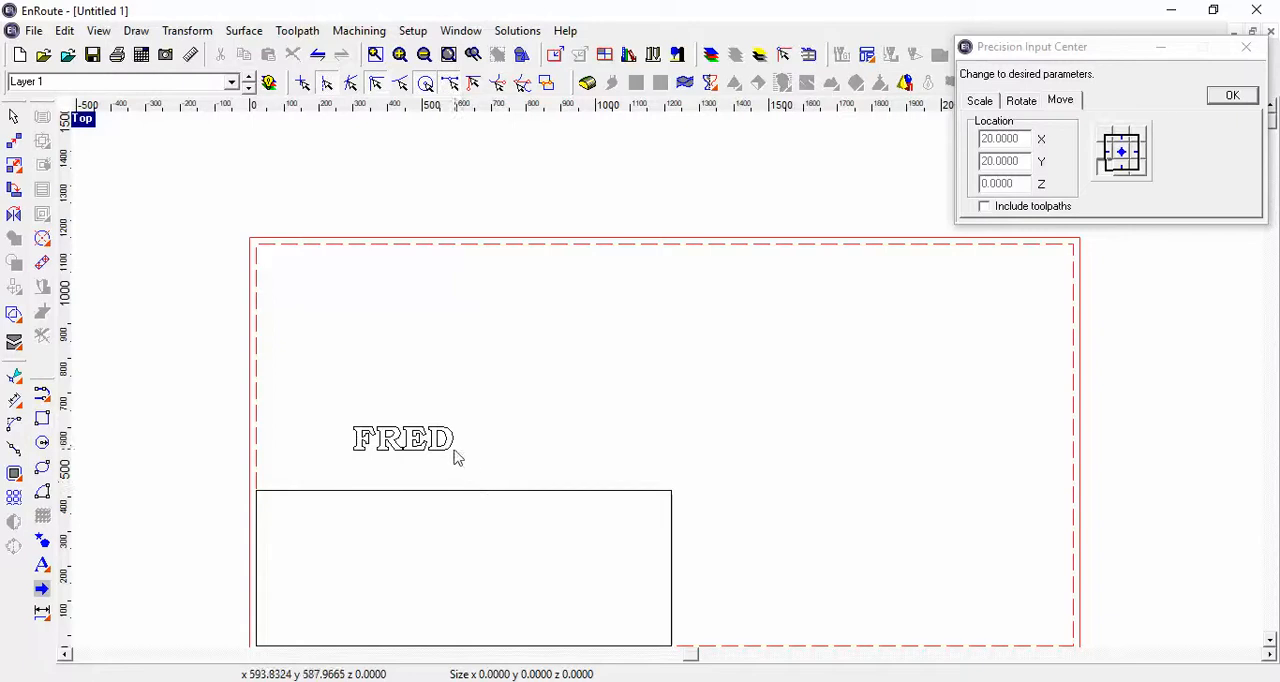
- Select the FRED lettering to scale it and move it into the rectangle
left_click(403, 438)
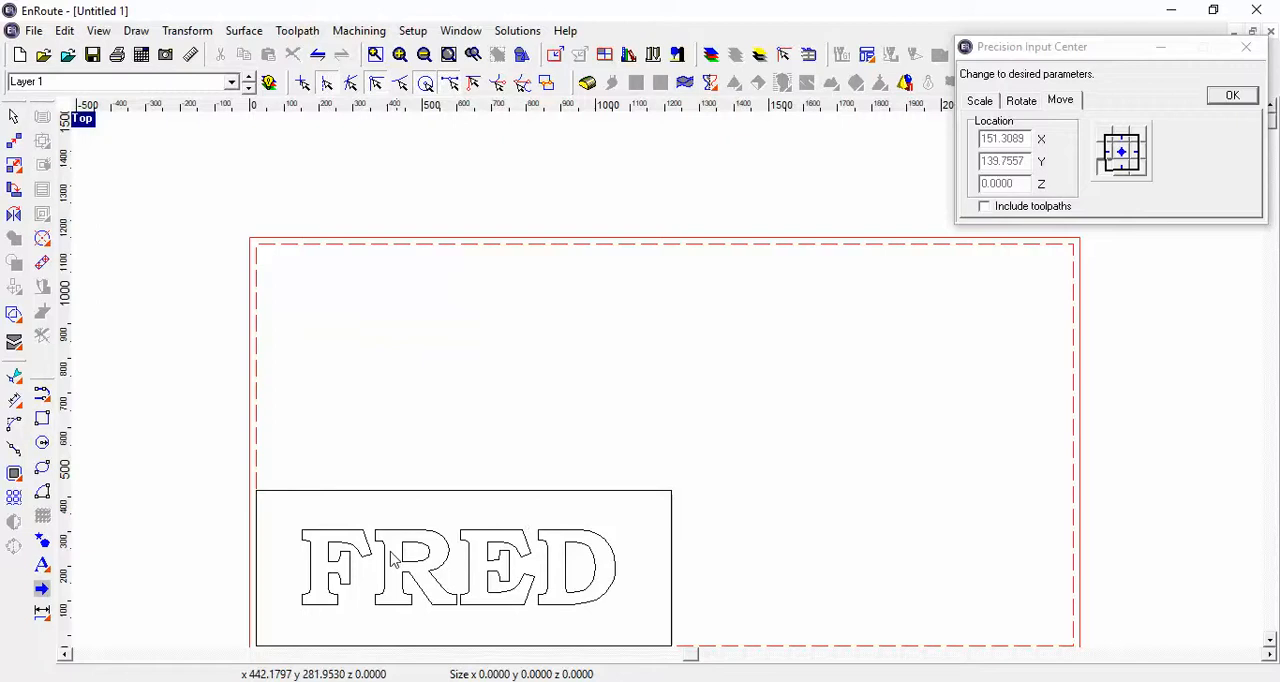
mouse_move(120, 410)
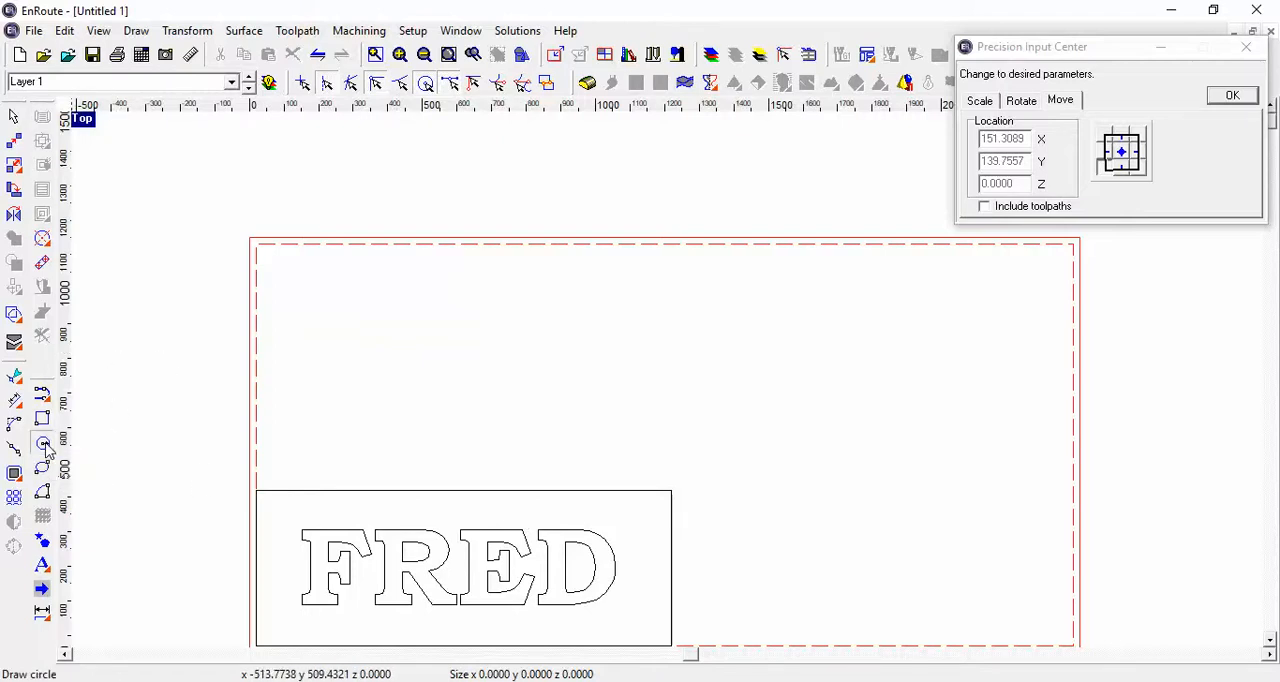
- Start drawing dowel-hole circles with a radius of 5
left_click(42, 449)
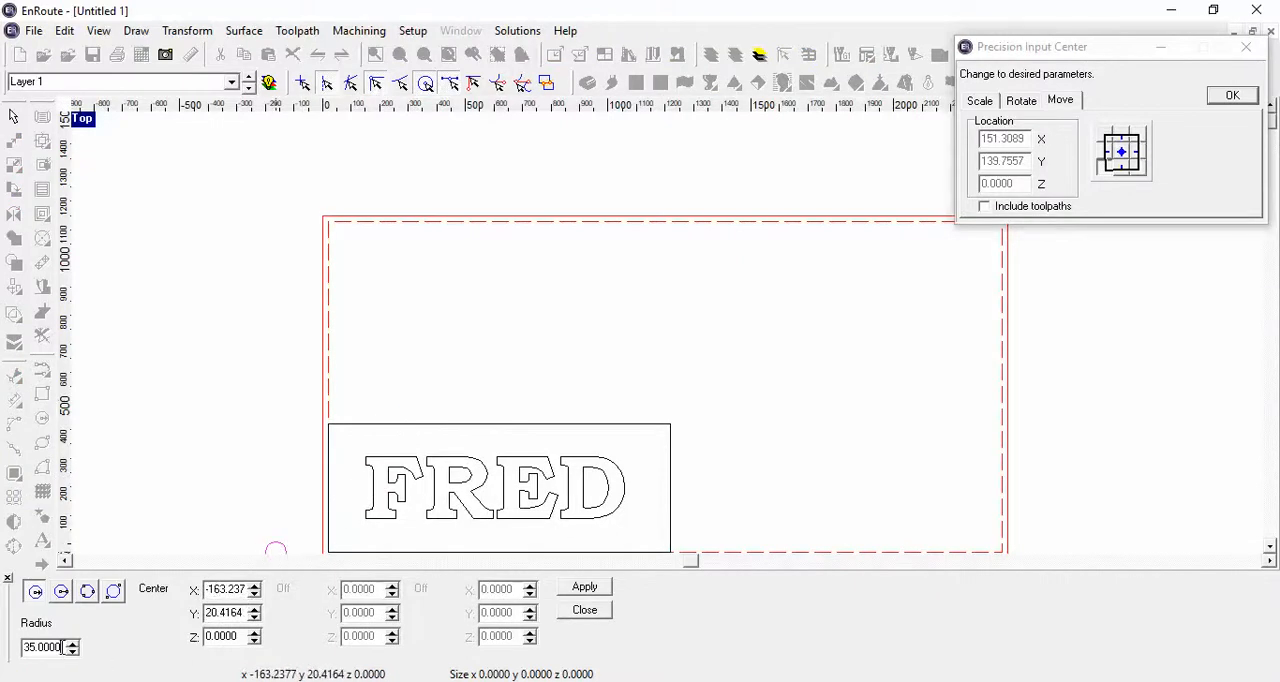
triple_click(45, 647)
type("5.0000")
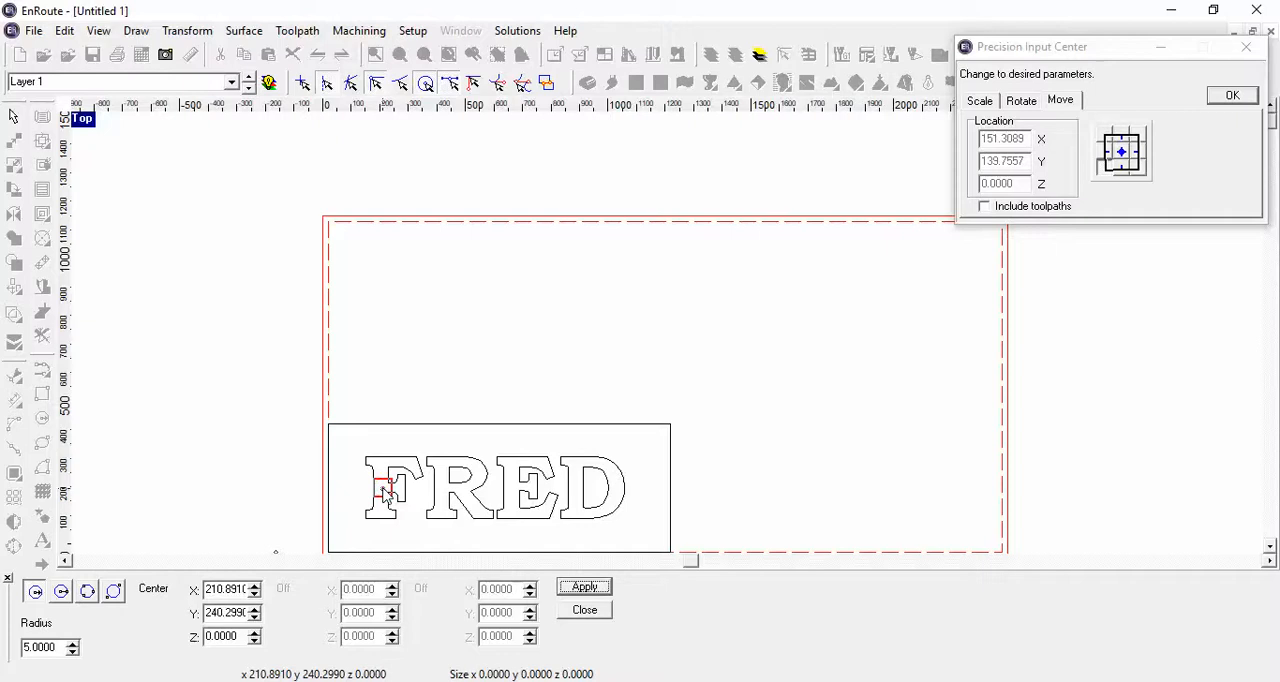
mouse_move(510, 488)
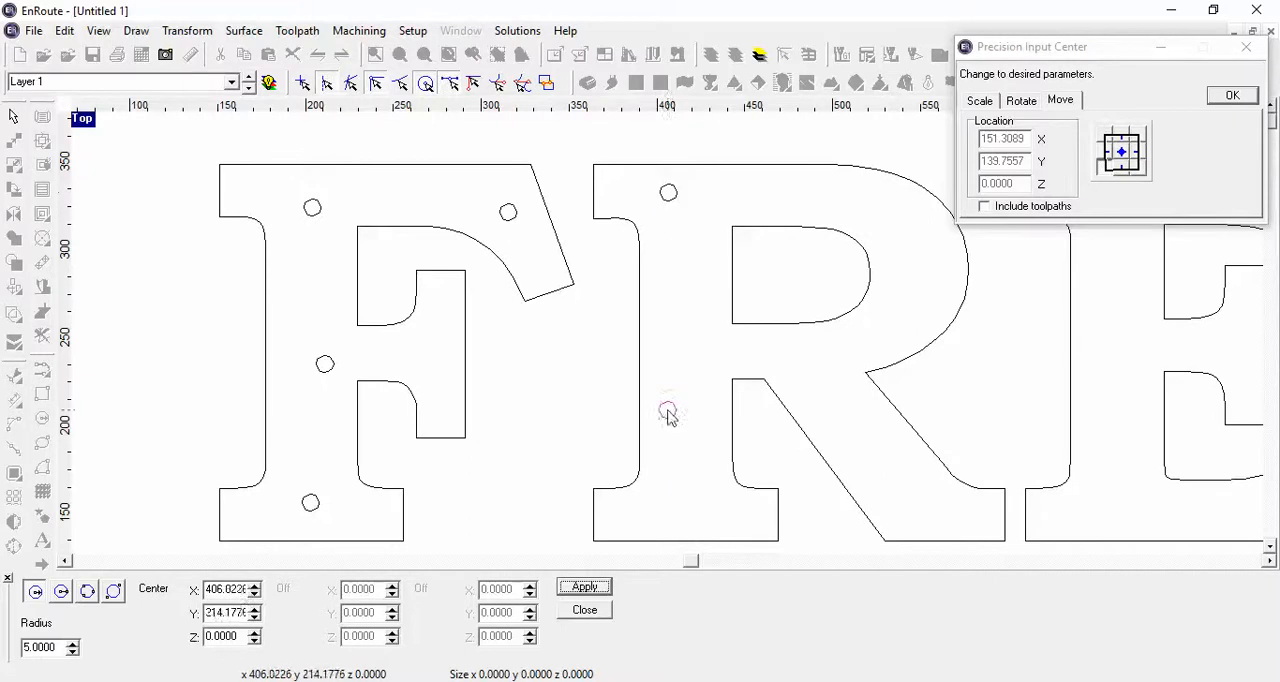
mouse_move(685, 500)
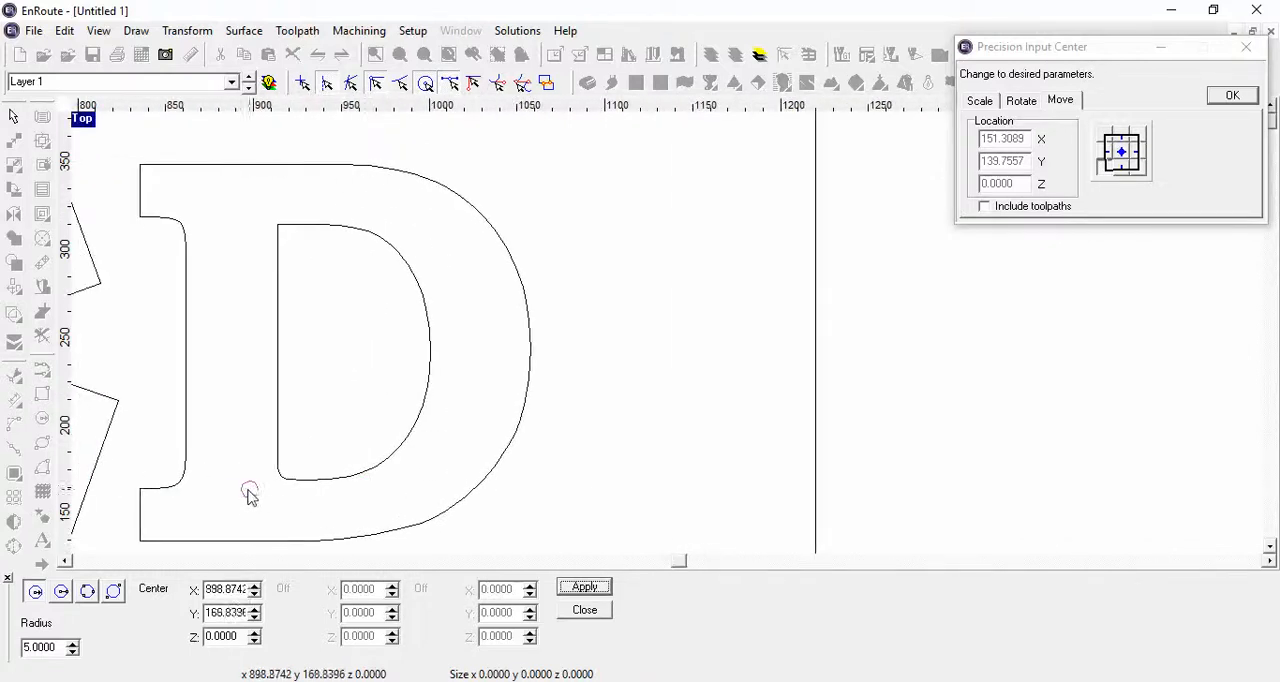
mouse_move(228, 220)
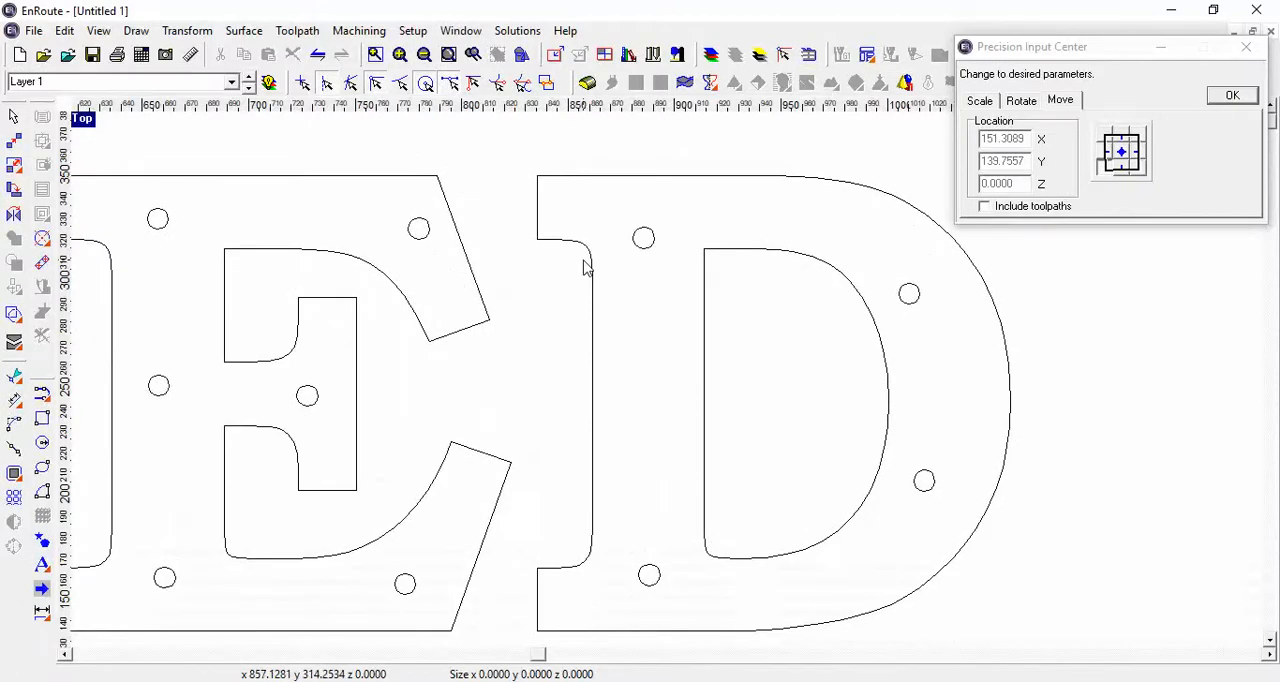
mouse_move(510, 241)
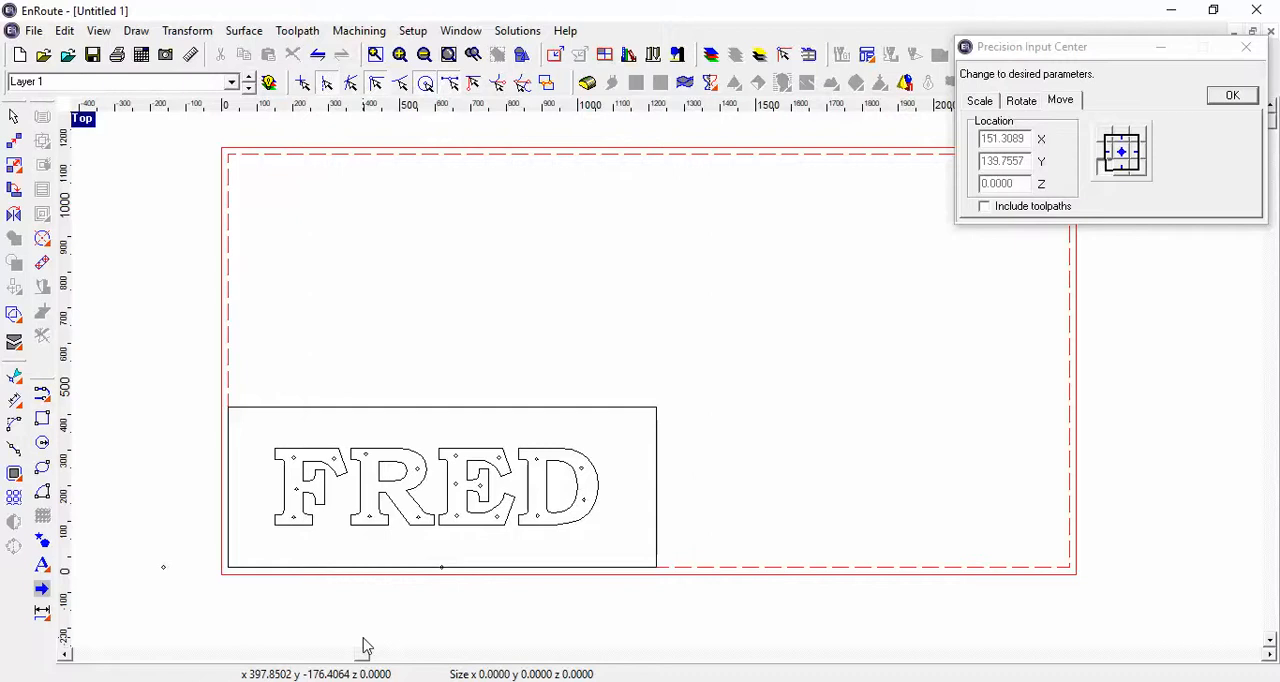
mouse_move(307, 371)
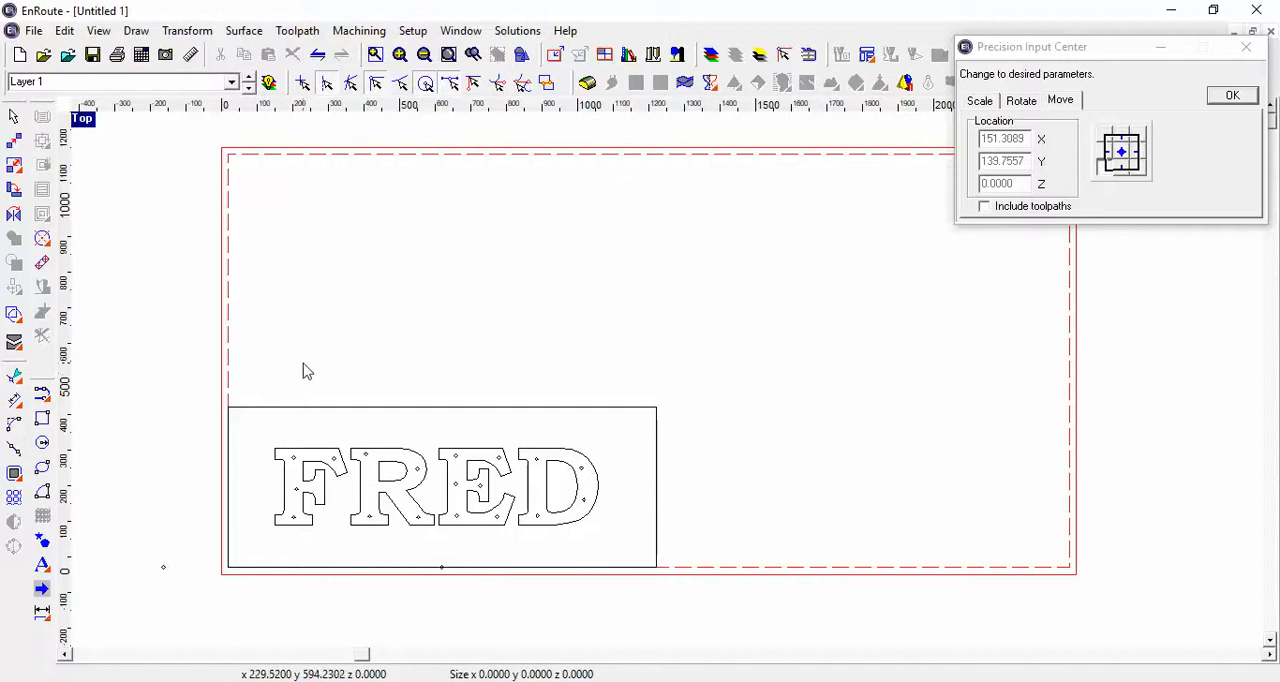
mouse_move(463, 246)
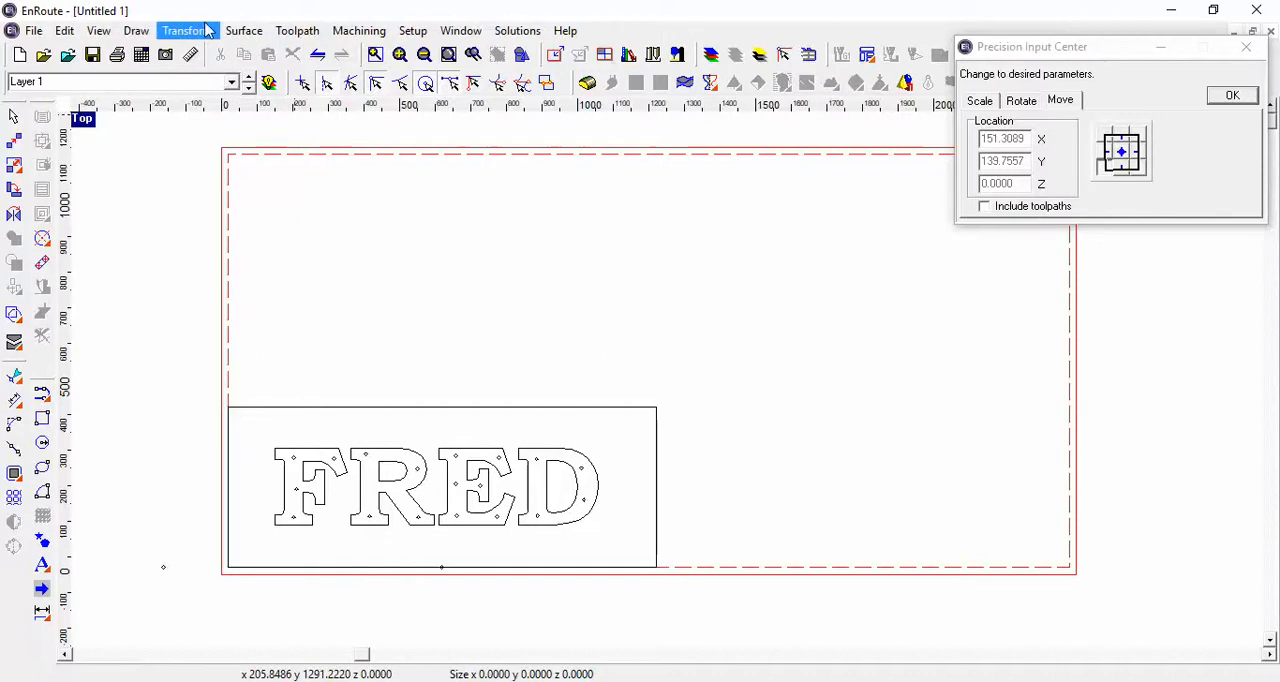
mouse_move(227, 447)
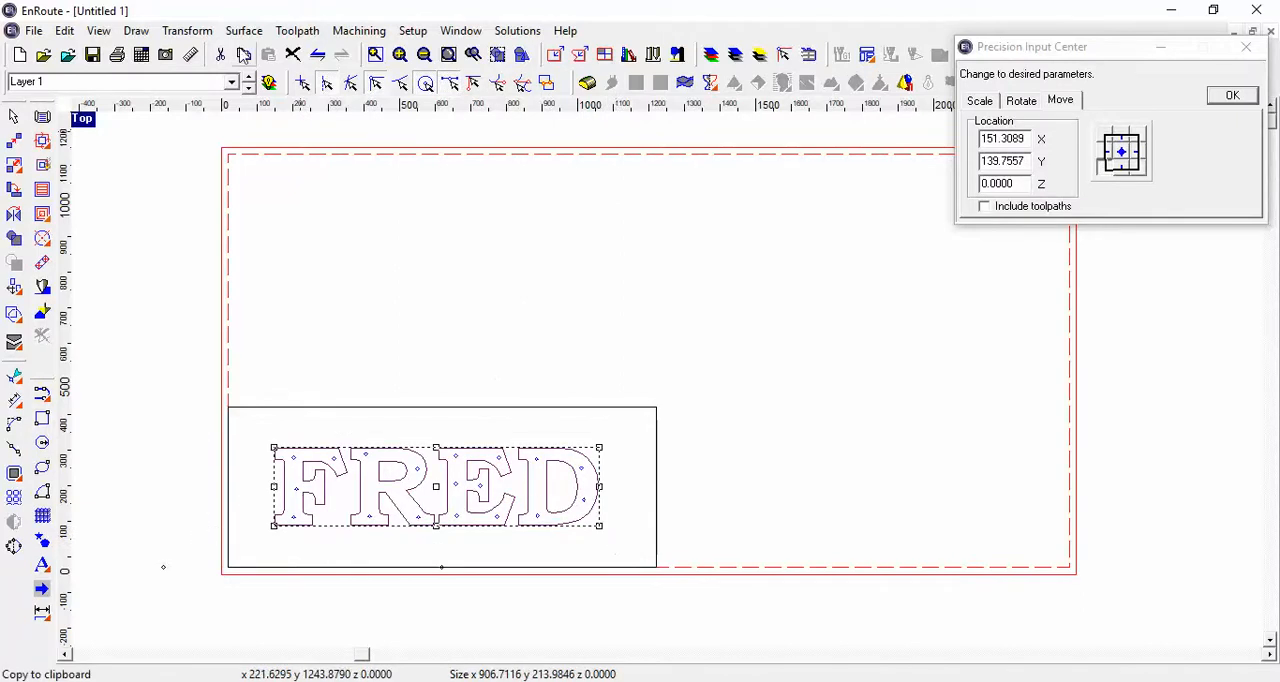
- Copy the selected FRED letters and their holes
left_click(187, 30)
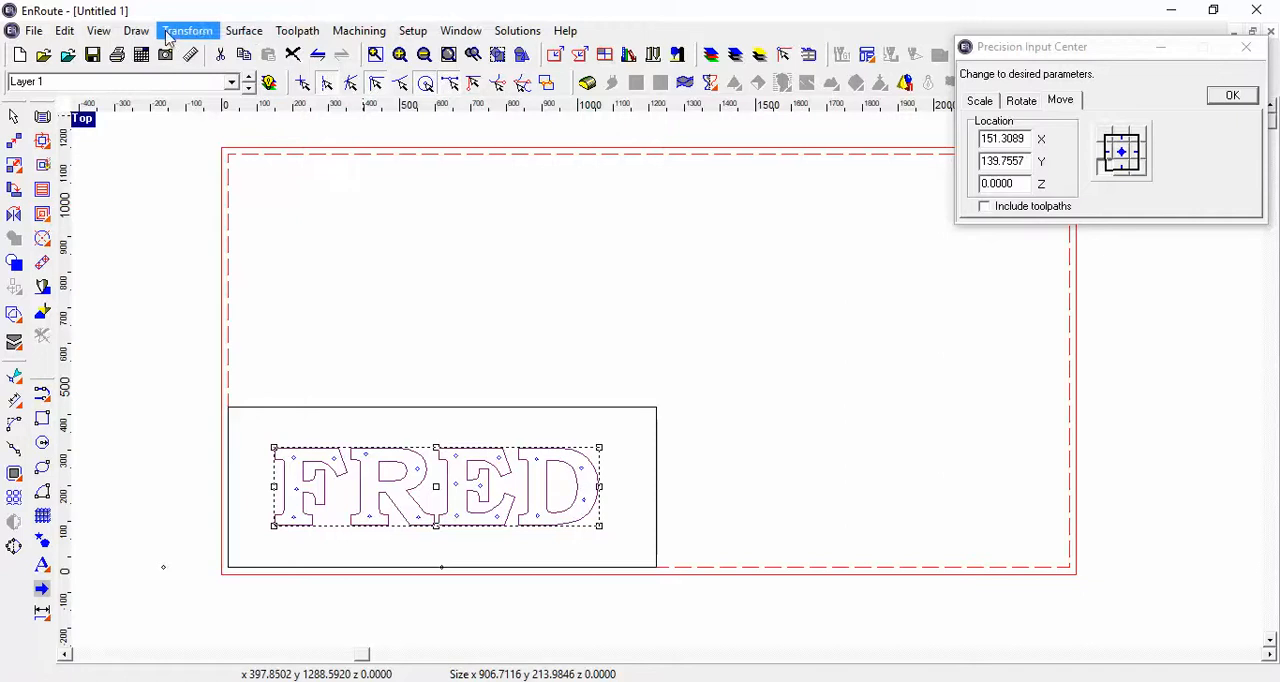
left_click(187, 30)
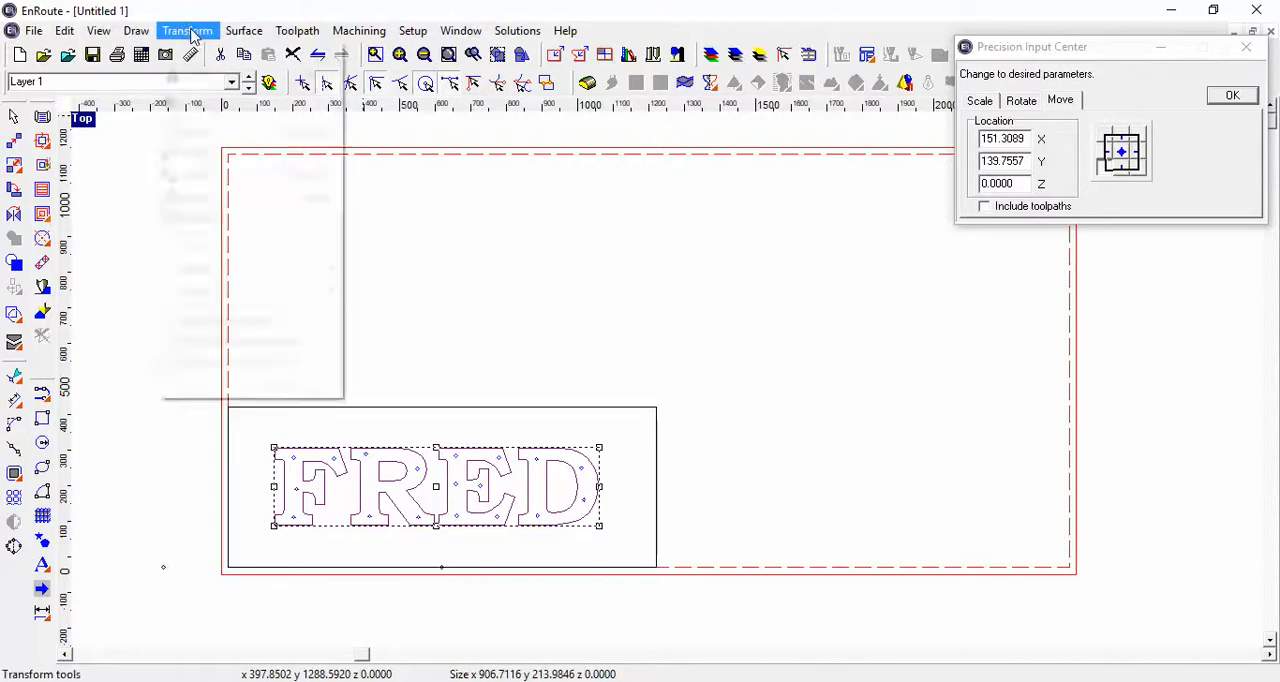
left_click(187, 30)
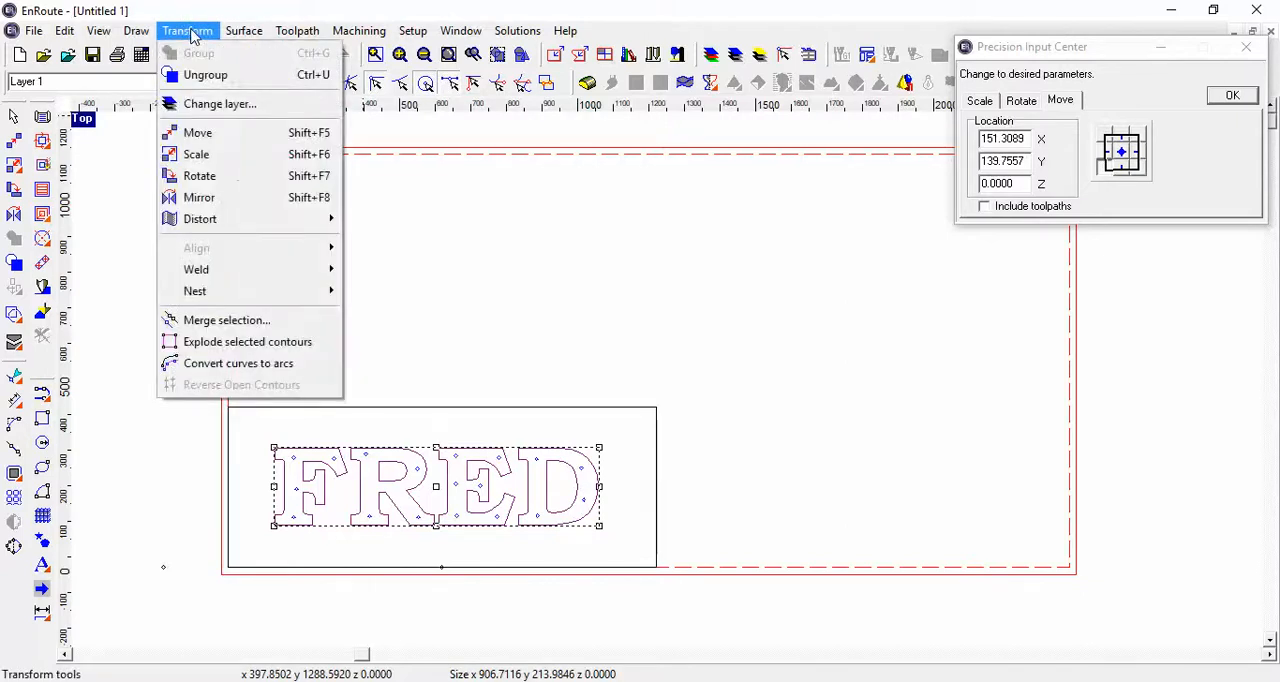
mouse_move(199, 197)
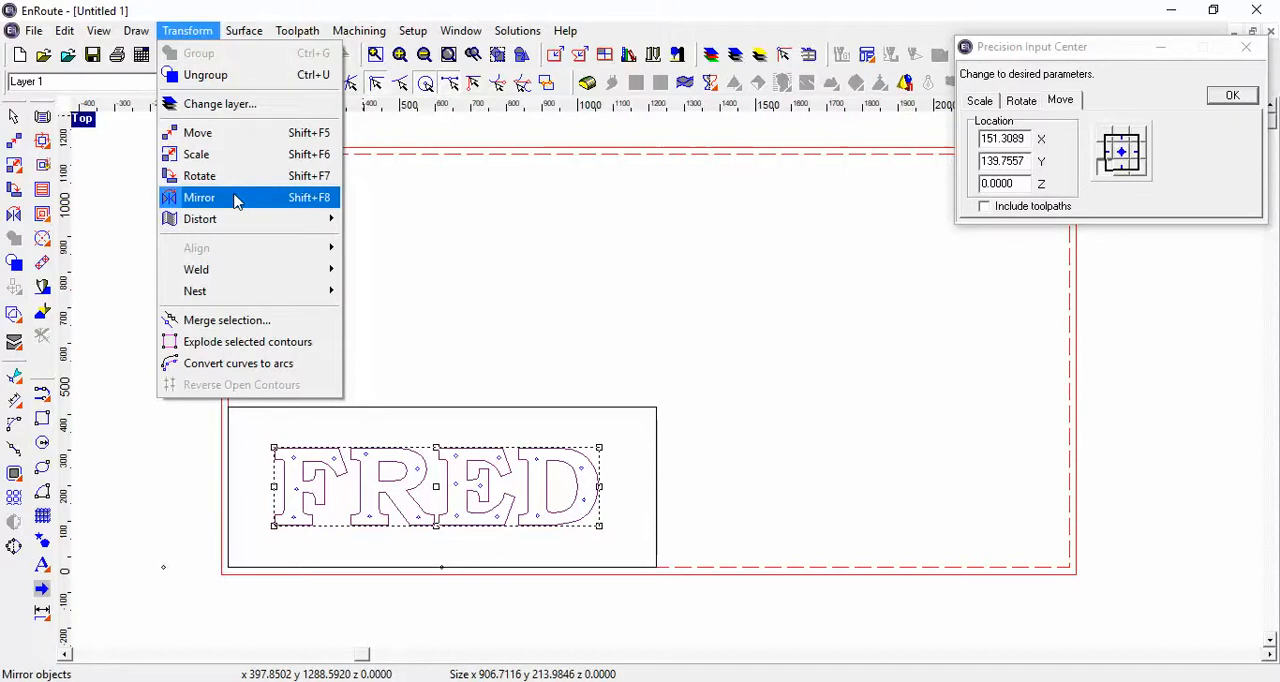
left_click(199, 197)
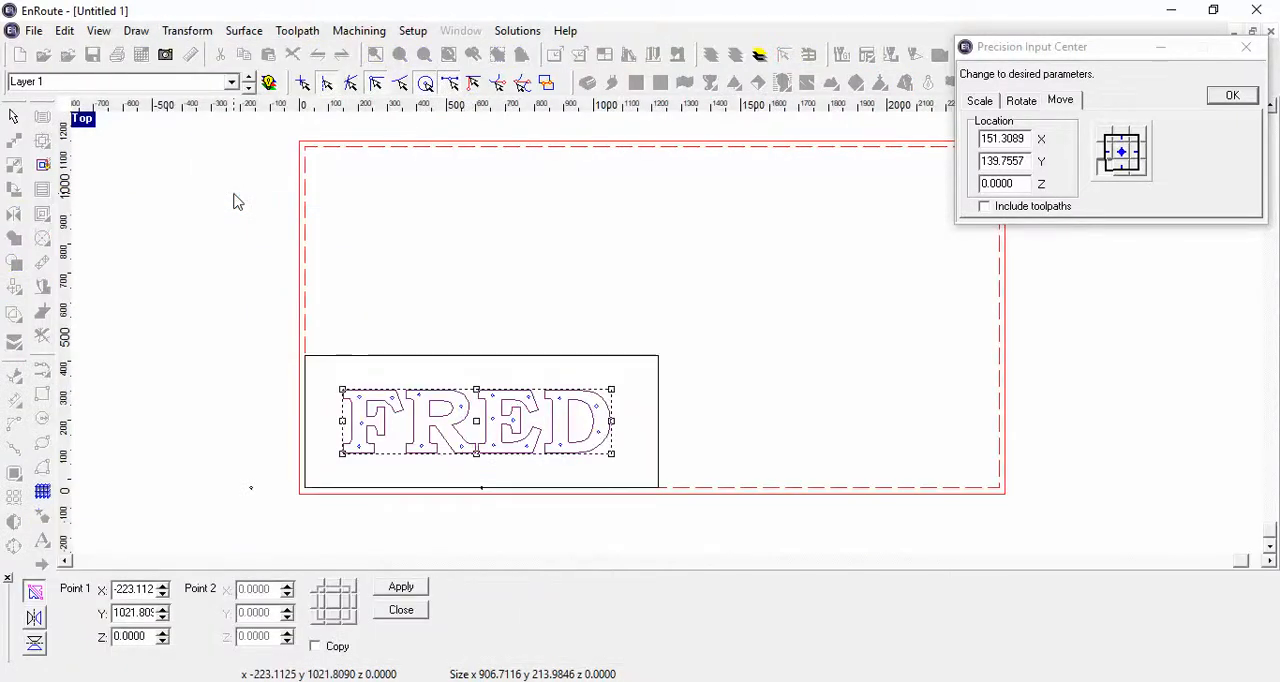
left_click(35, 618)
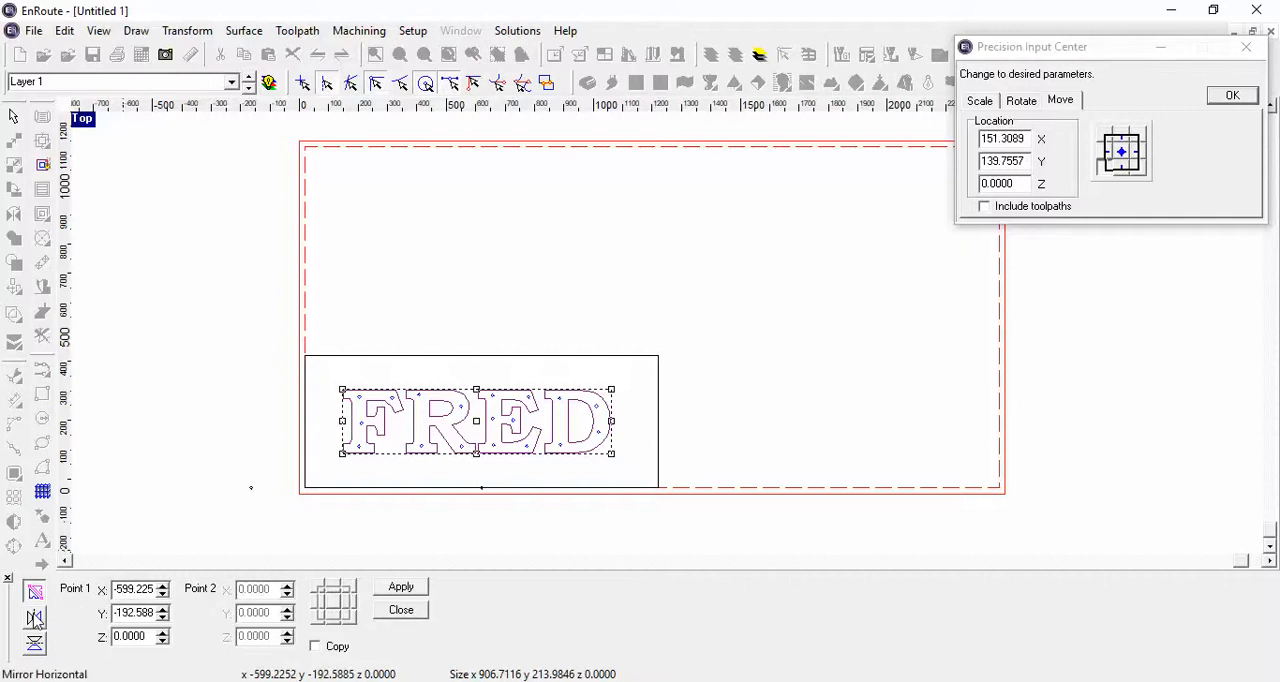
mouse_move(35, 618)
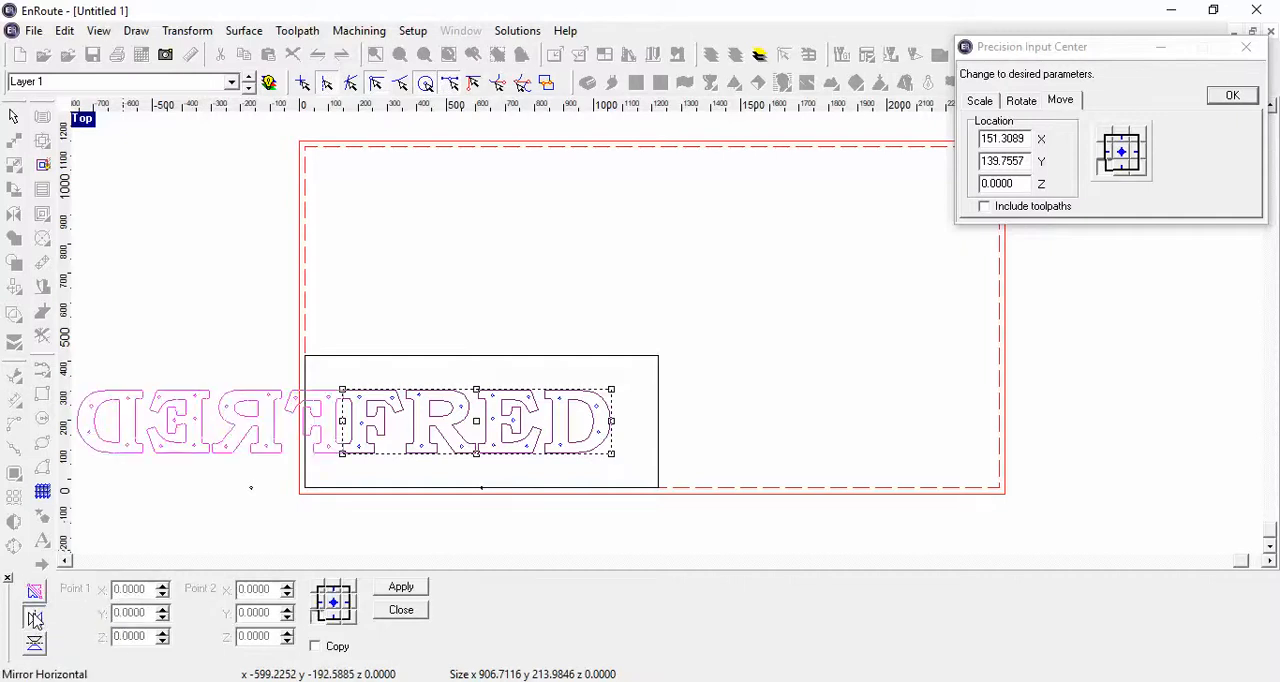
mouse_move(35, 617)
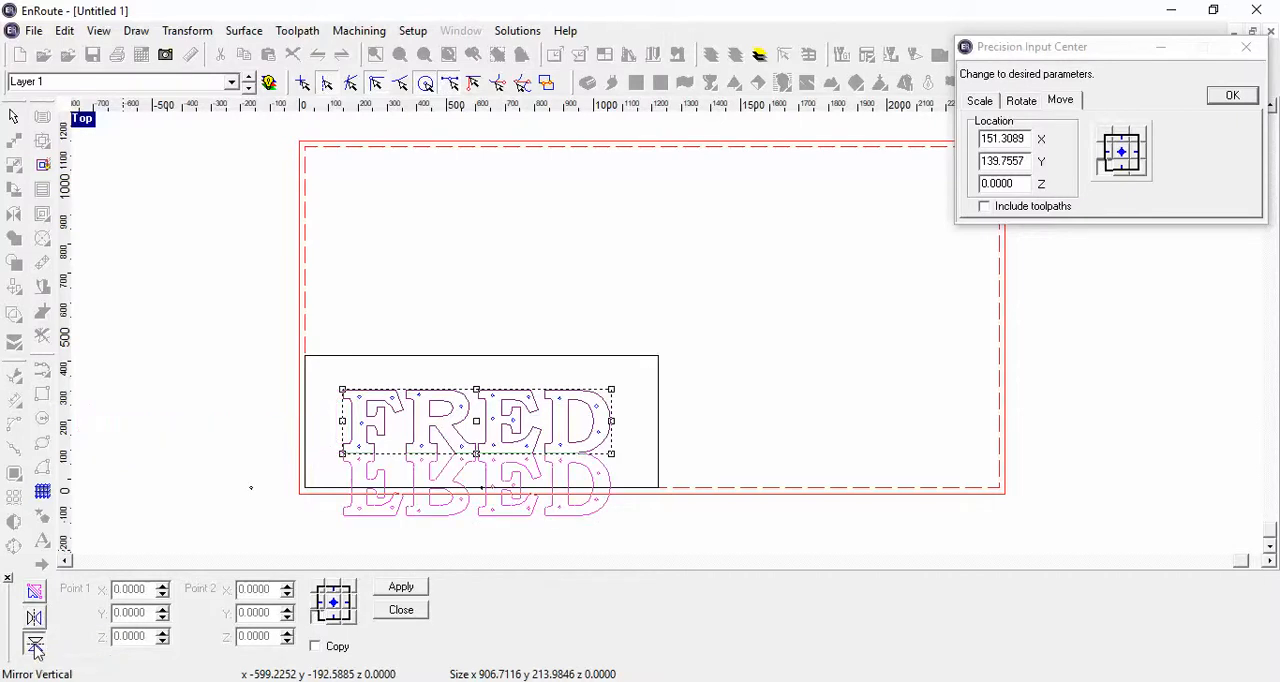
mouse_move(35, 645)
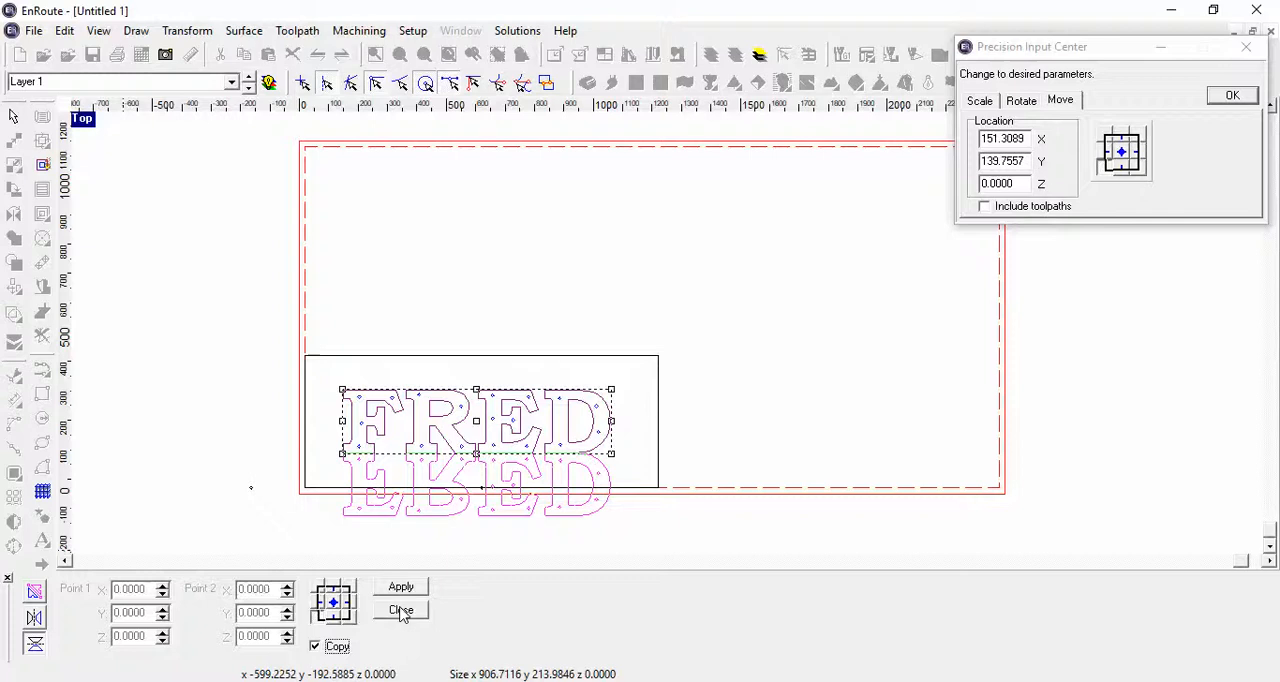
left_click(400, 610)
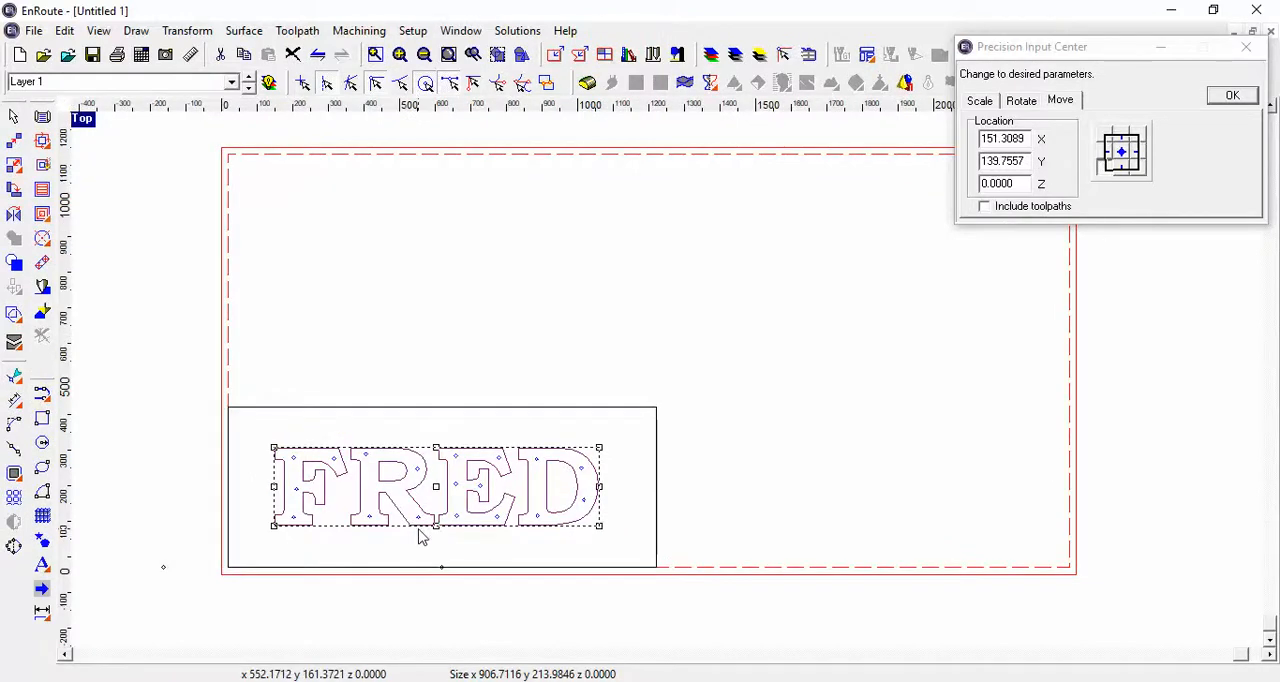
mouse_move(295, 410)
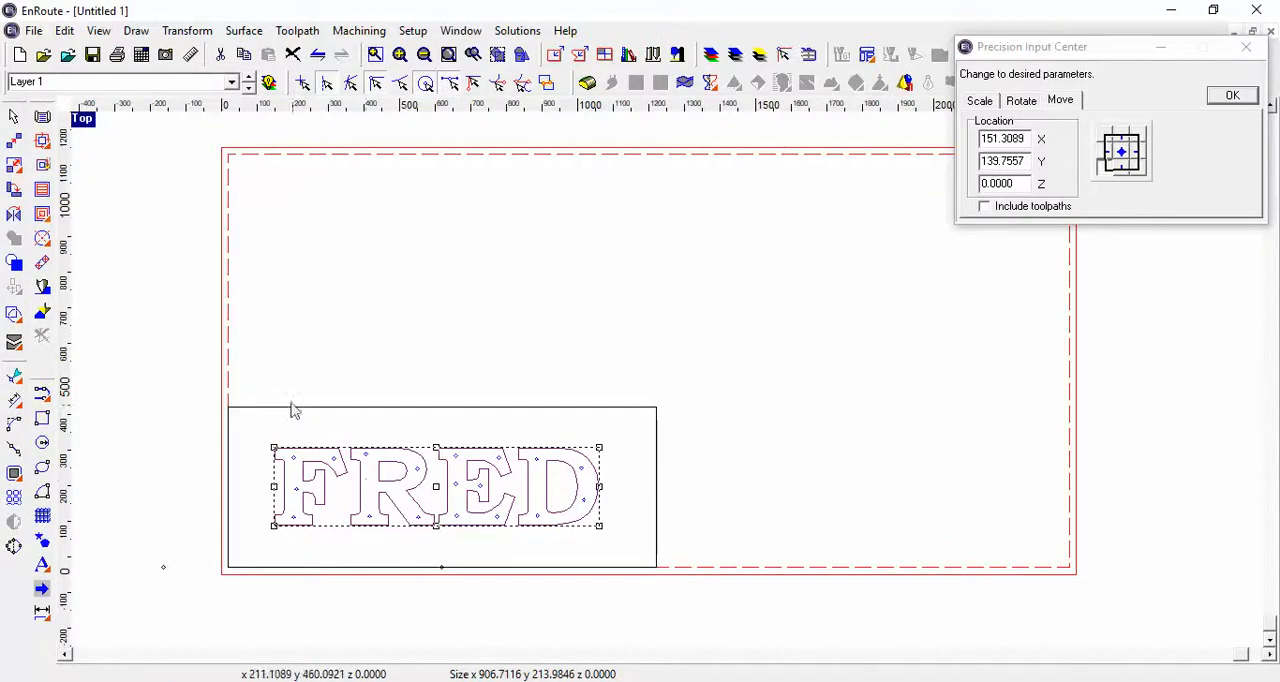
mouse_move(365, 280)
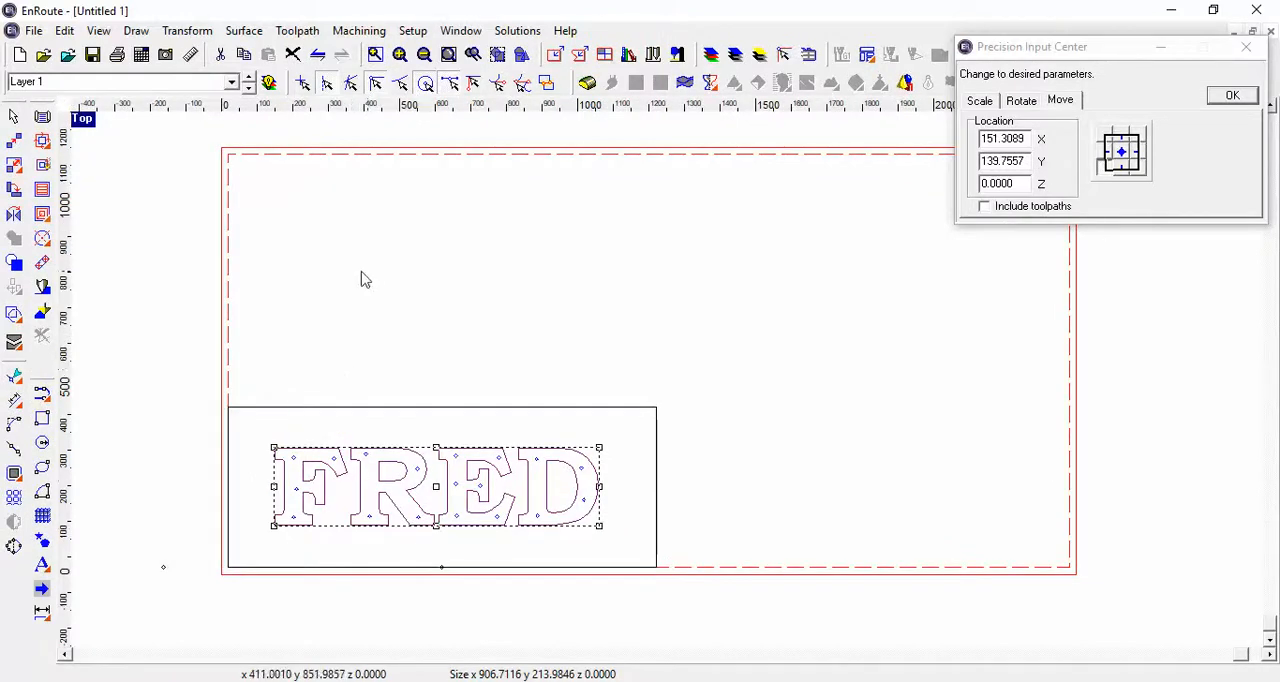
- Mirror FRED vertically with Copy checked, creating a flipped copy below the original
left_click(187, 30)
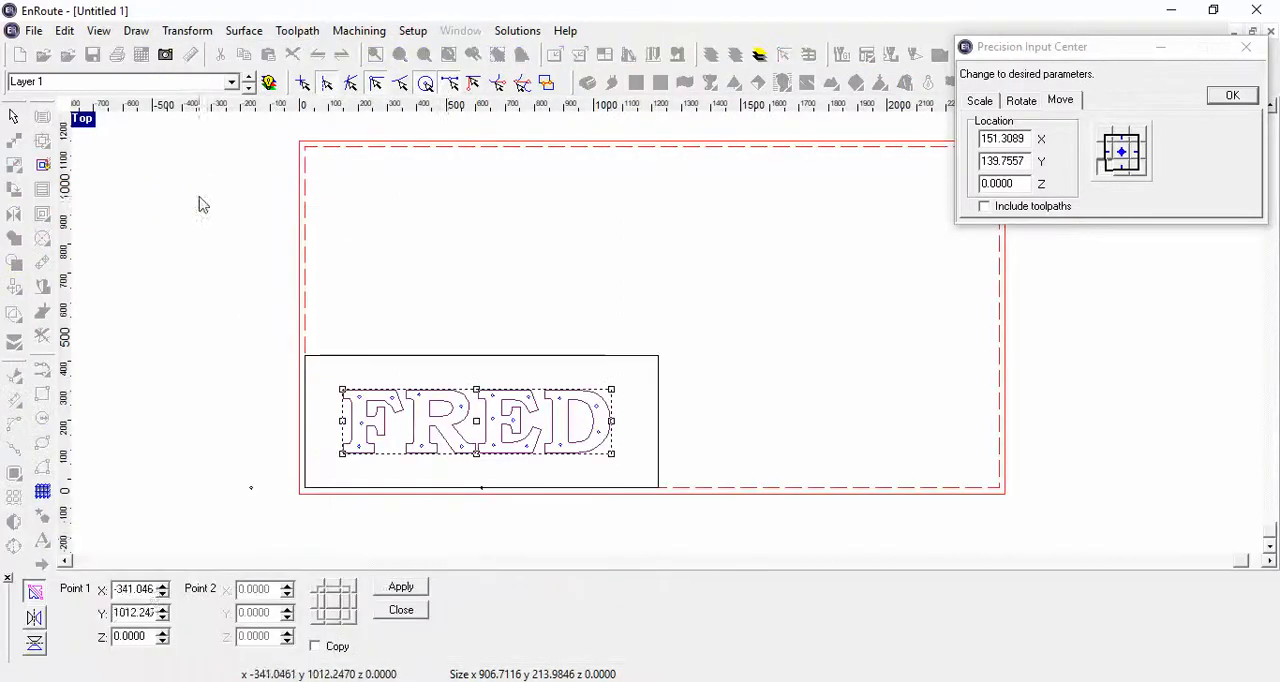
mouse_move(33, 645)
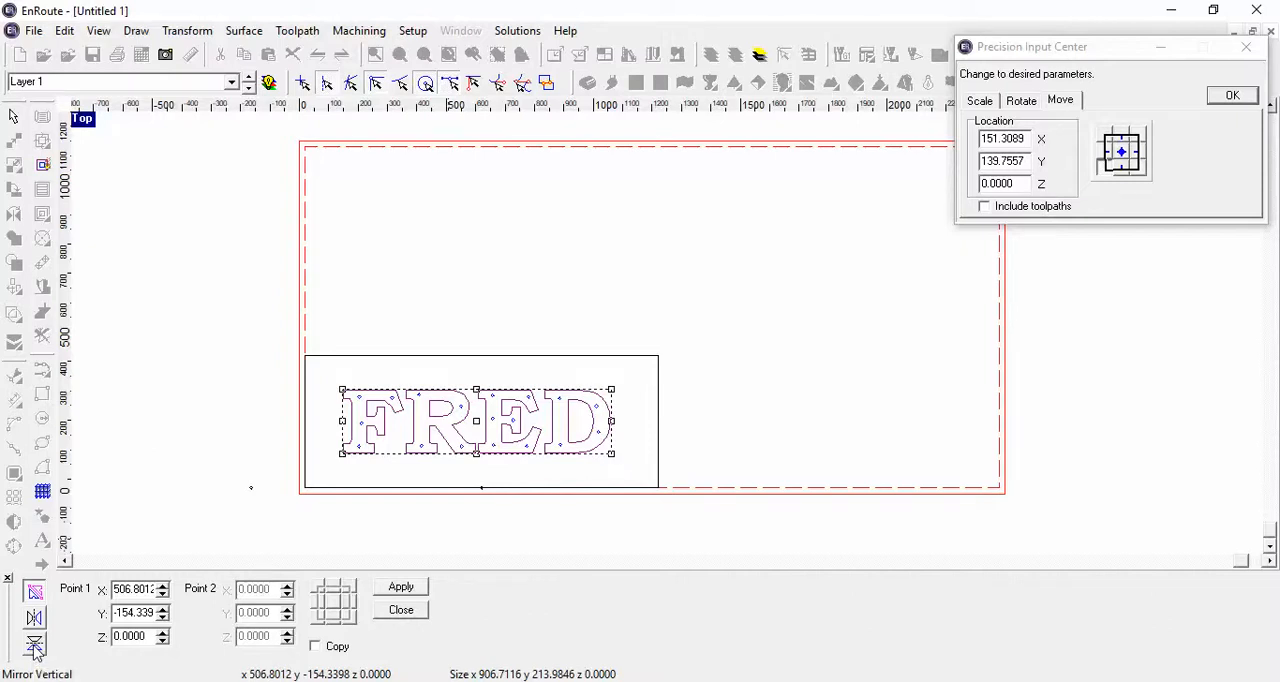
left_click(35, 645)
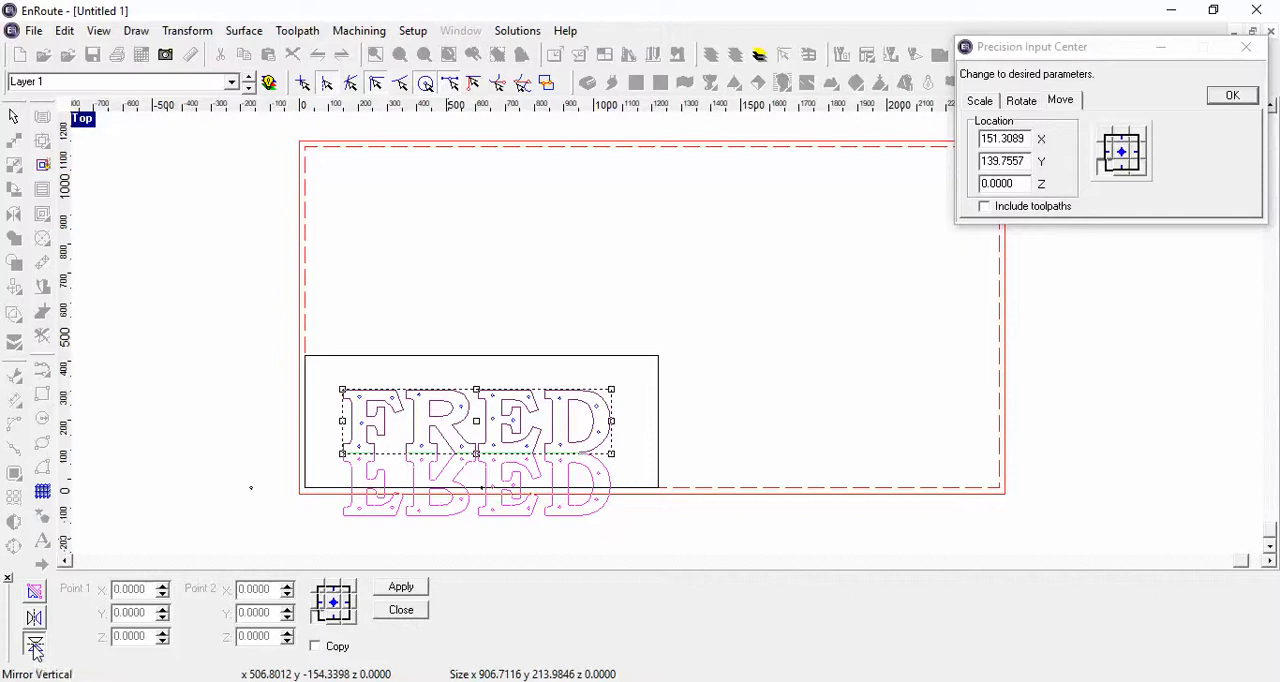
mouse_move(316, 648)
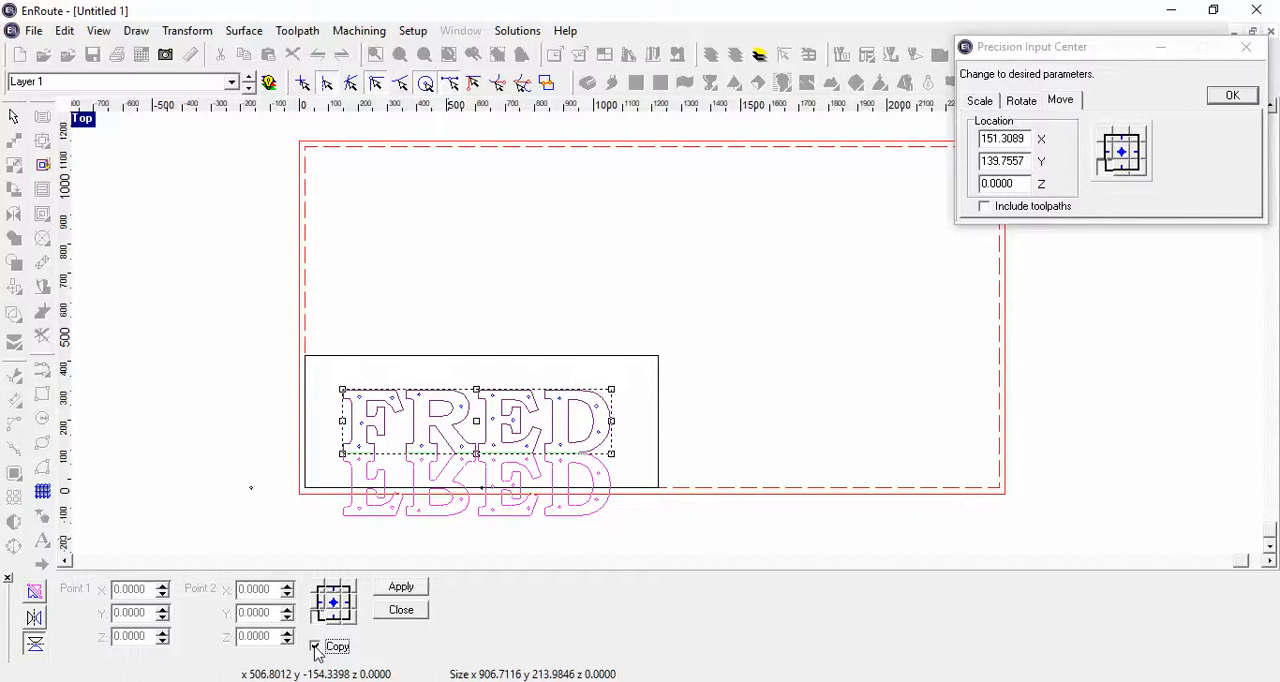
left_click(315, 646)
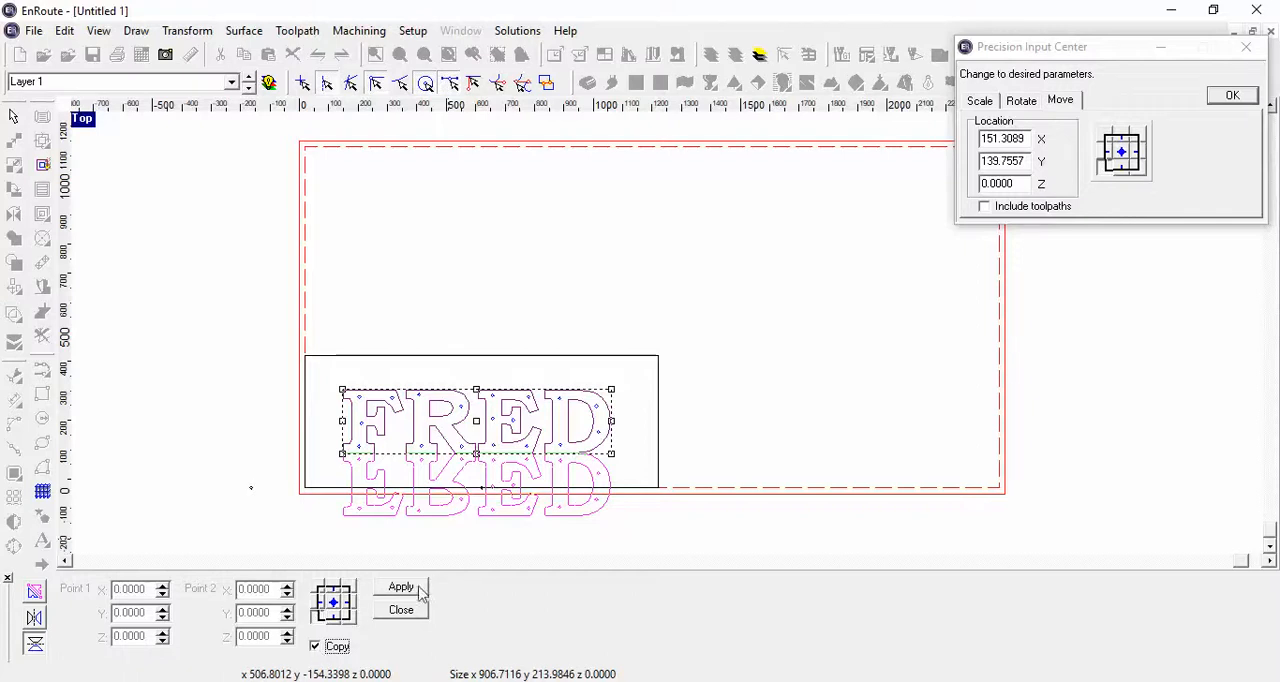
left_click(400, 587)
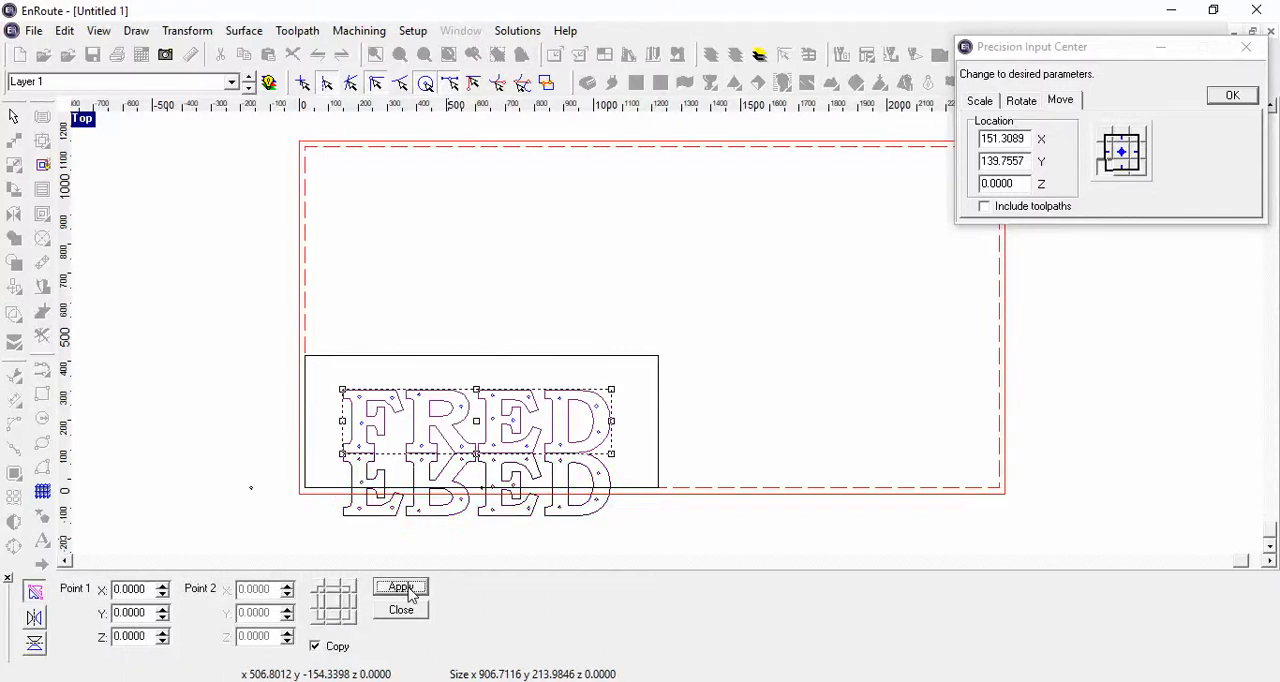
left_click(400, 587)
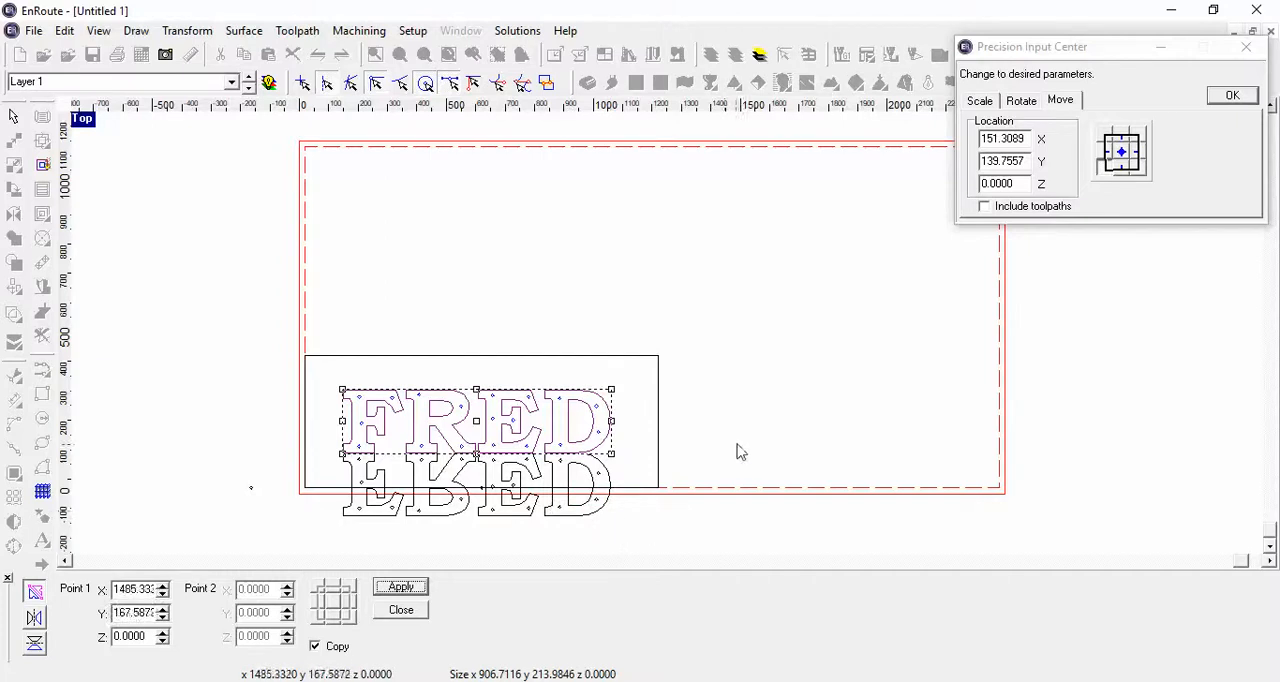
mouse_move(314, 211)
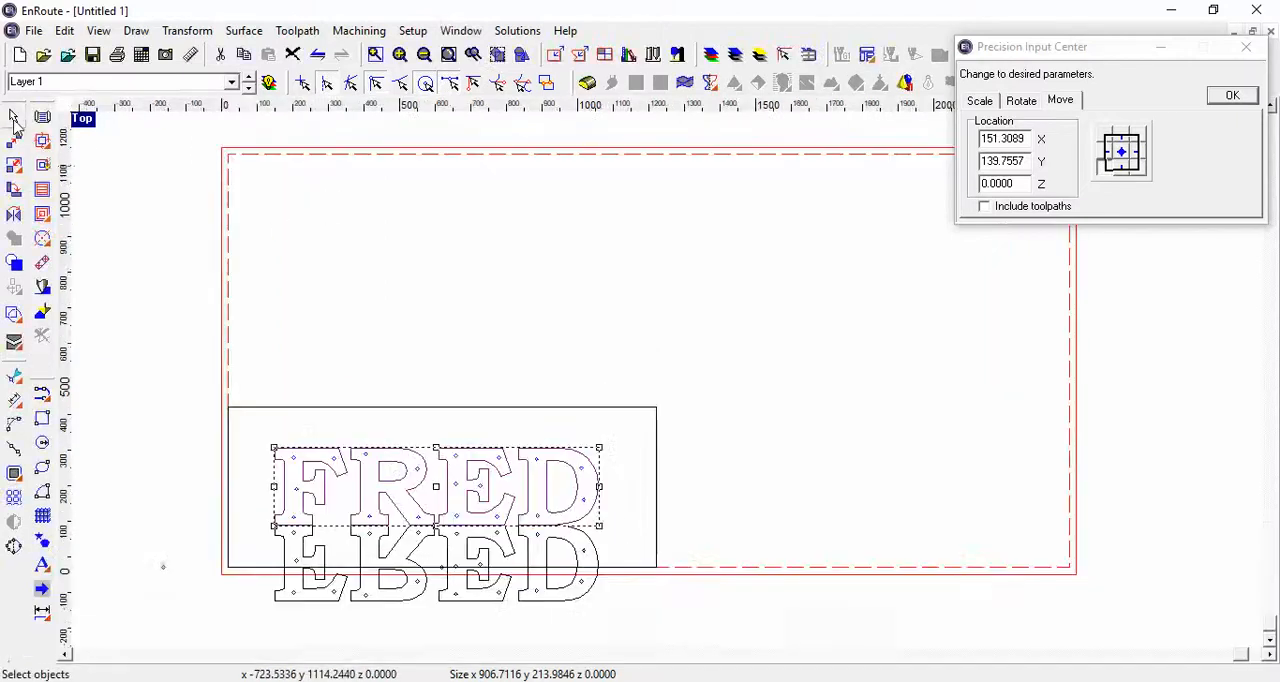
mouse_move(251, 561)
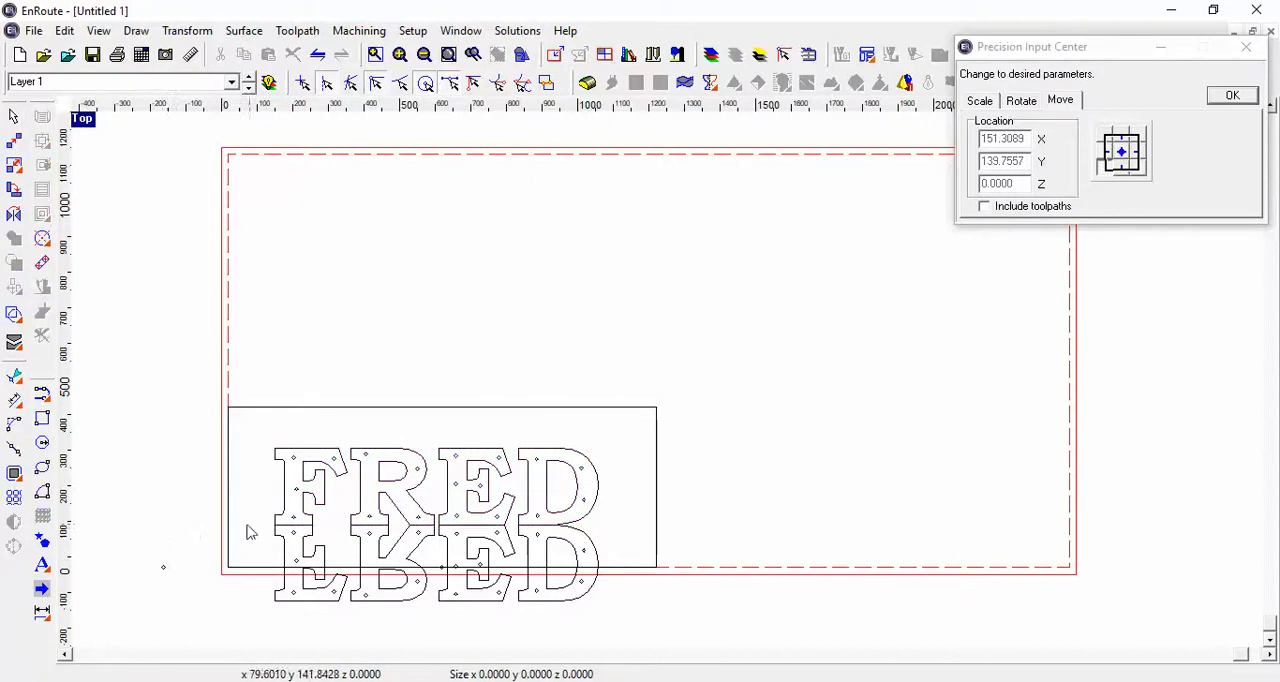
- Select the mirrored FRED copy and drag it up above the board rectangle
left_click_drag(250, 533, 360, 608)
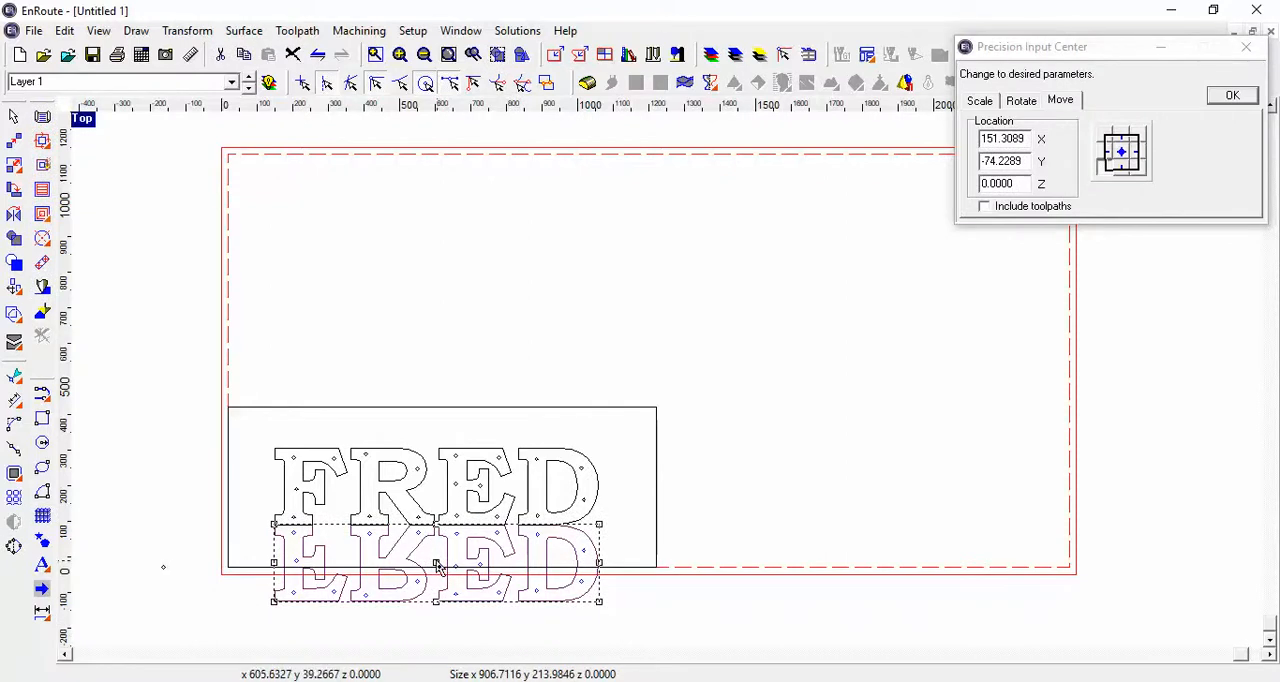
left_click_drag(435, 560, 442, 407)
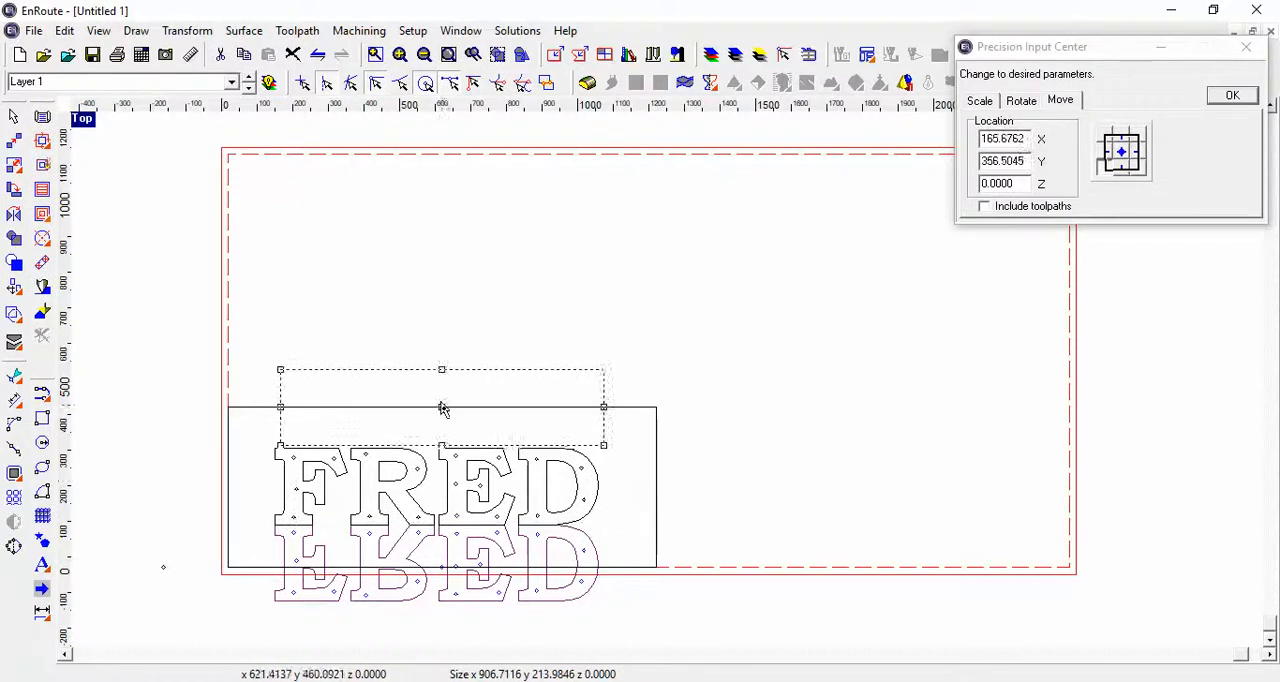
left_click_drag(441, 405, 441, 317)
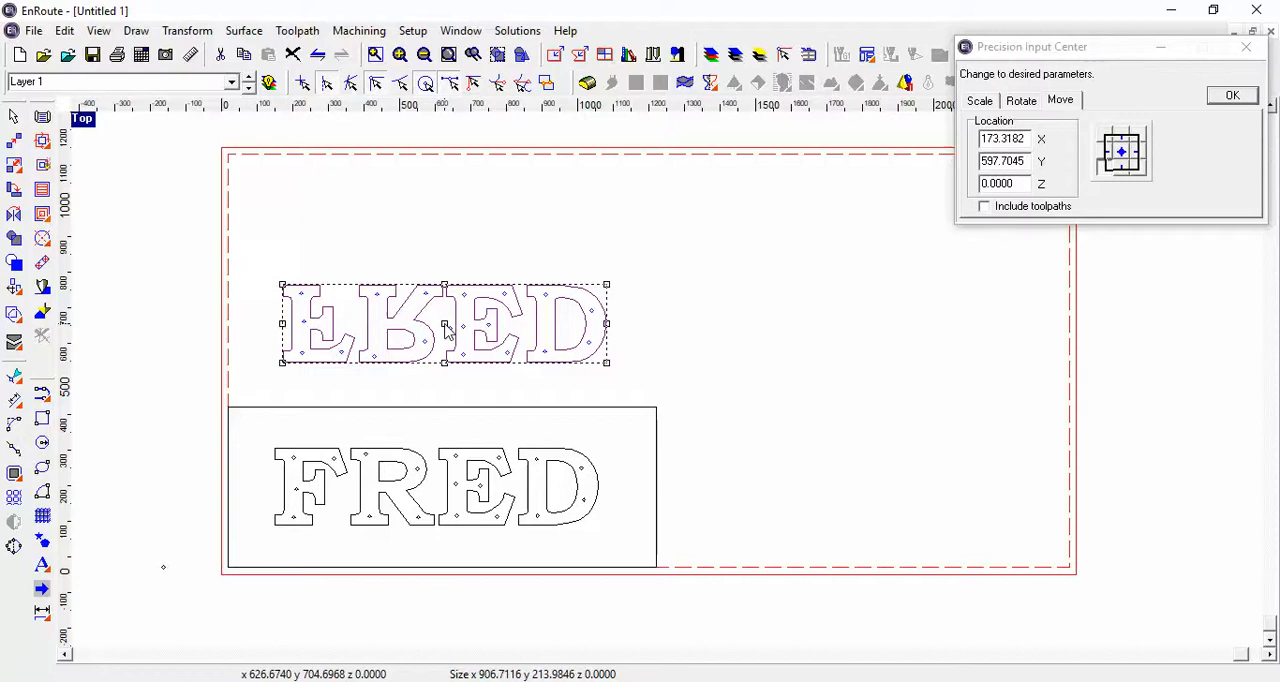
mouse_move(430, 462)
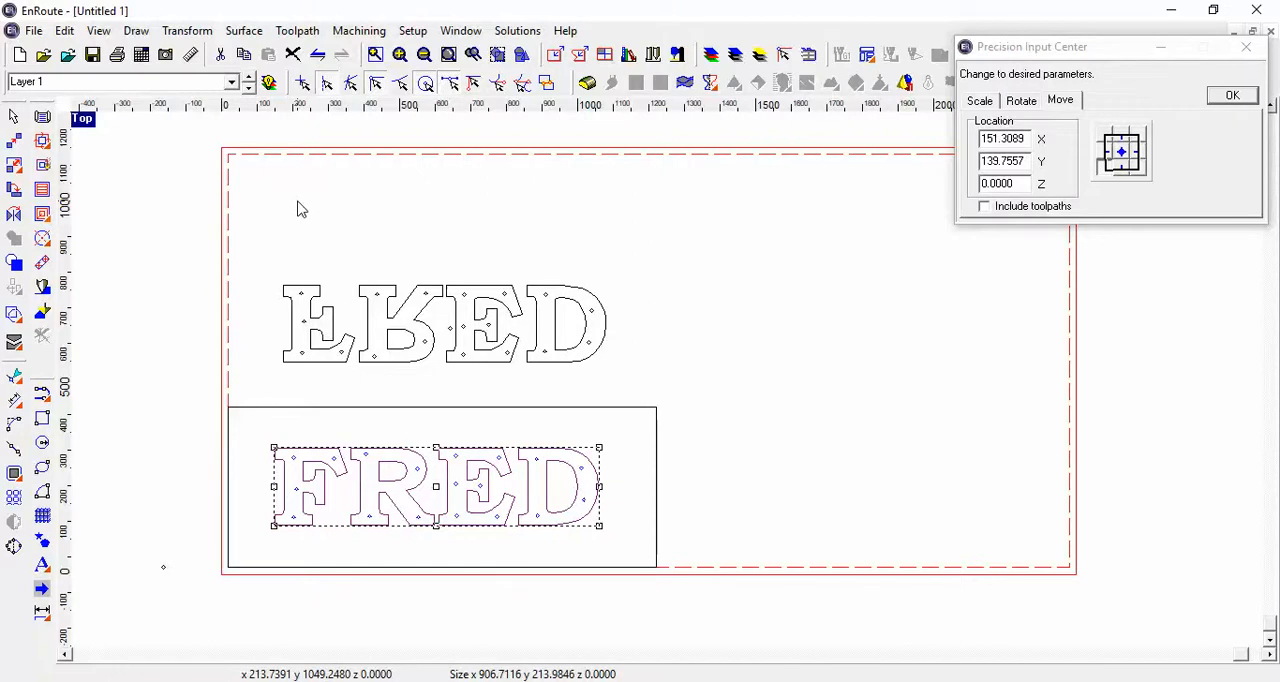
mouse_move(323, 137)
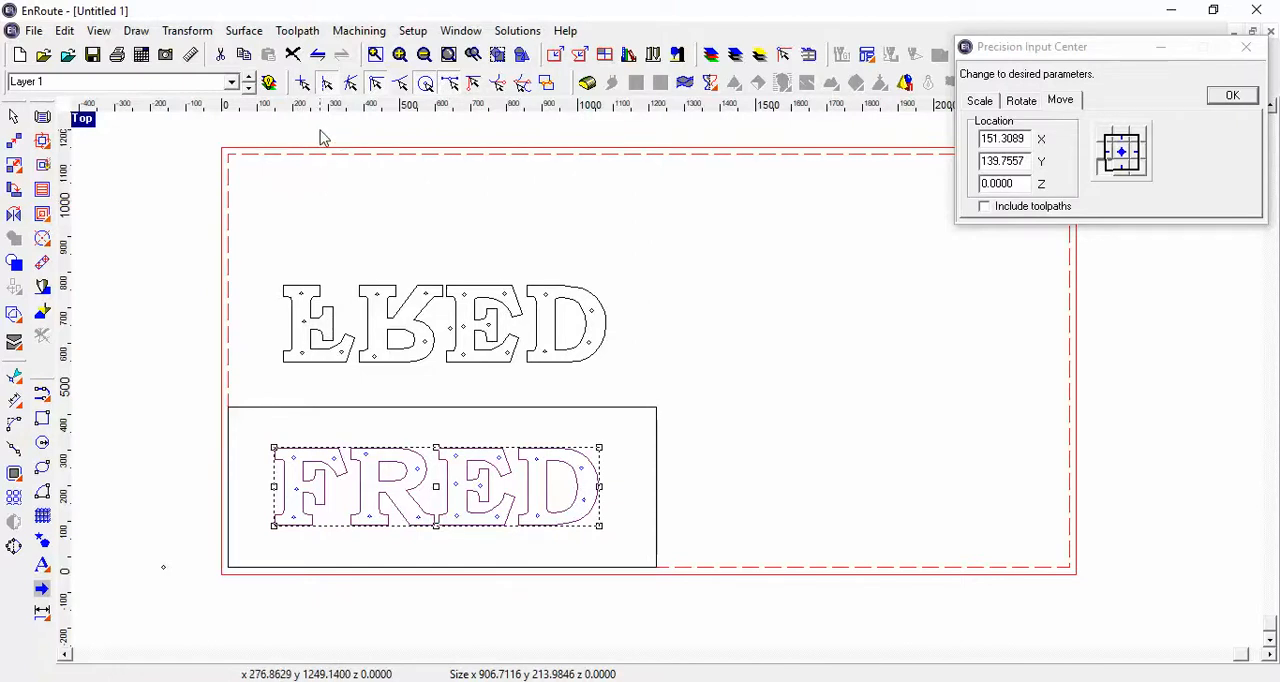
- Remove the original FRED outlines inside the rectangle, keeping only the hole circles
left_click(187, 30)
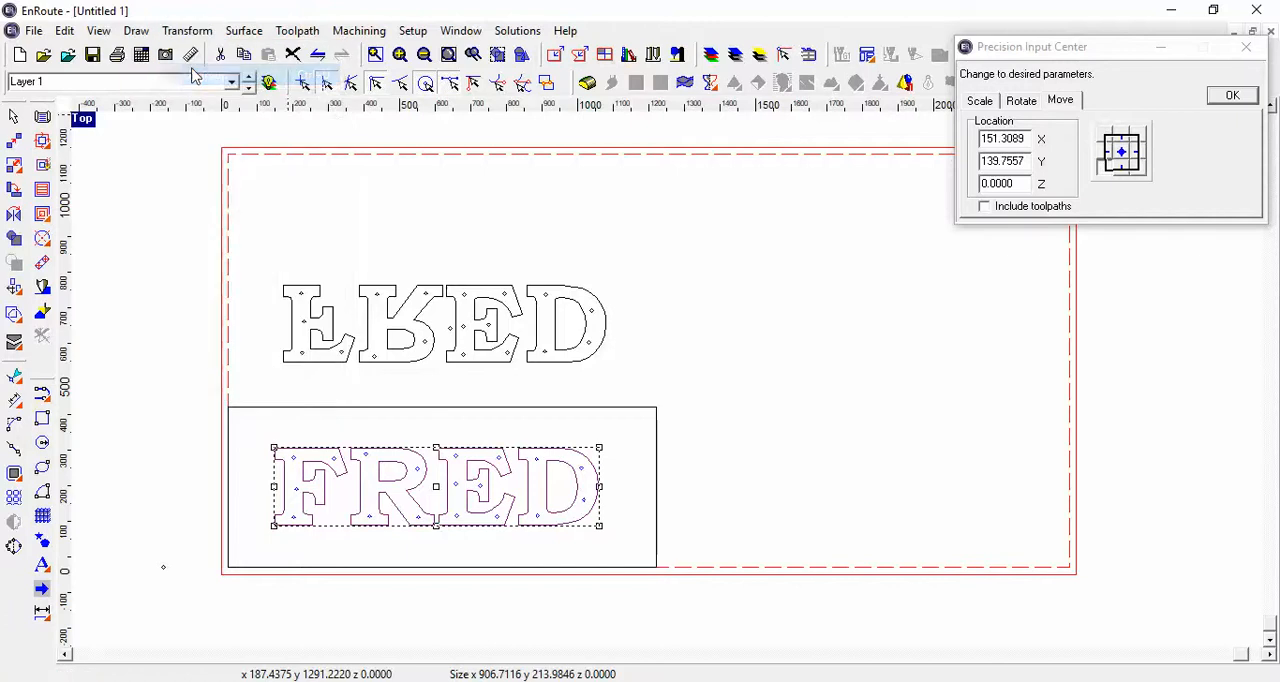
mouse_move(795, 490)
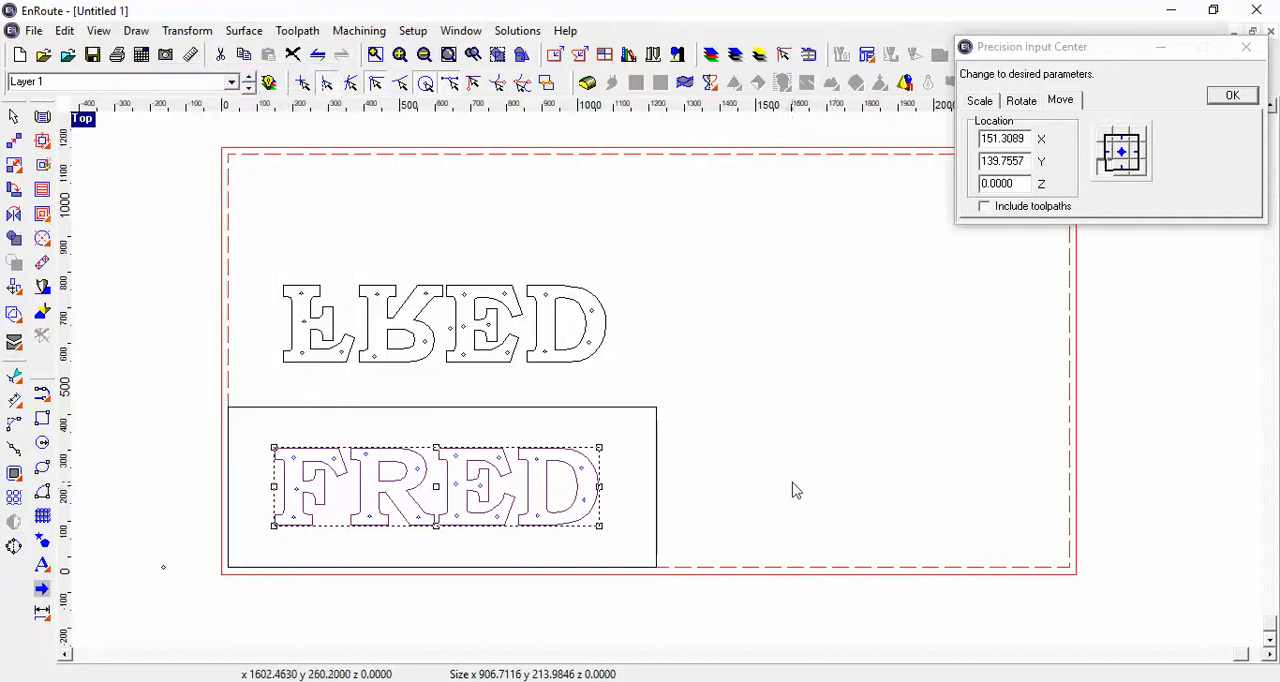
left_click(795, 490)
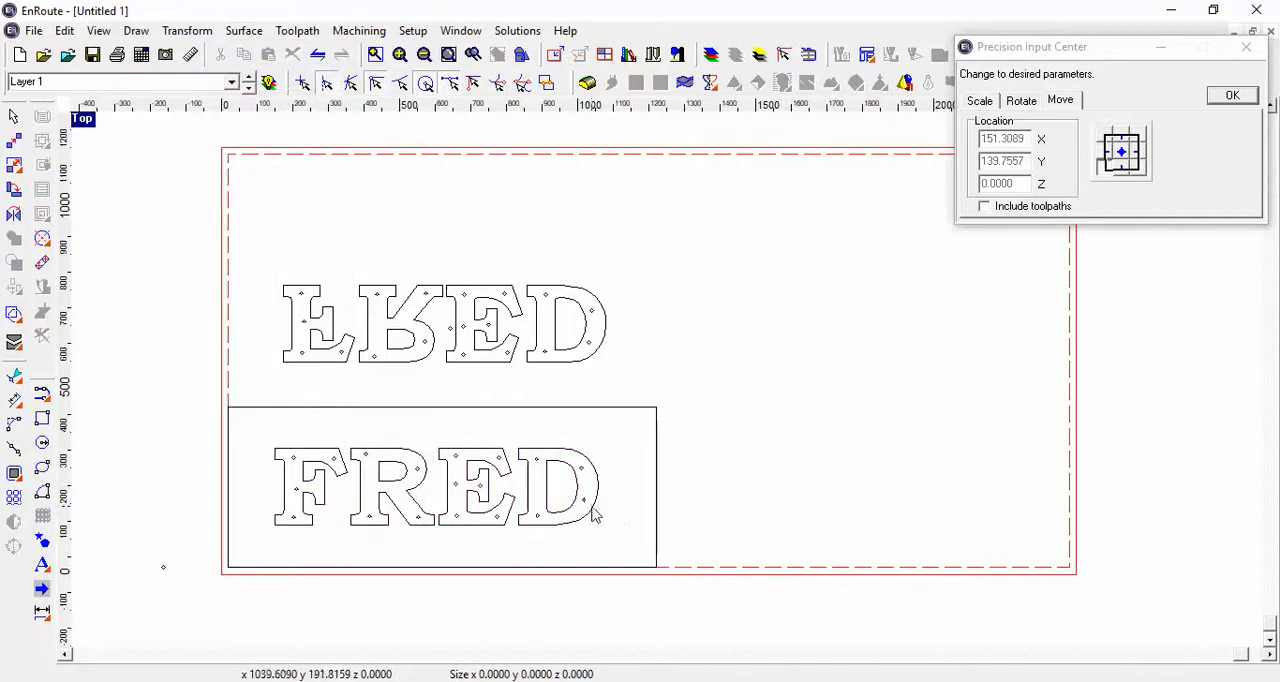
left_click(435, 488)
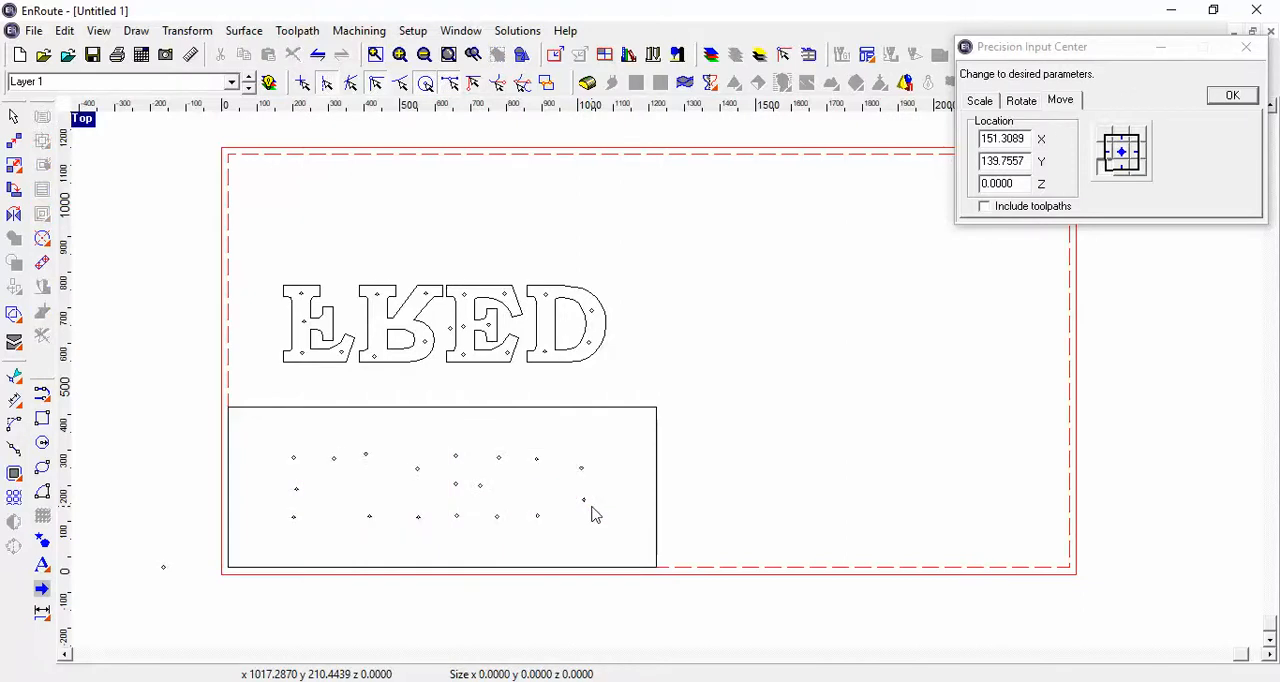
mouse_move(555, 467)
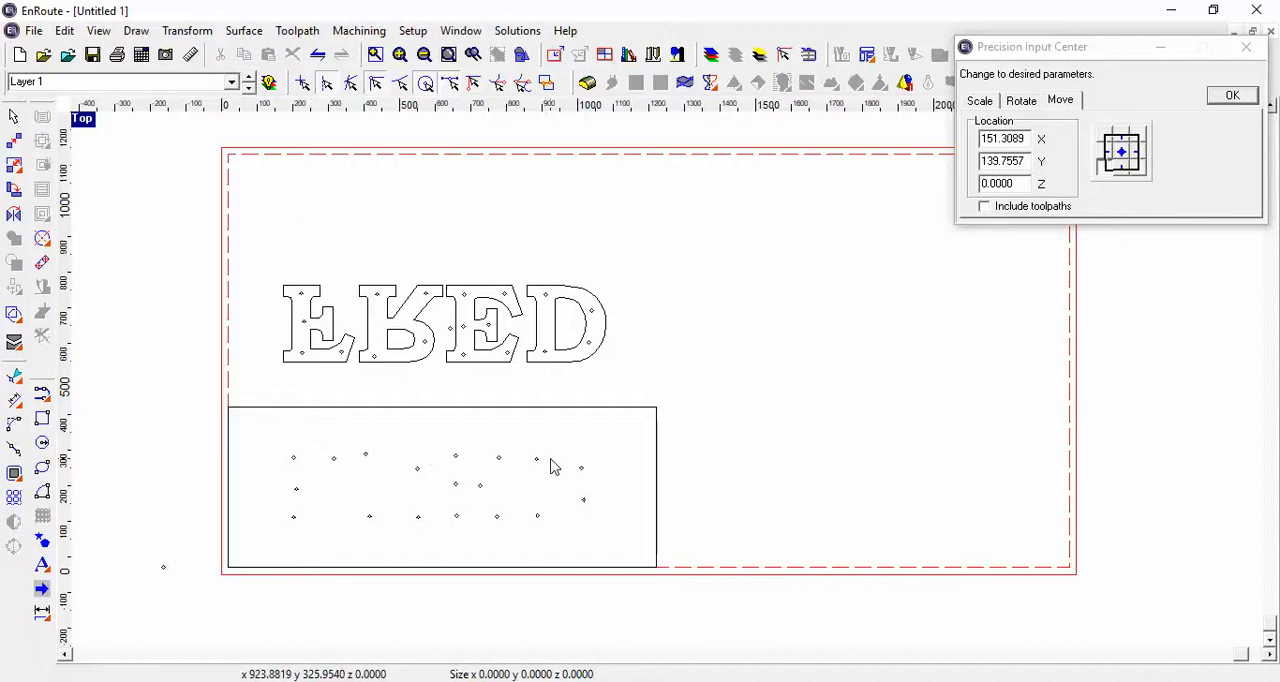
mouse_move(465, 370)
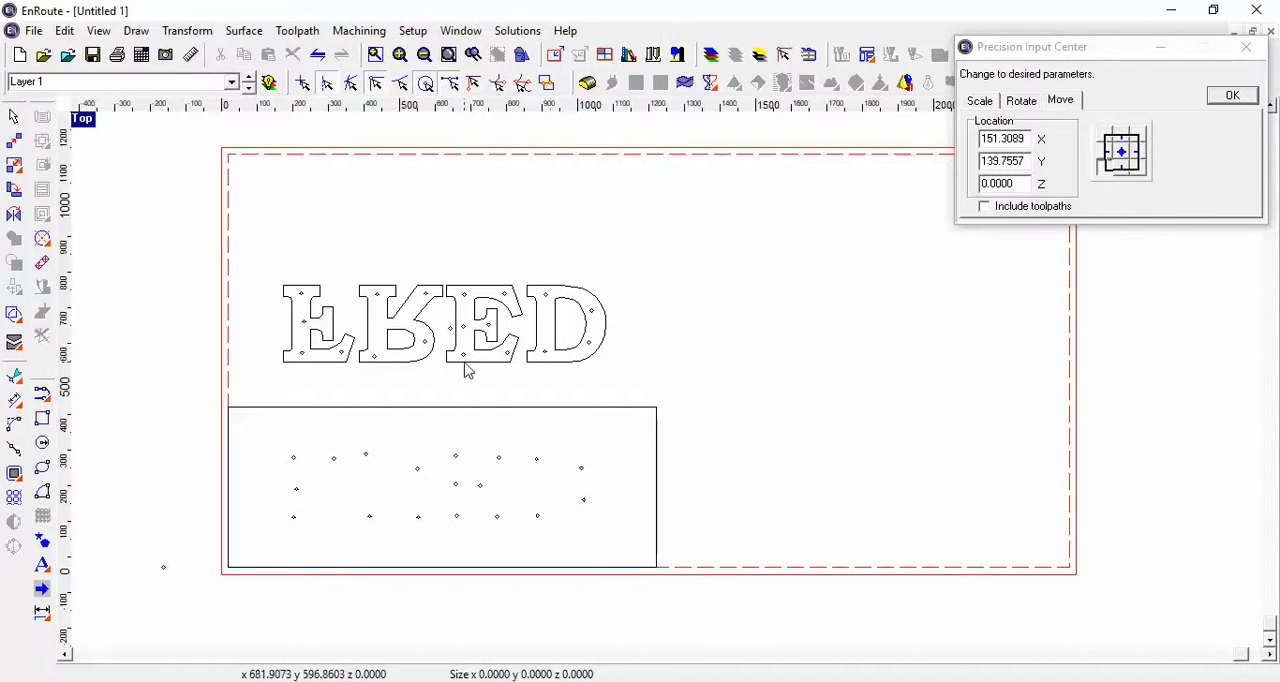
mouse_move(453, 335)
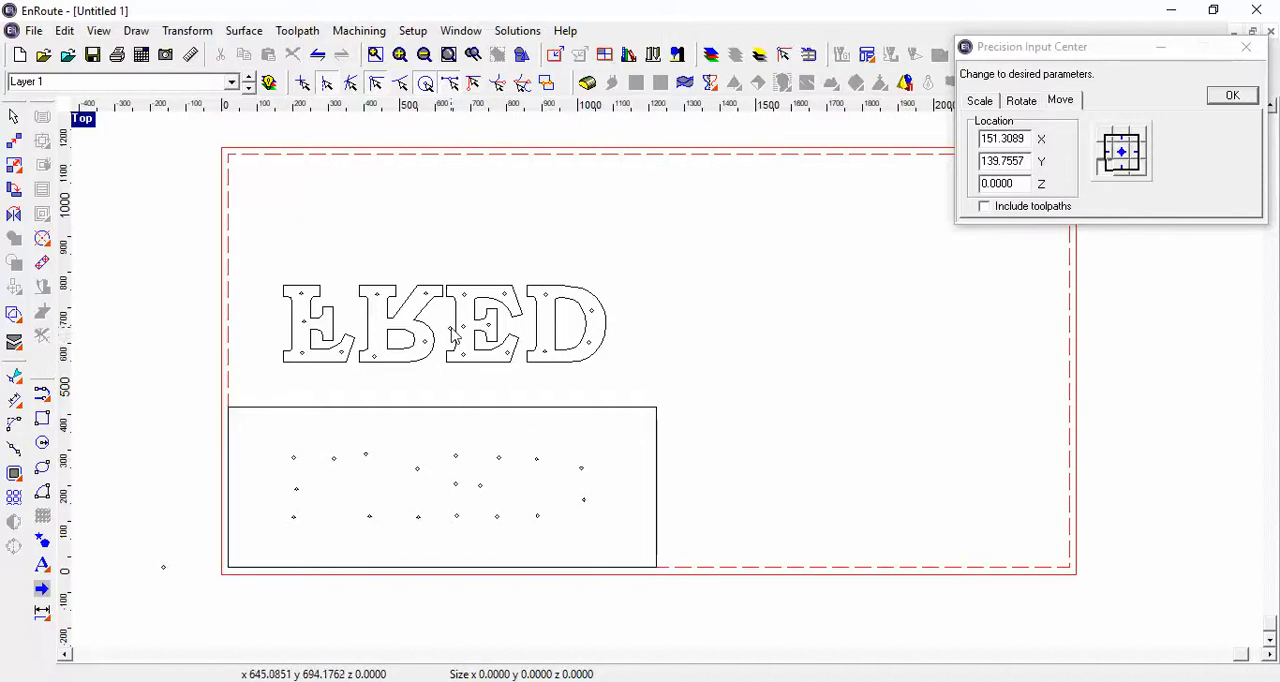
mouse_move(452, 335)
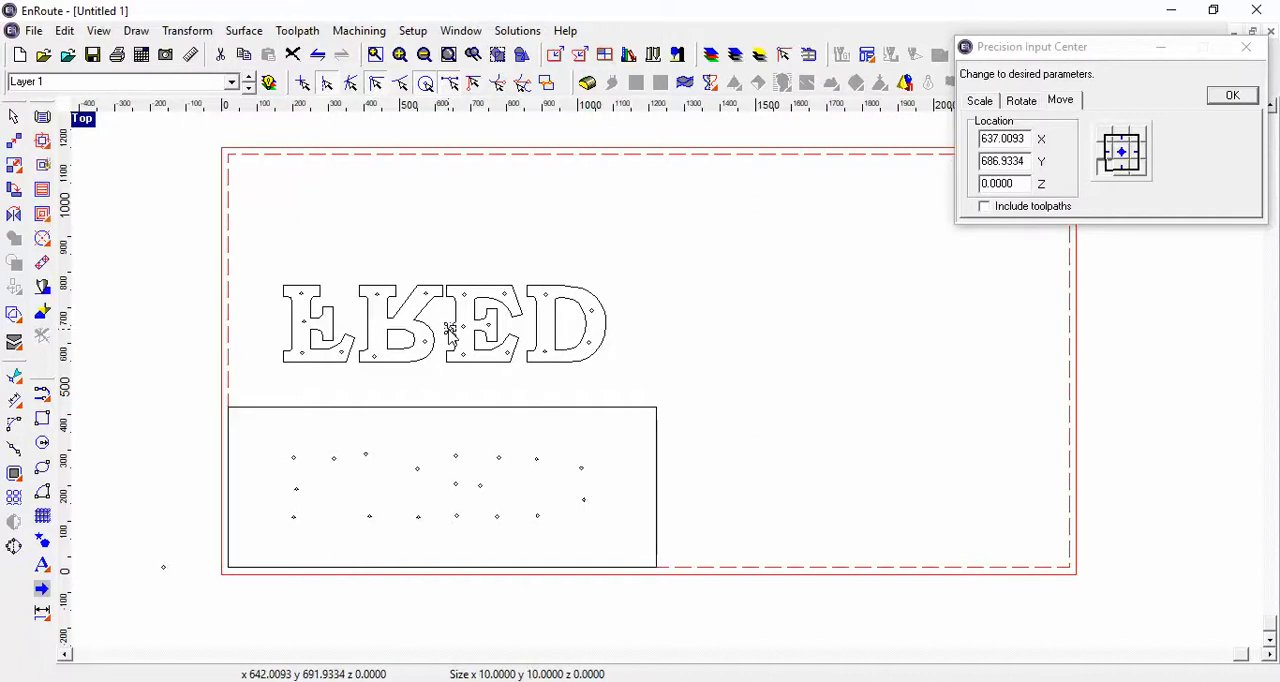
mouse_move(492, 412)
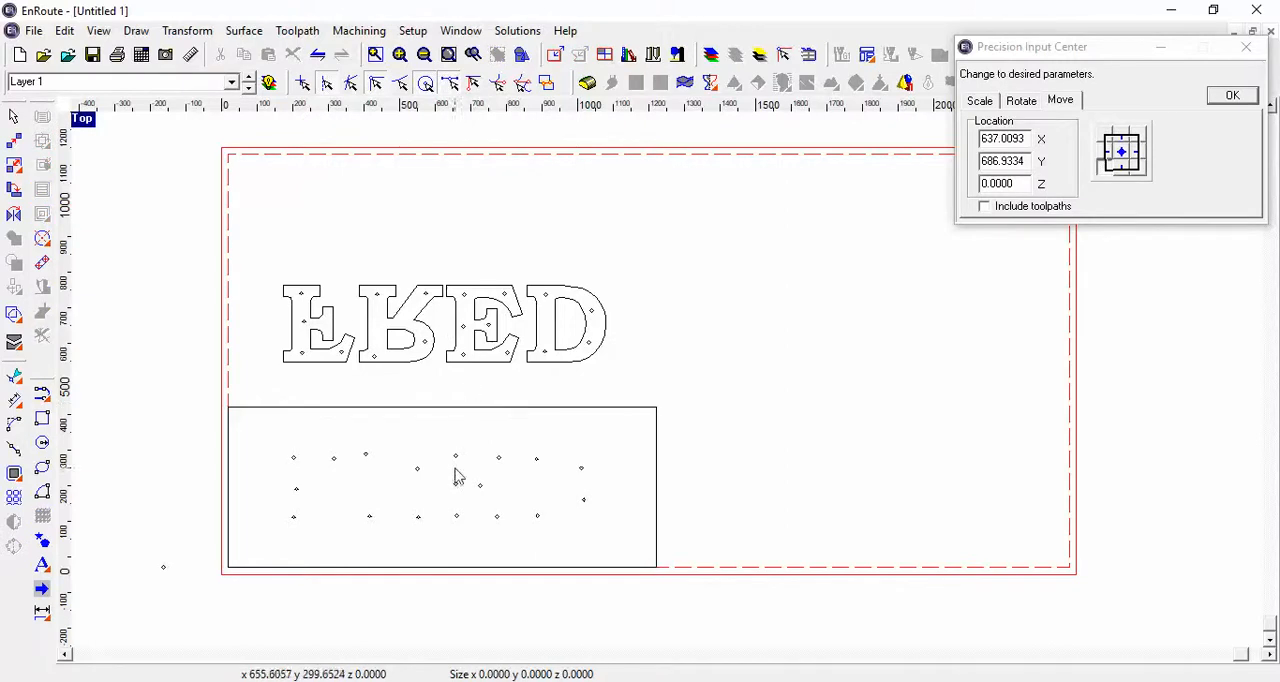
mouse_move(435, 485)
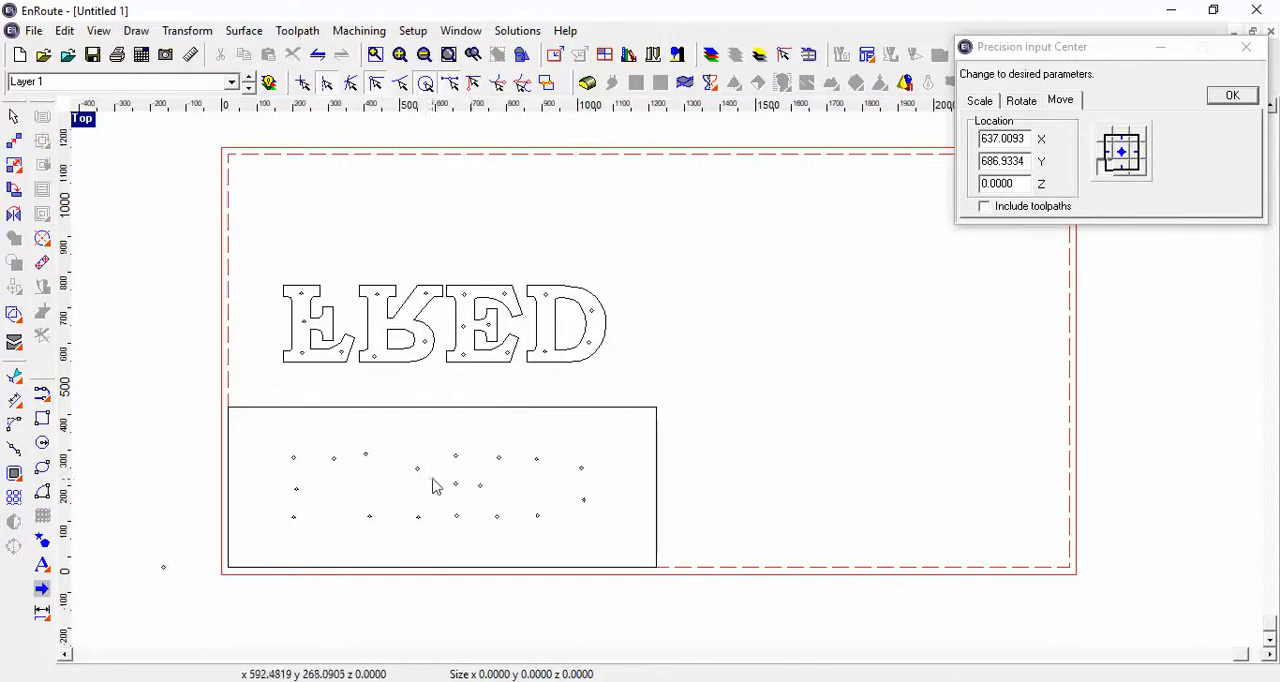
mouse_move(428, 482)
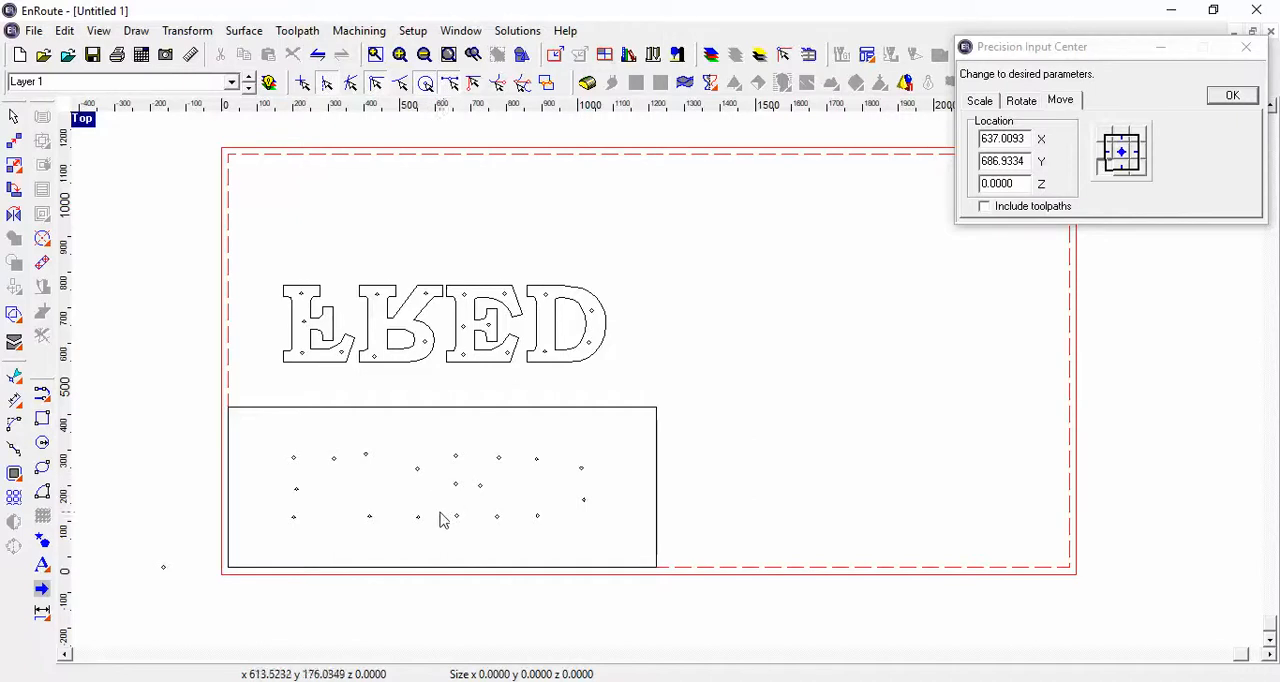
mouse_move(432, 490)
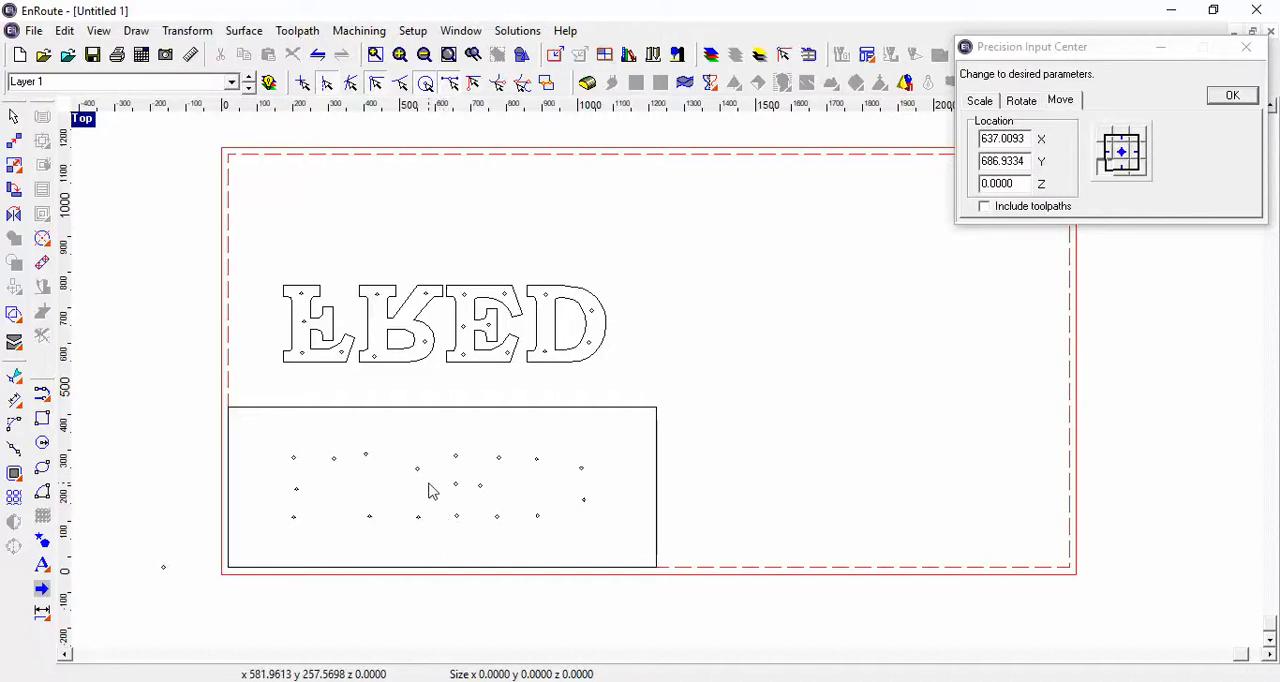
mouse_move(603, 360)
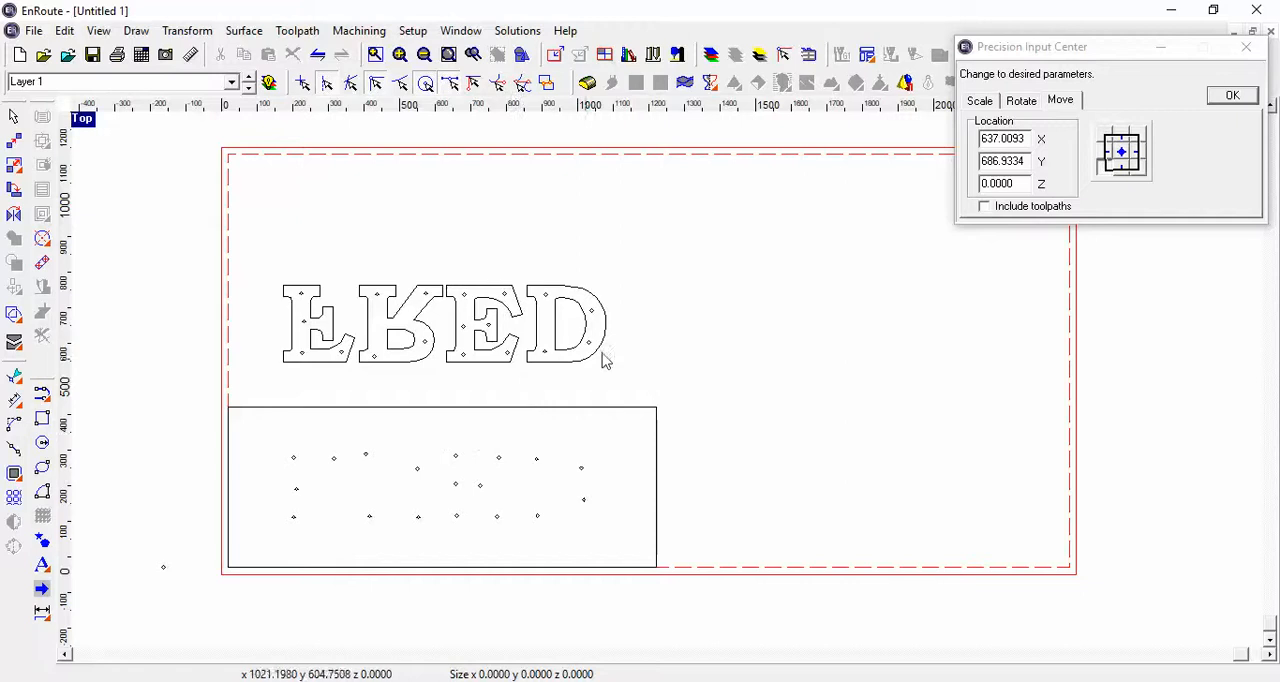
mouse_move(265, 270)
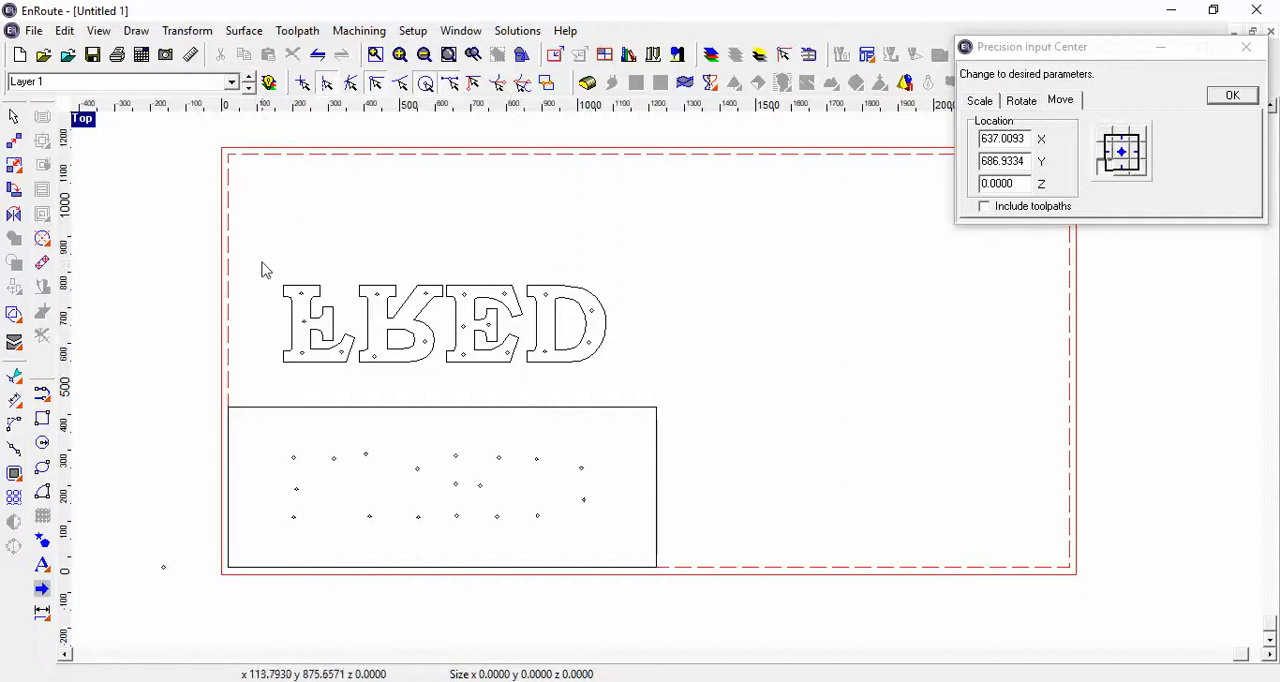
mouse_move(285, 295)
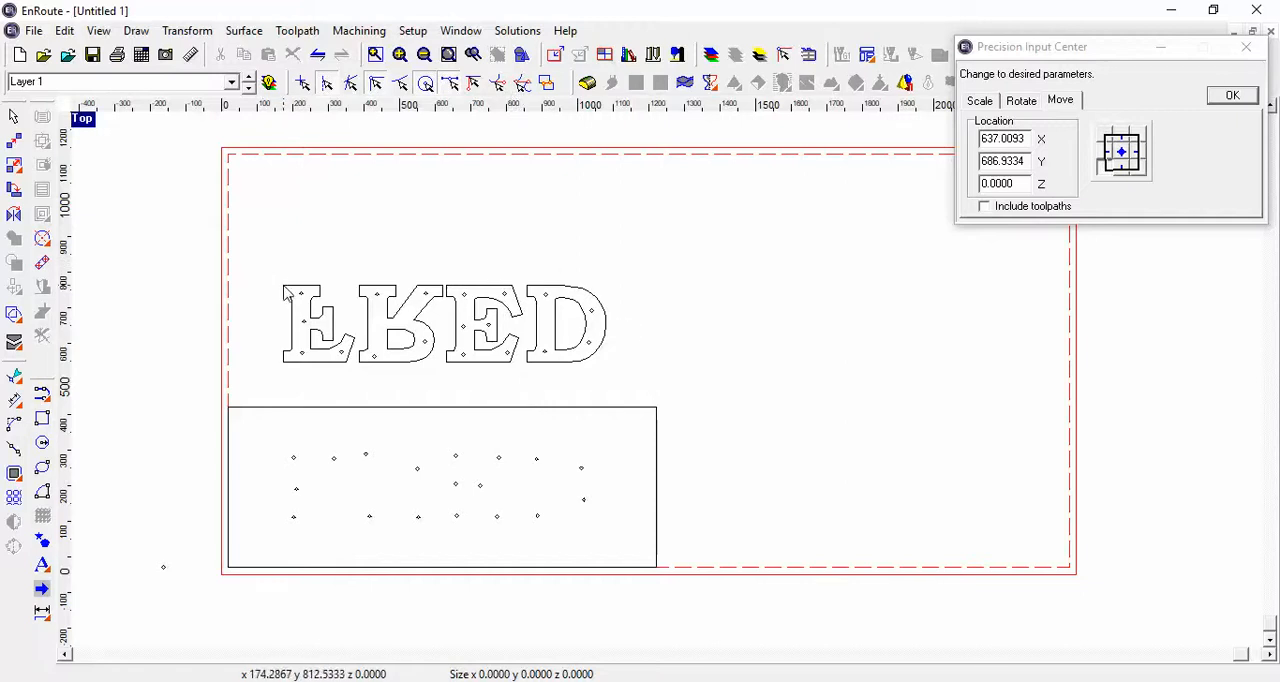
- Ungroup the mirrored FRED lettering into separate letters and reselect it
left_click(445, 322)
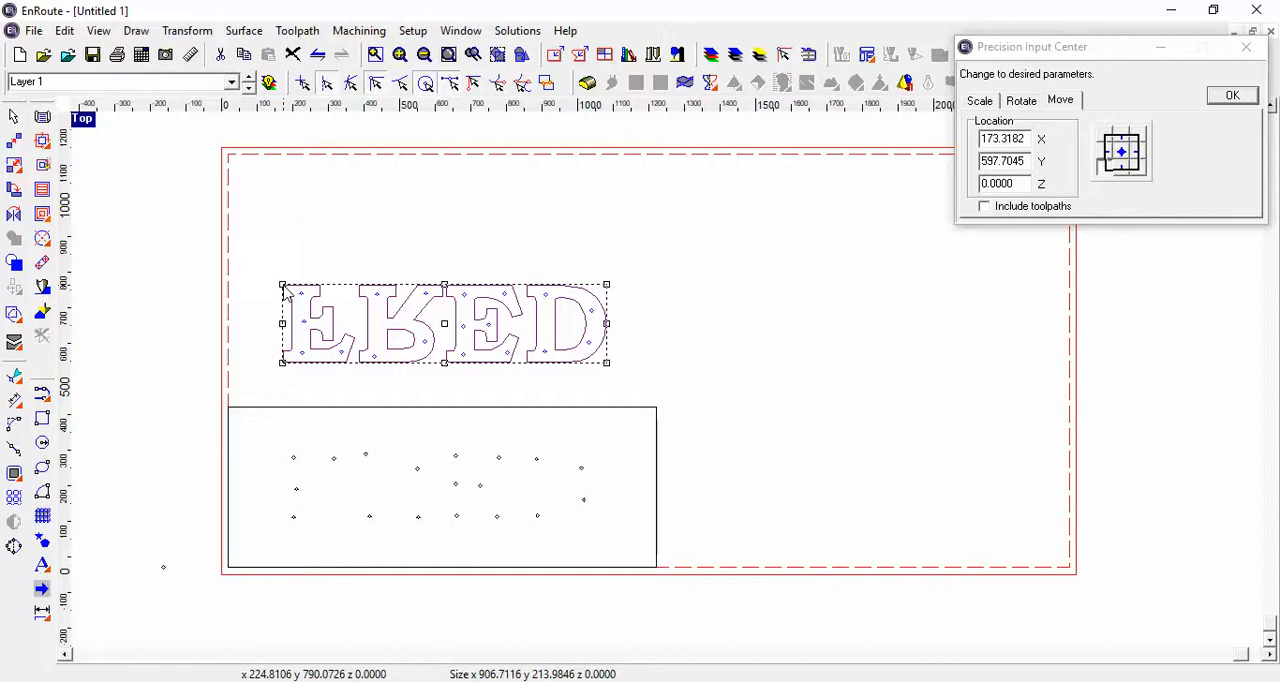
mouse_move(65, 617)
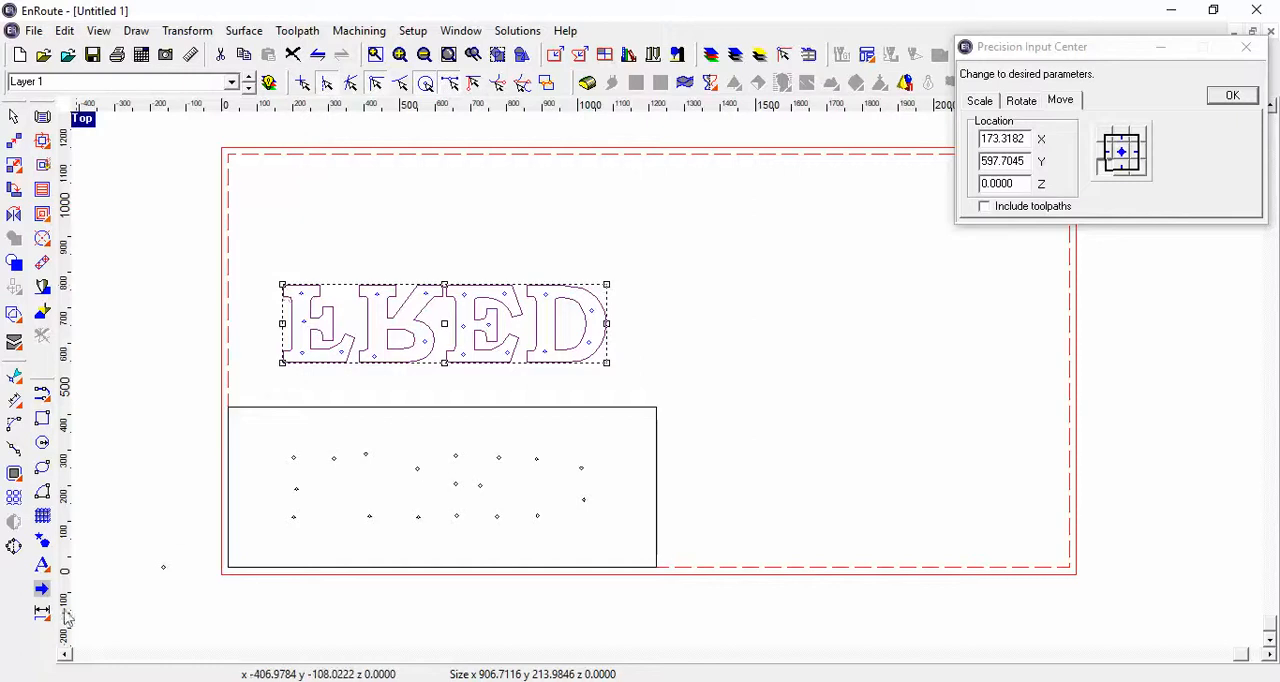
mouse_move(193, 349)
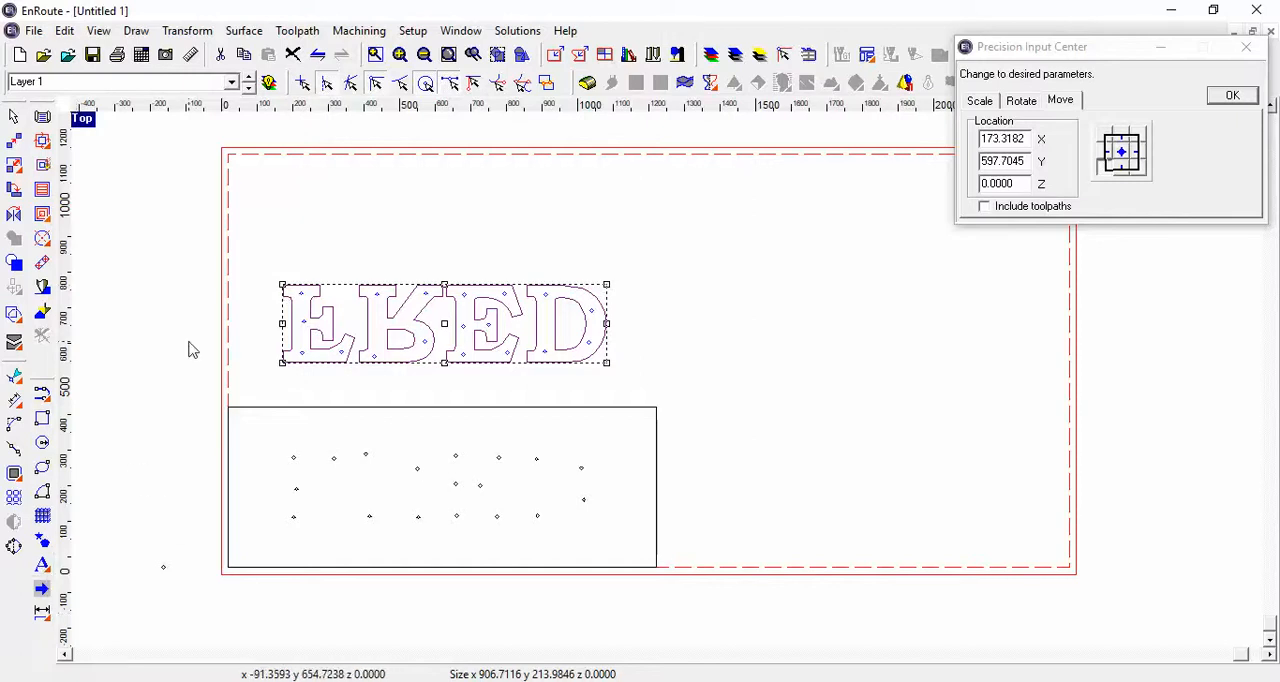
mouse_move(288, 166)
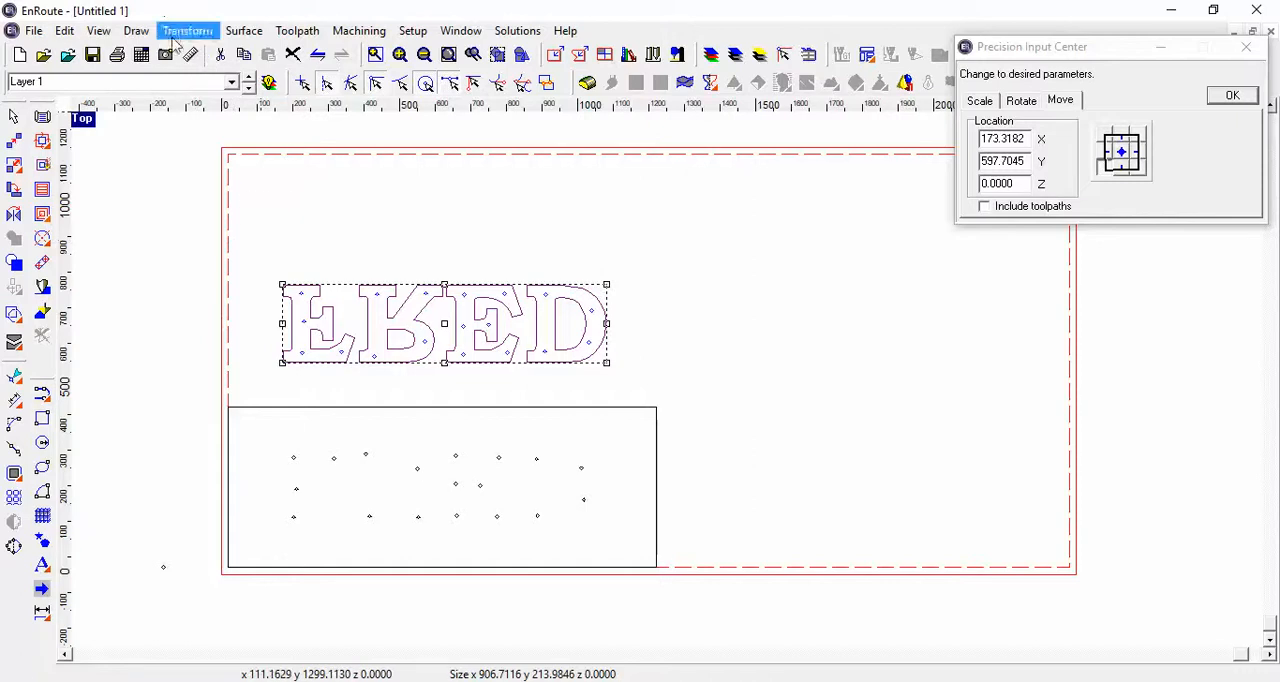
left_click(187, 30)
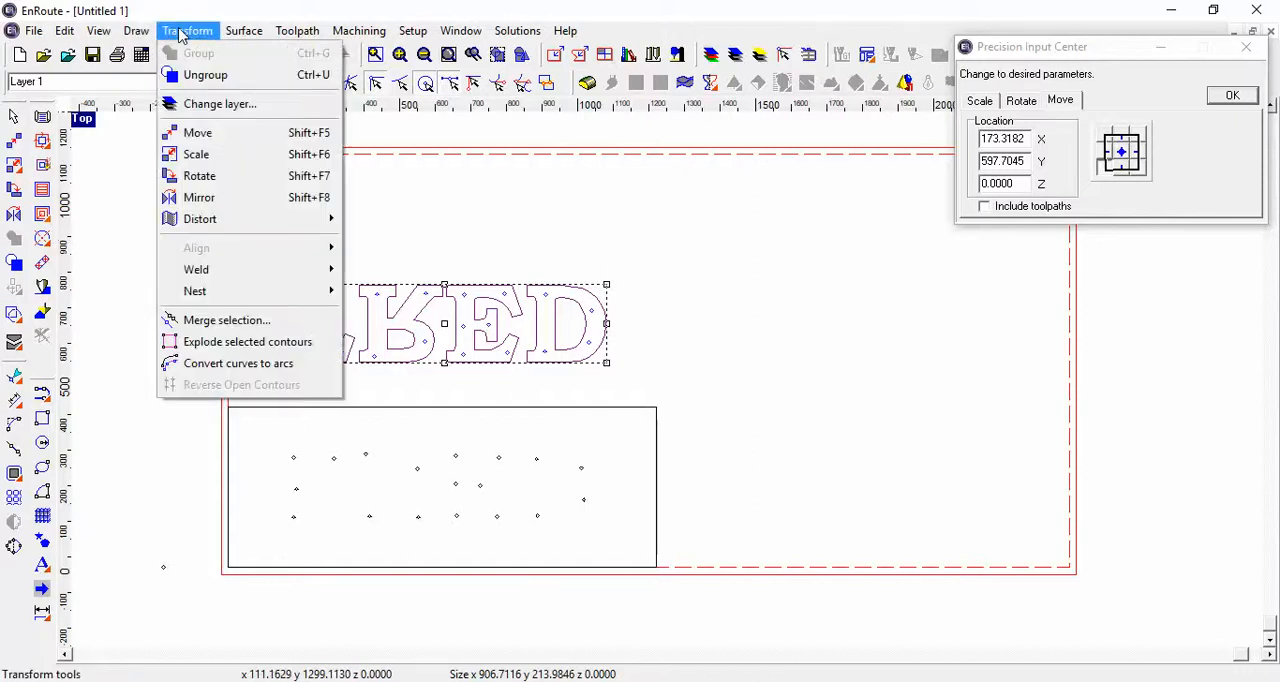
left_click(448, 238)
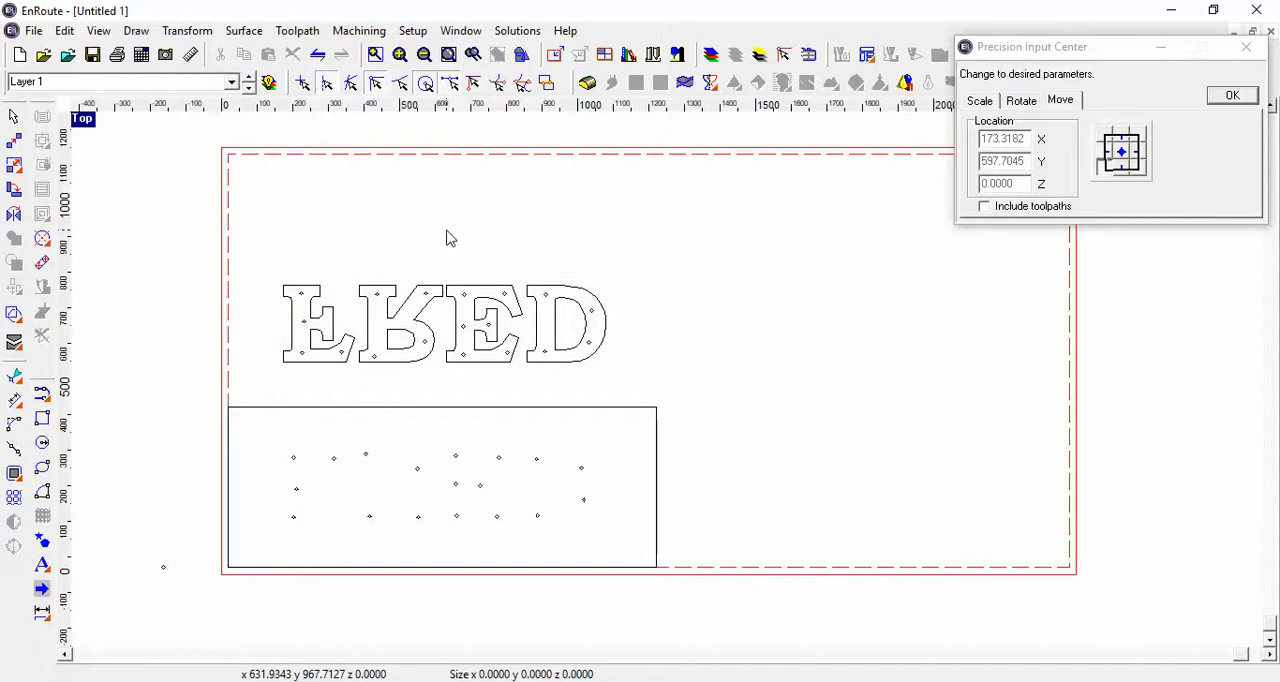
left_click(445, 325)
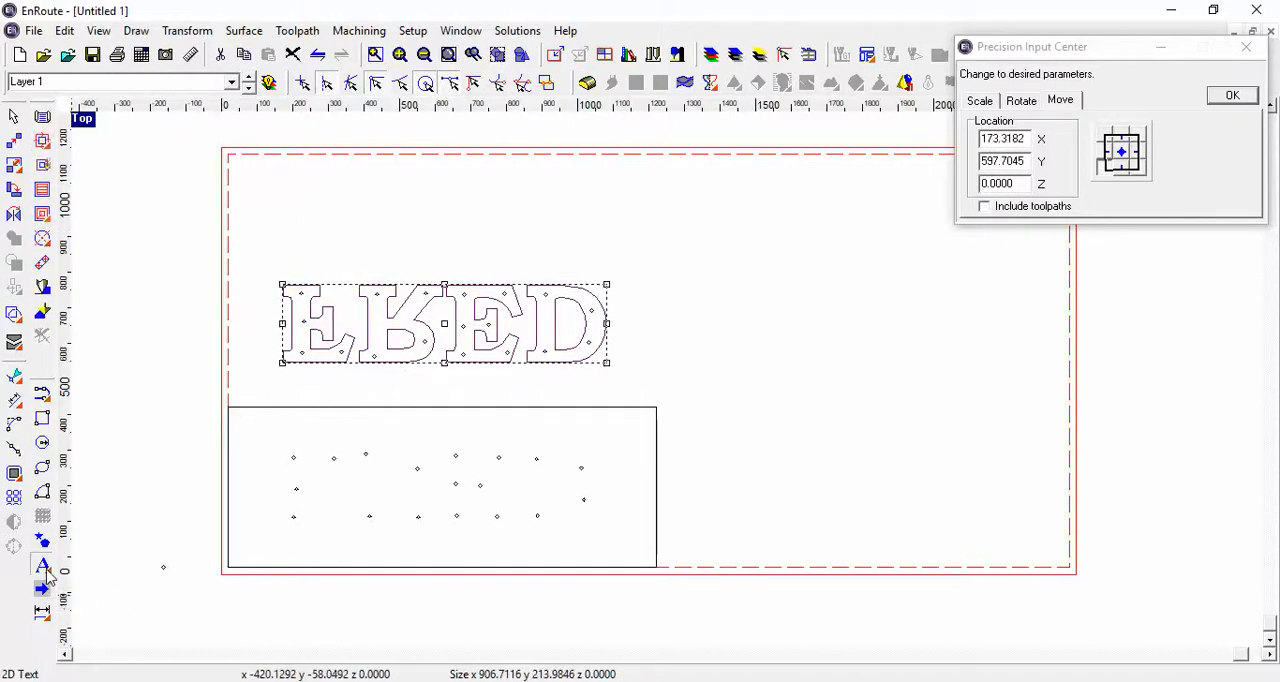
- Close the text settings and select the whole mirrored lettering
left_click(42, 567)
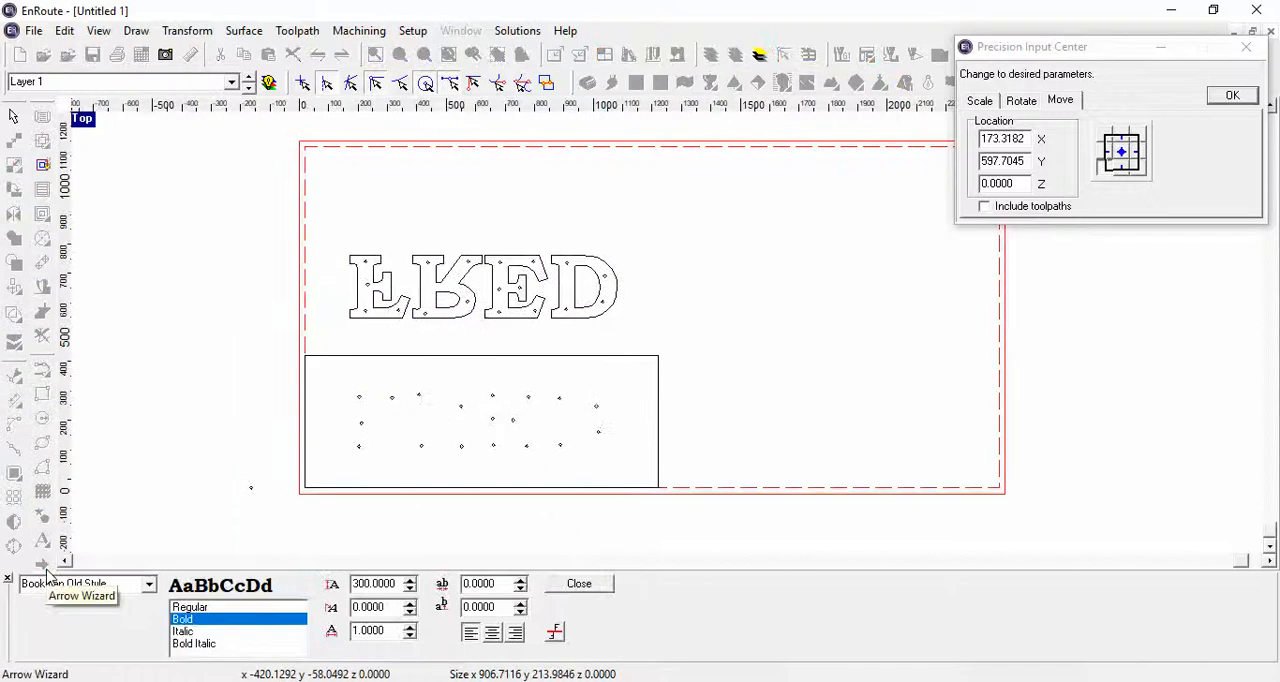
left_click(578, 583)
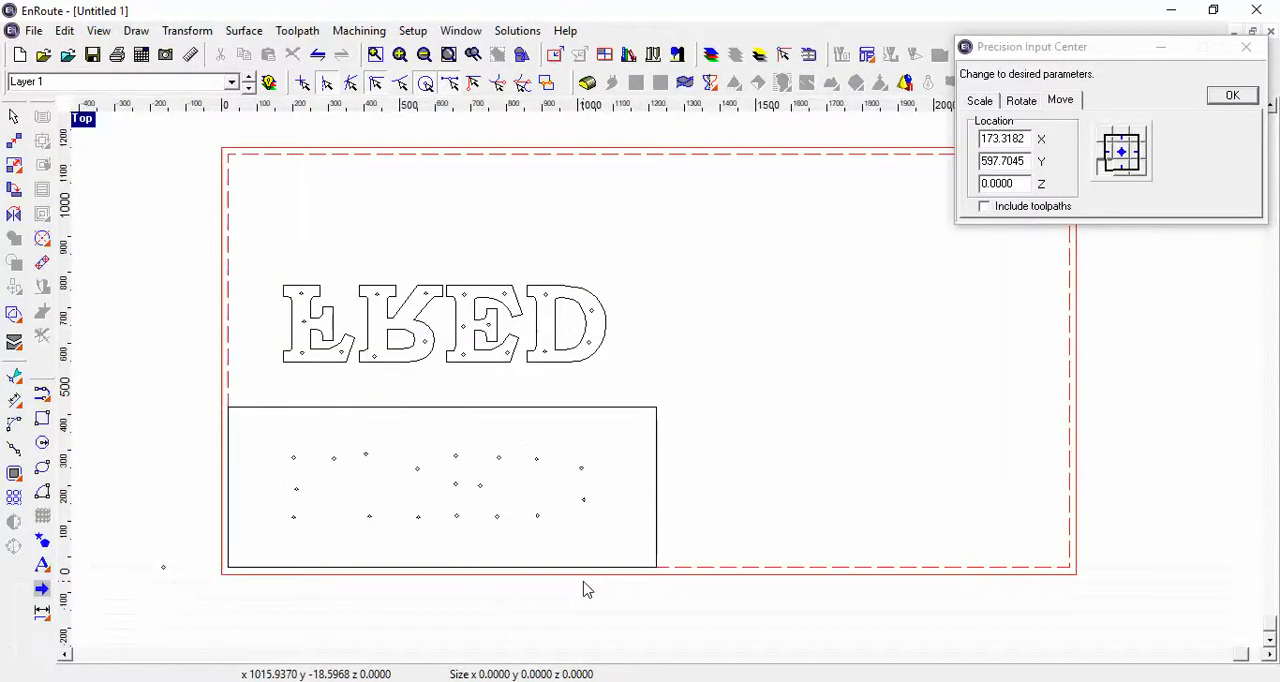
mouse_move(42, 565)
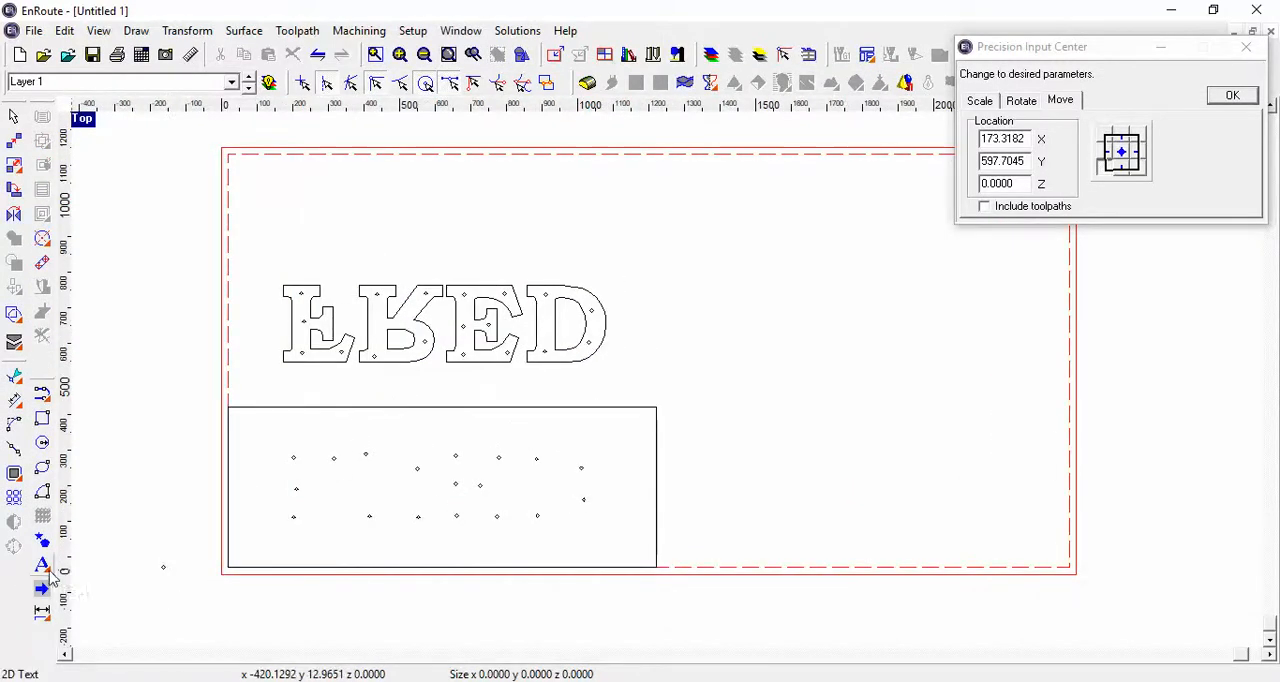
mouse_move(42, 565)
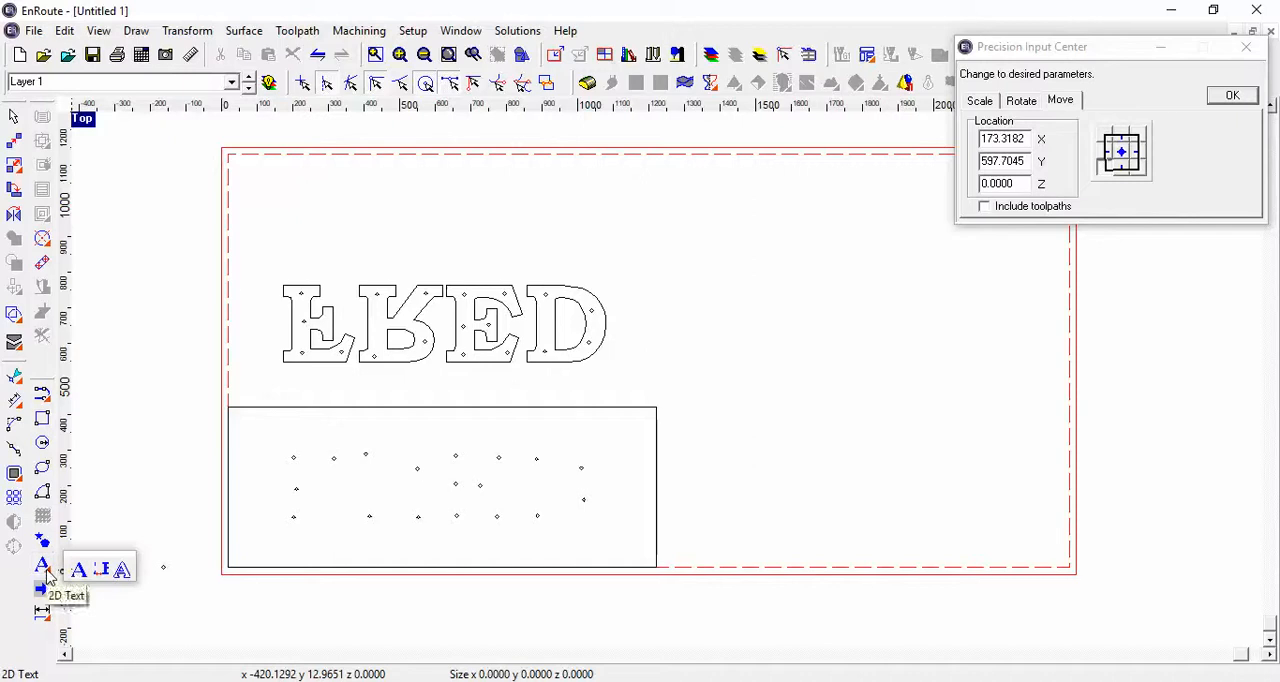
mouse_move(122, 570)
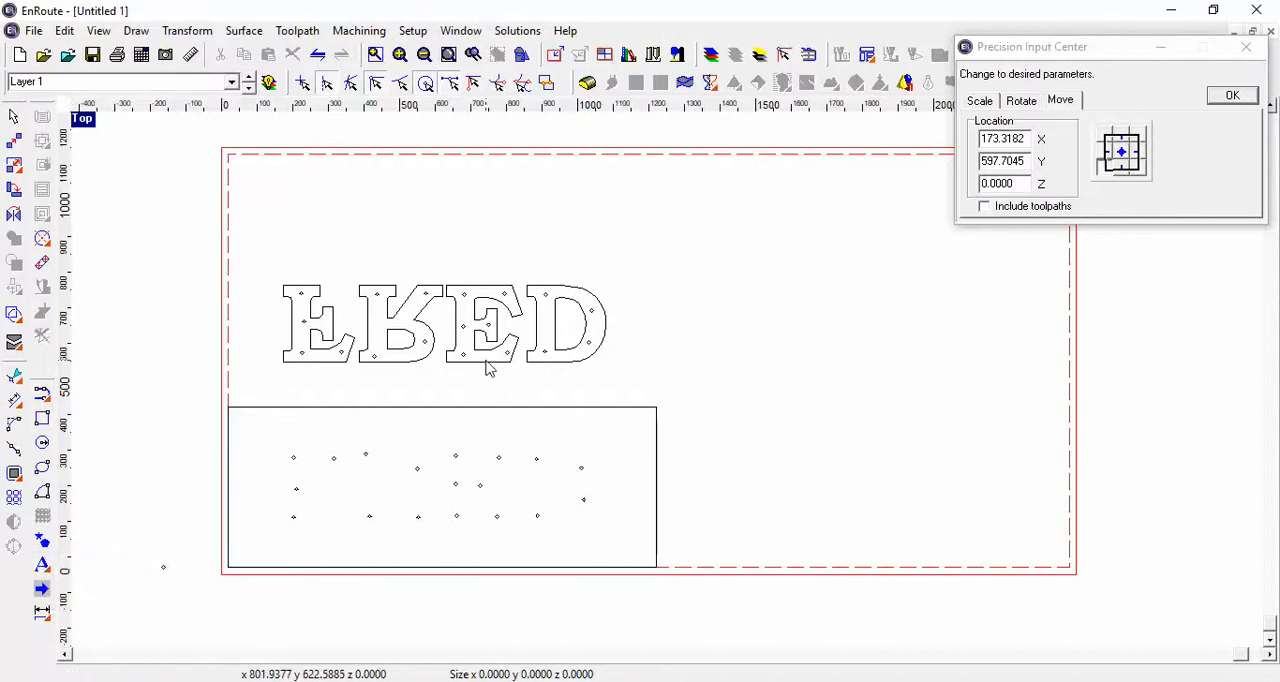
left_click(443, 322)
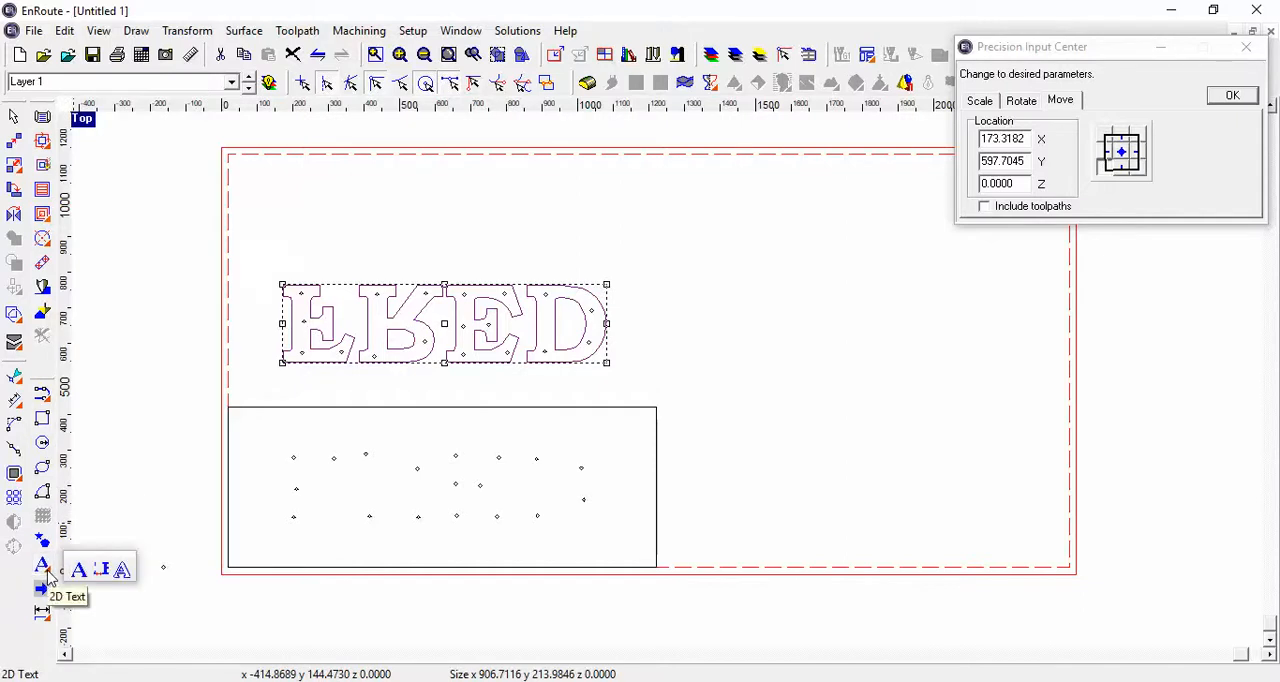
mouse_move(125, 578)
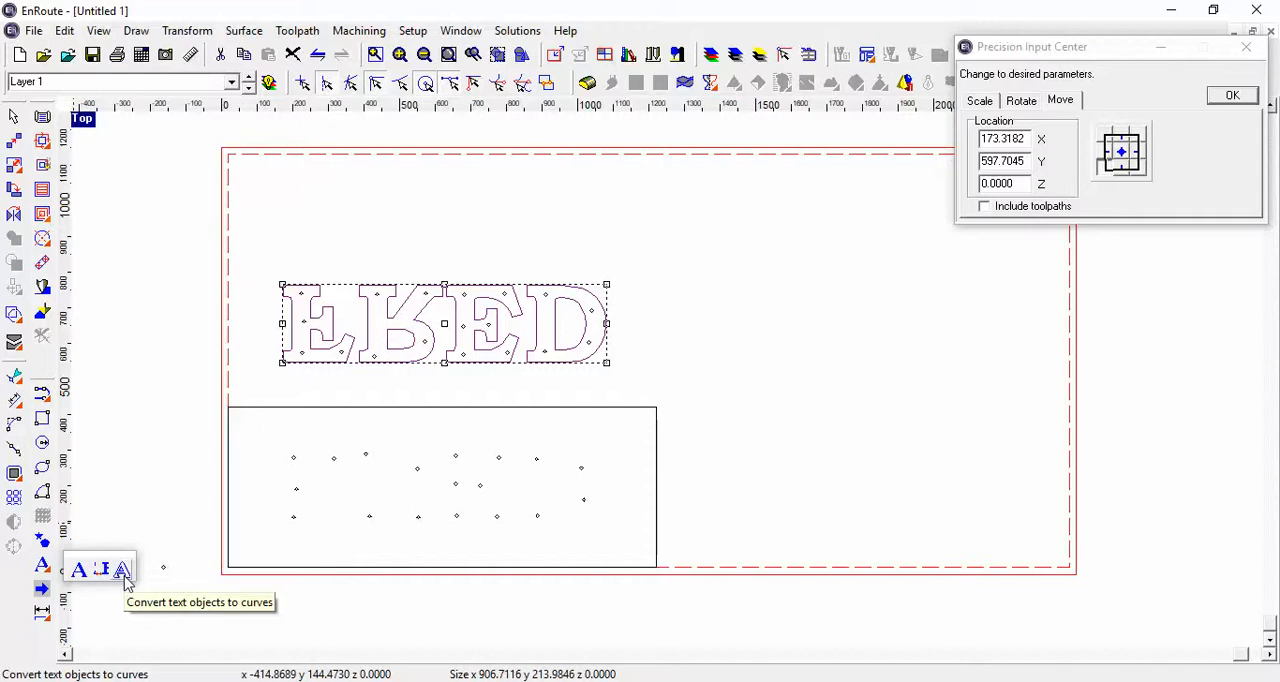
- Convert the mirrored FRED text to curves and ungroup it into individual letter shapes
left_click(118, 568)
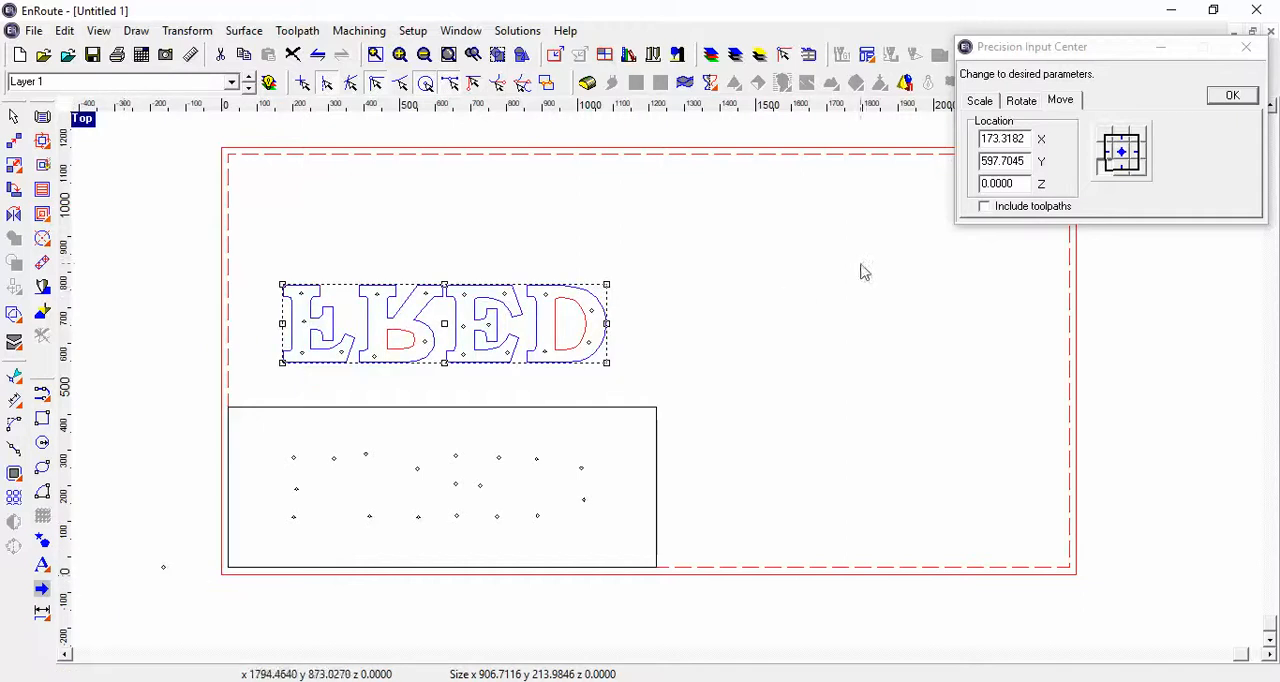
left_click(710, 289)
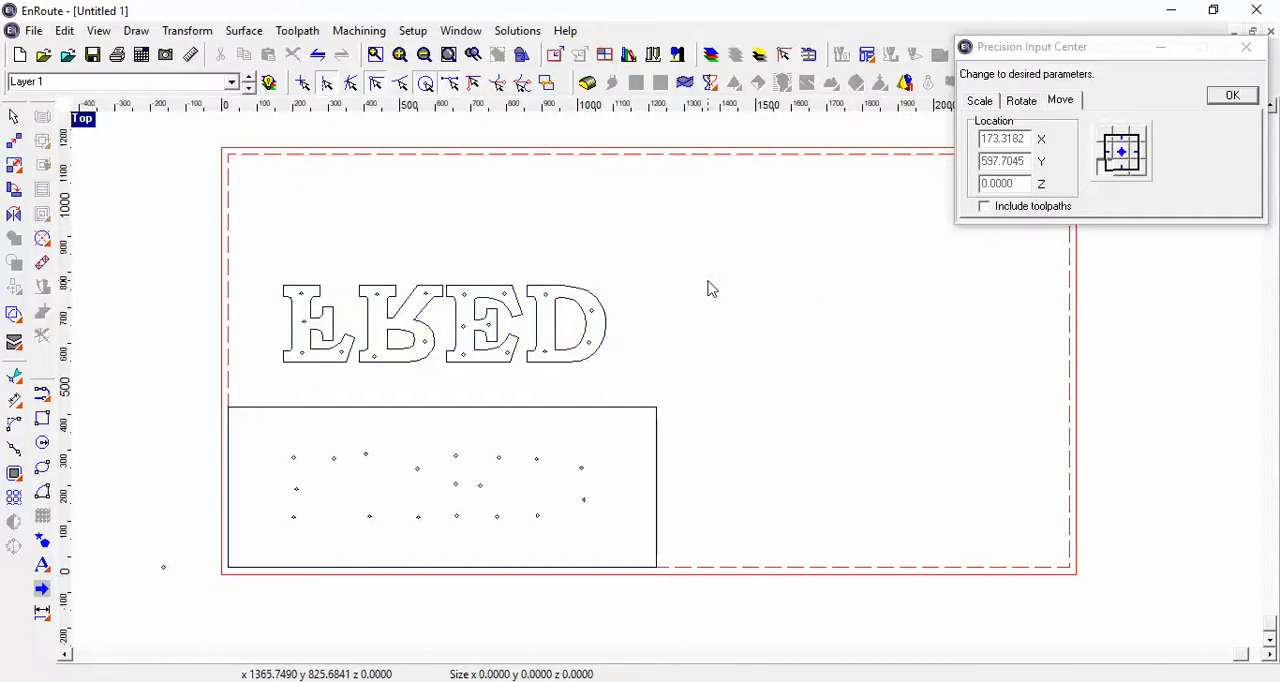
mouse_move(366, 366)
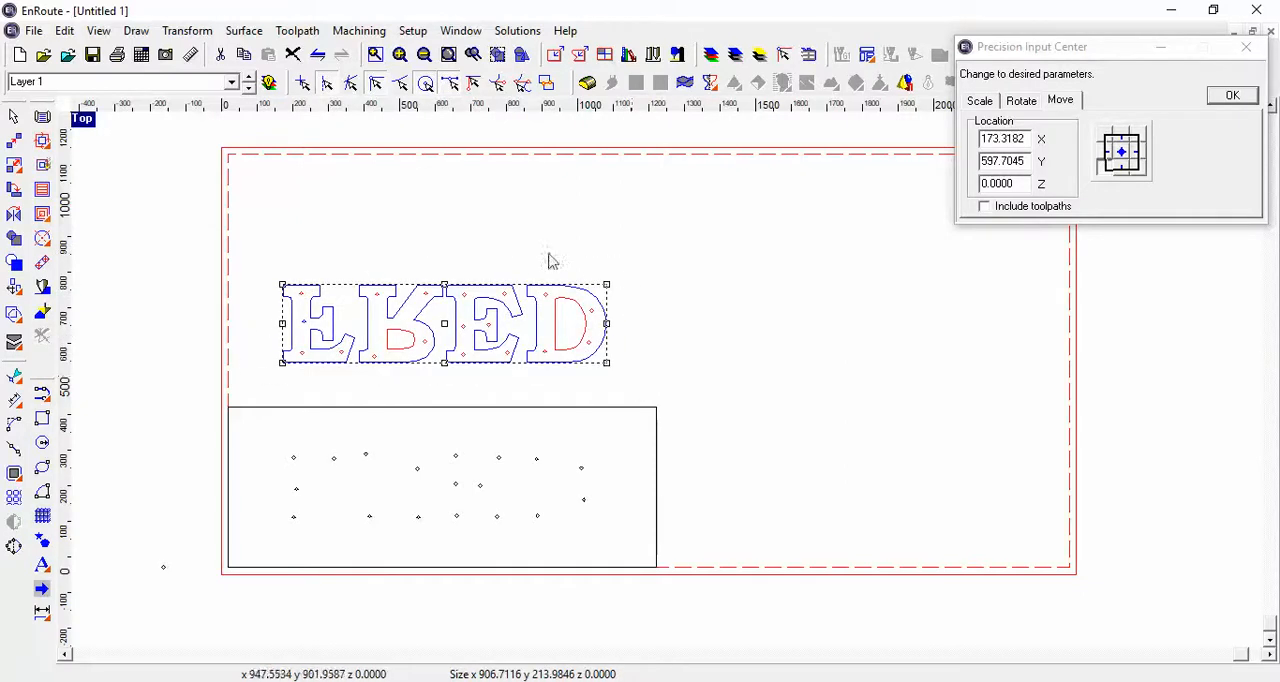
mouse_move(390, 184)
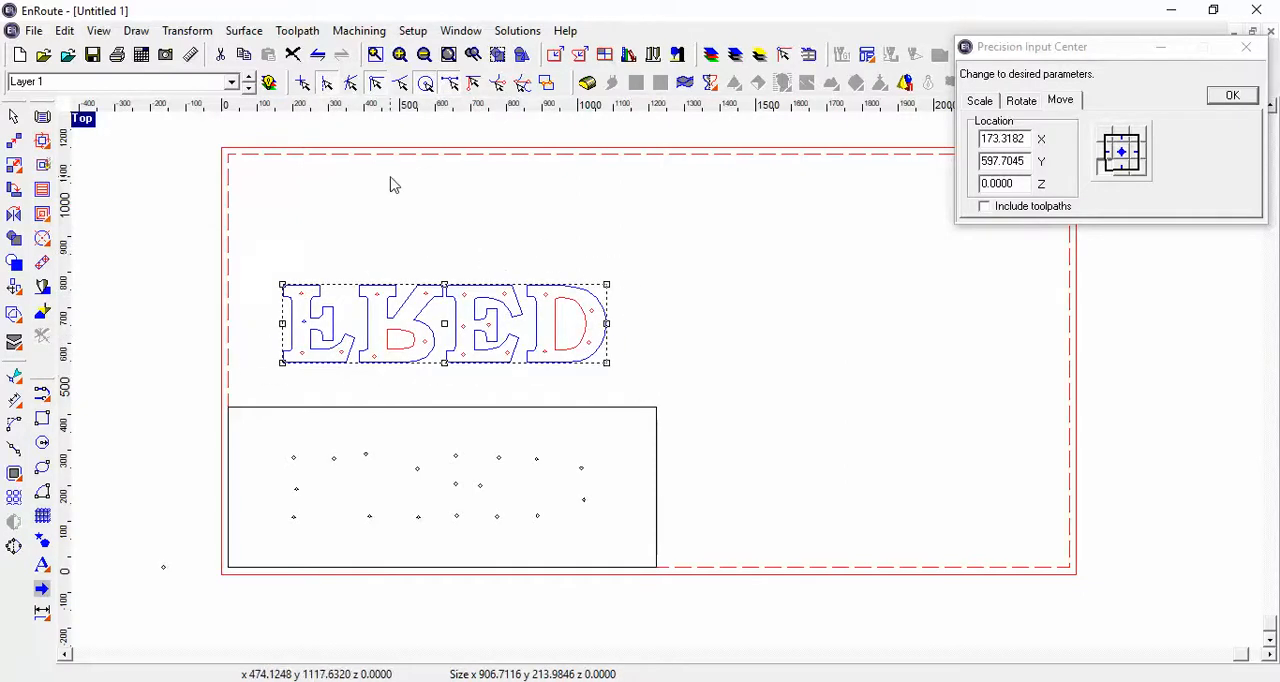
mouse_move(315, 122)
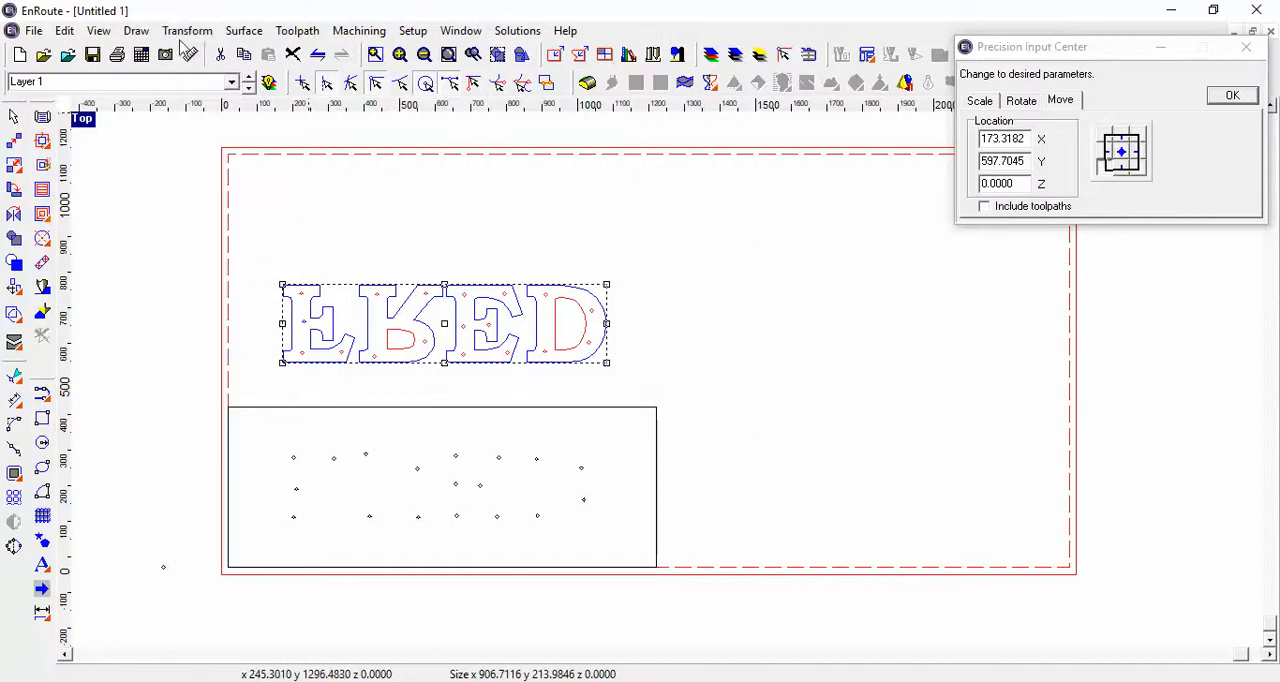
left_click(187, 30)
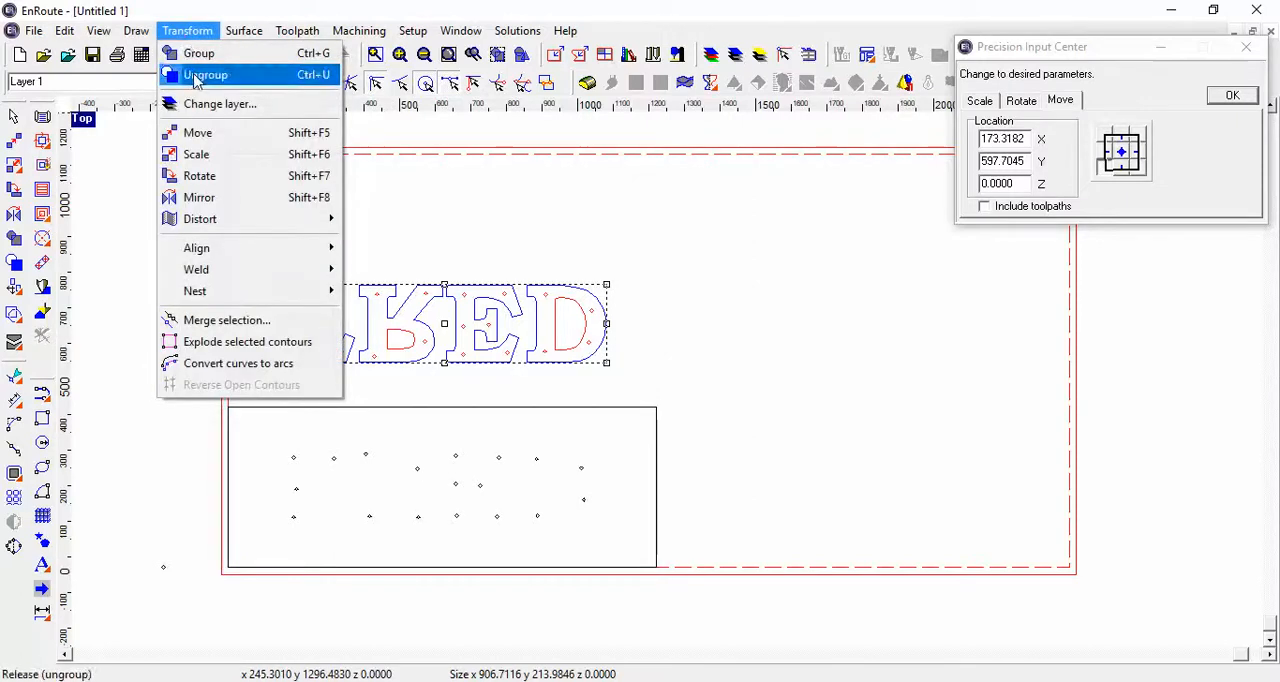
left_click(205, 75)
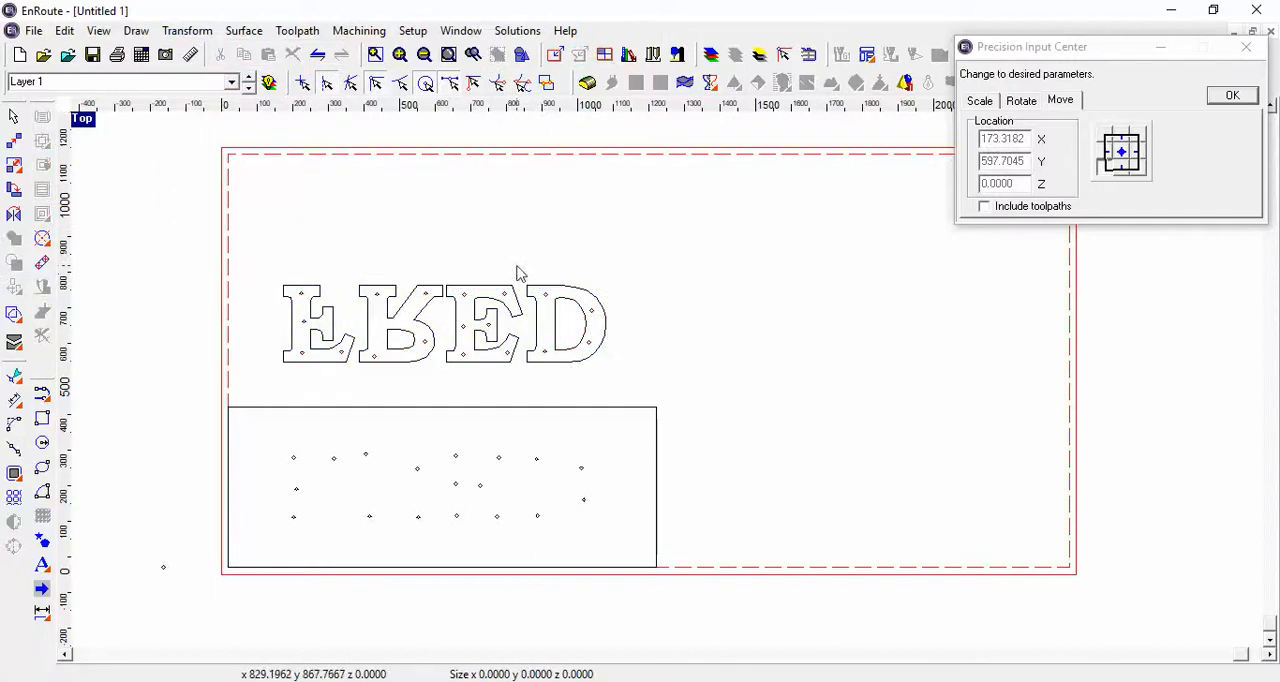
- Select the mirrored D and move it beside the board's lower right edge
left_click_drag(518, 268, 612, 372)
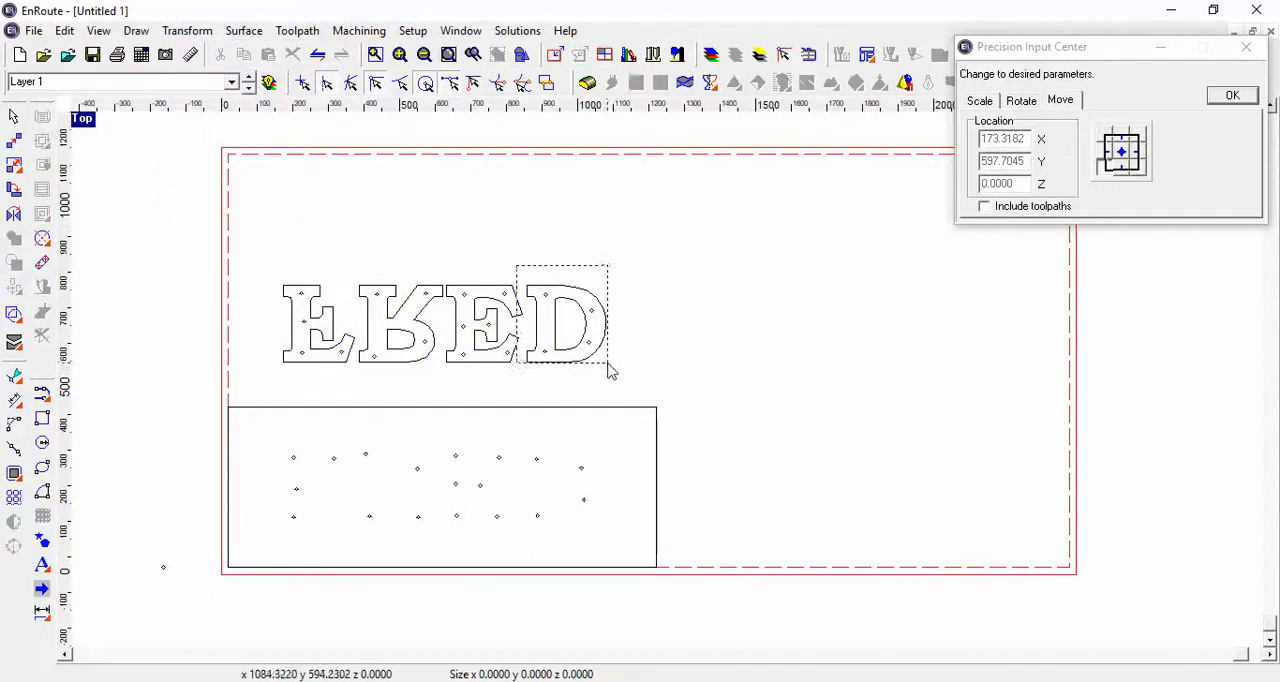
left_click(567, 323)
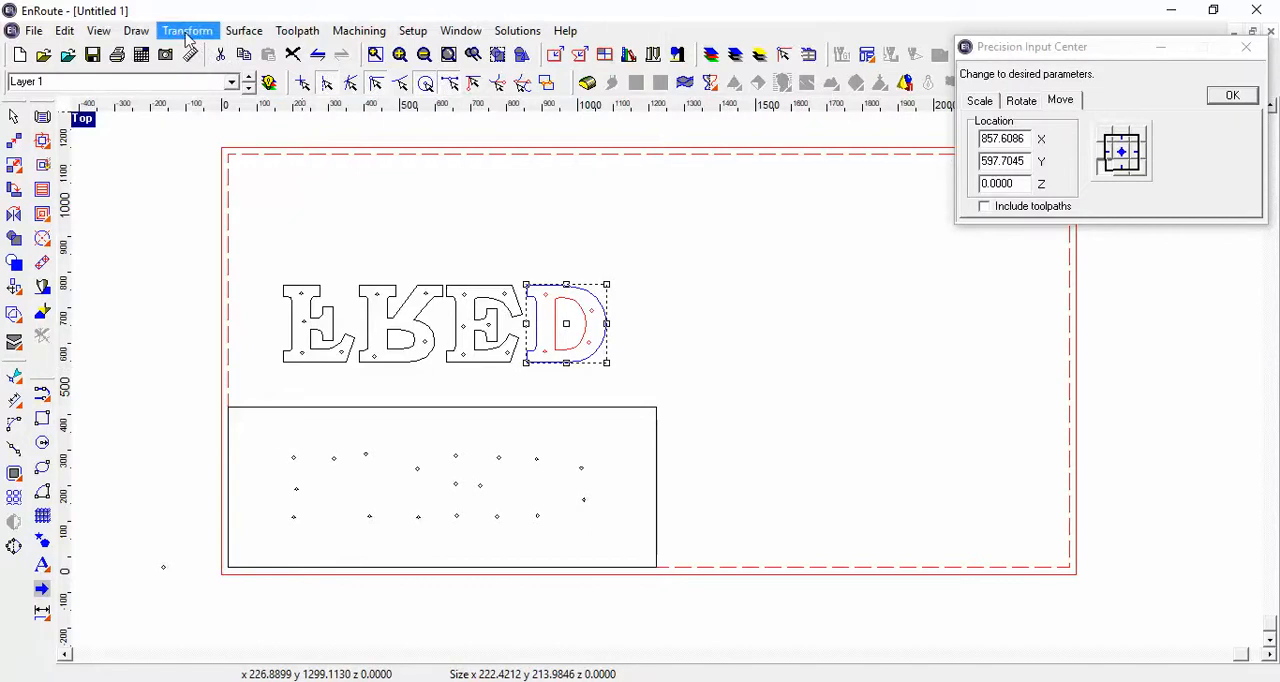
left_click(187, 30)
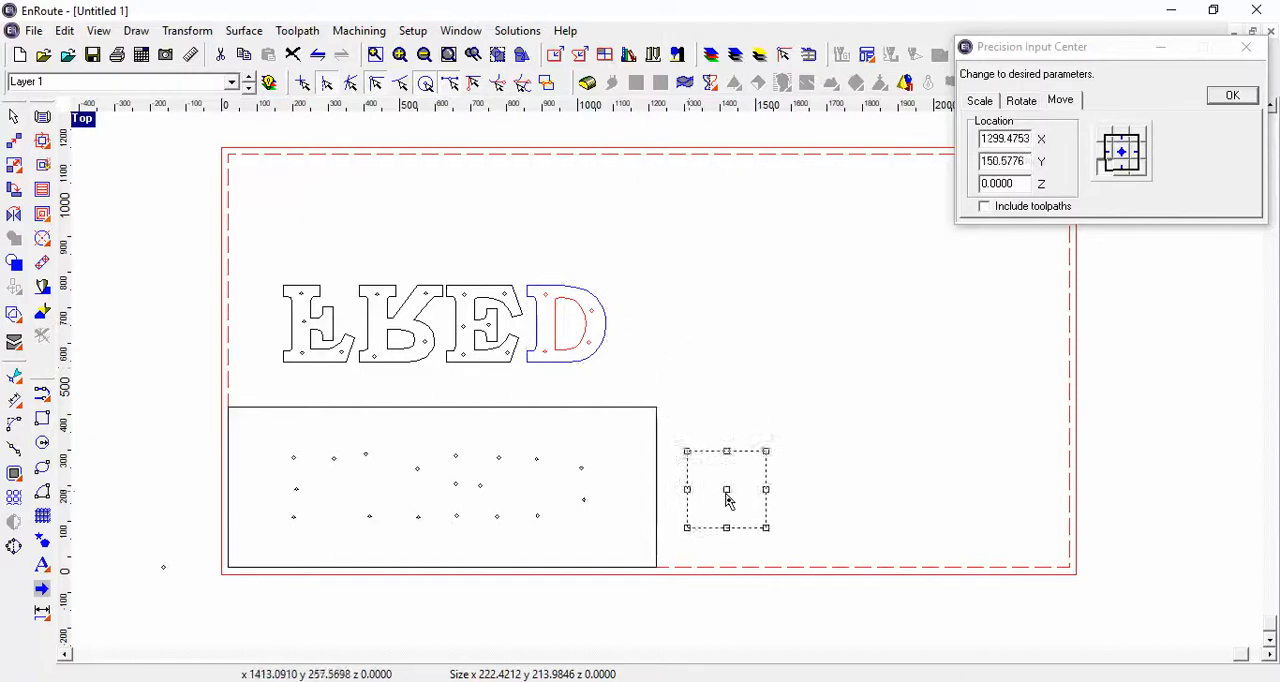
left_click_drag(726, 495, 713, 520)
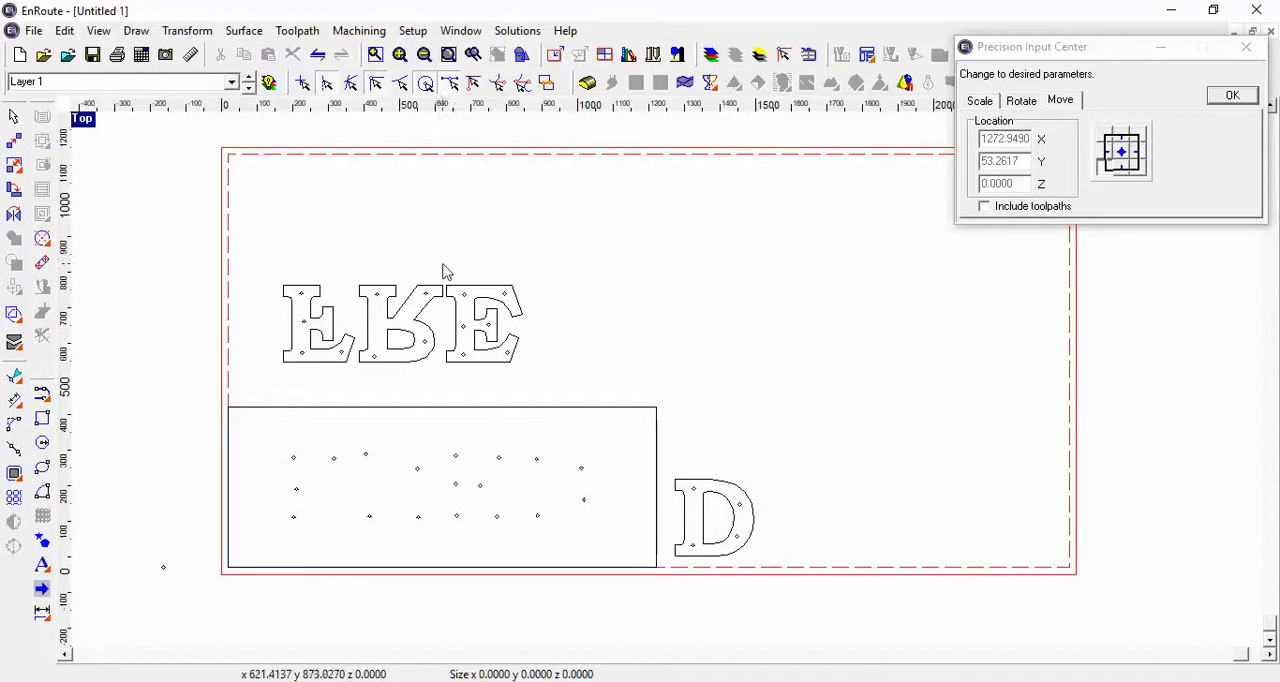
- Select the E letter piece and place it next to the D
left_click_drag(437, 267, 533, 347)
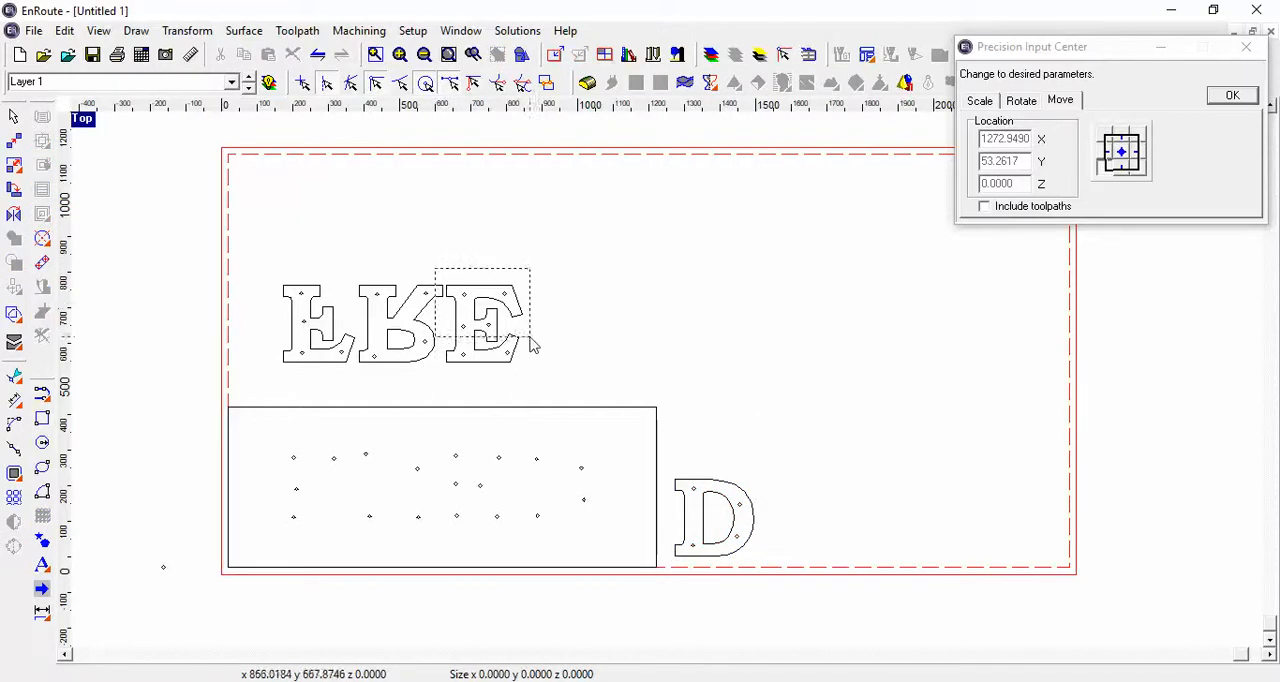
left_click(487, 322)
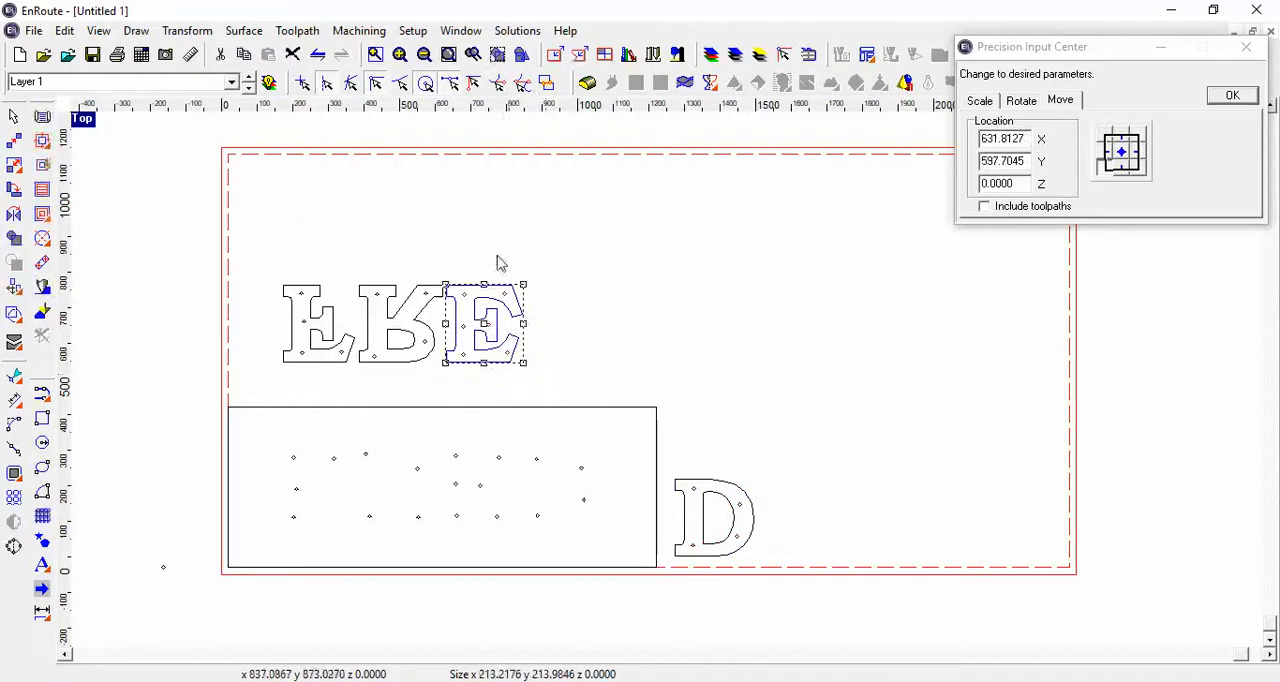
left_click(187, 30)
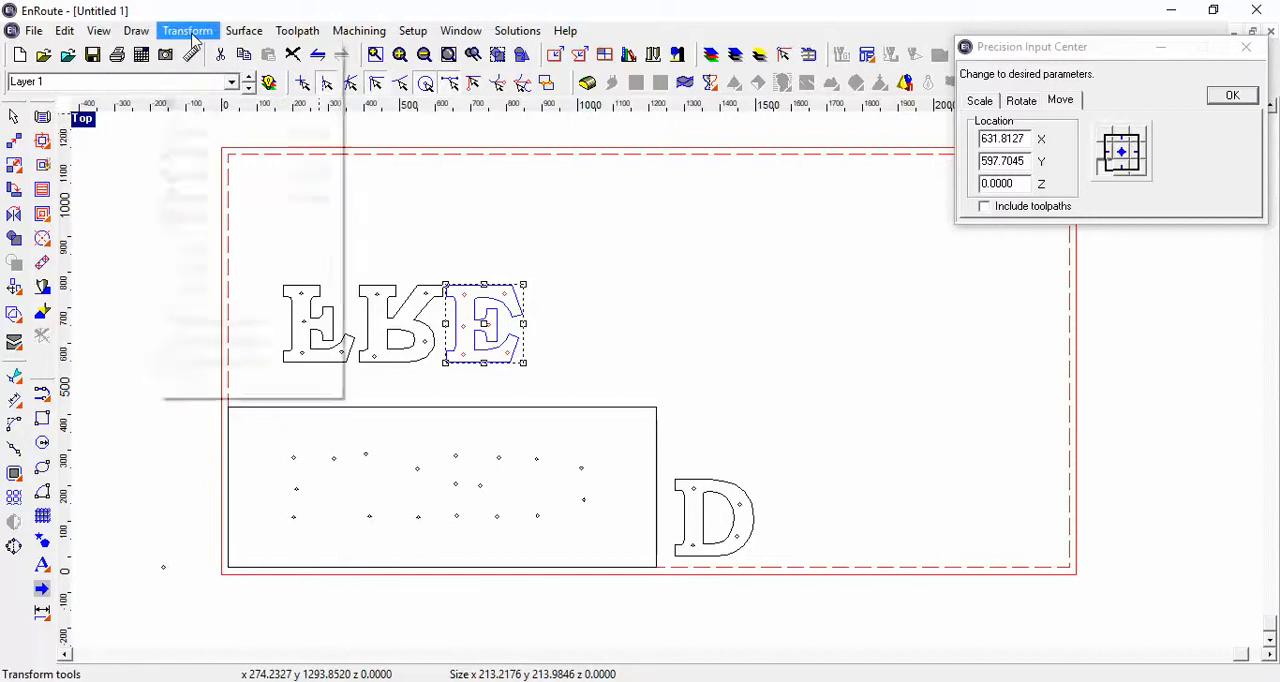
left_click(192, 55)
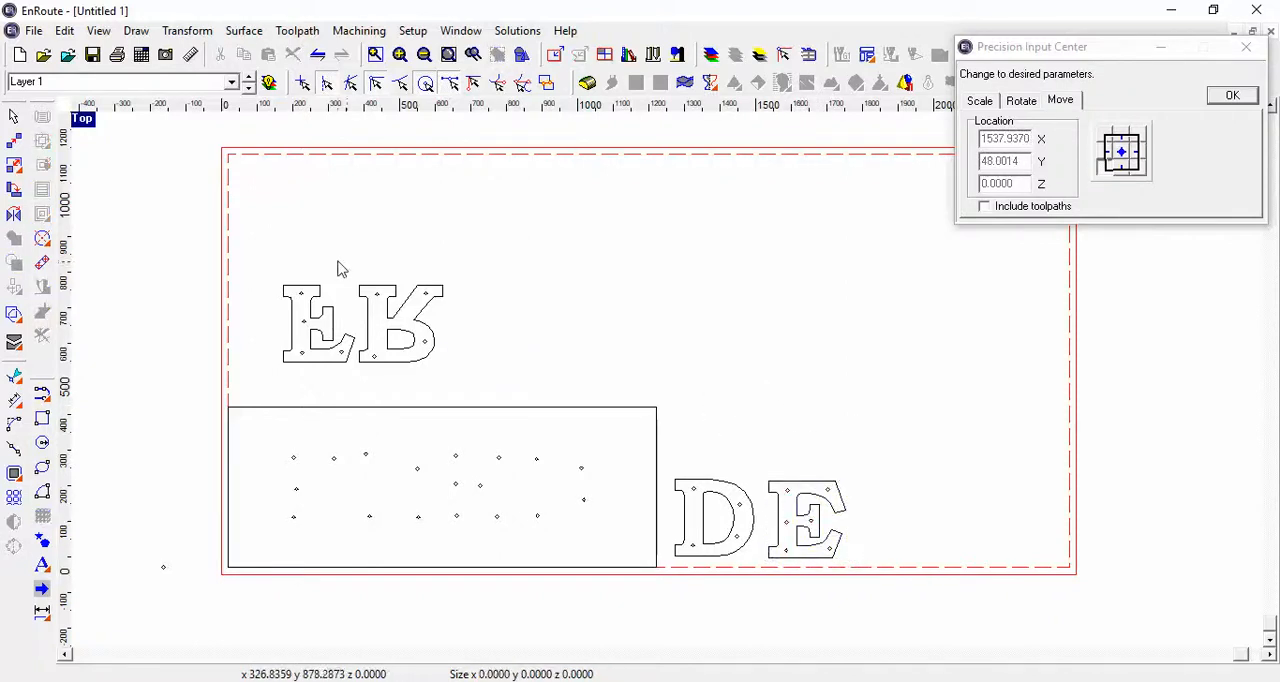
left_click_drag(338, 268, 440, 345)
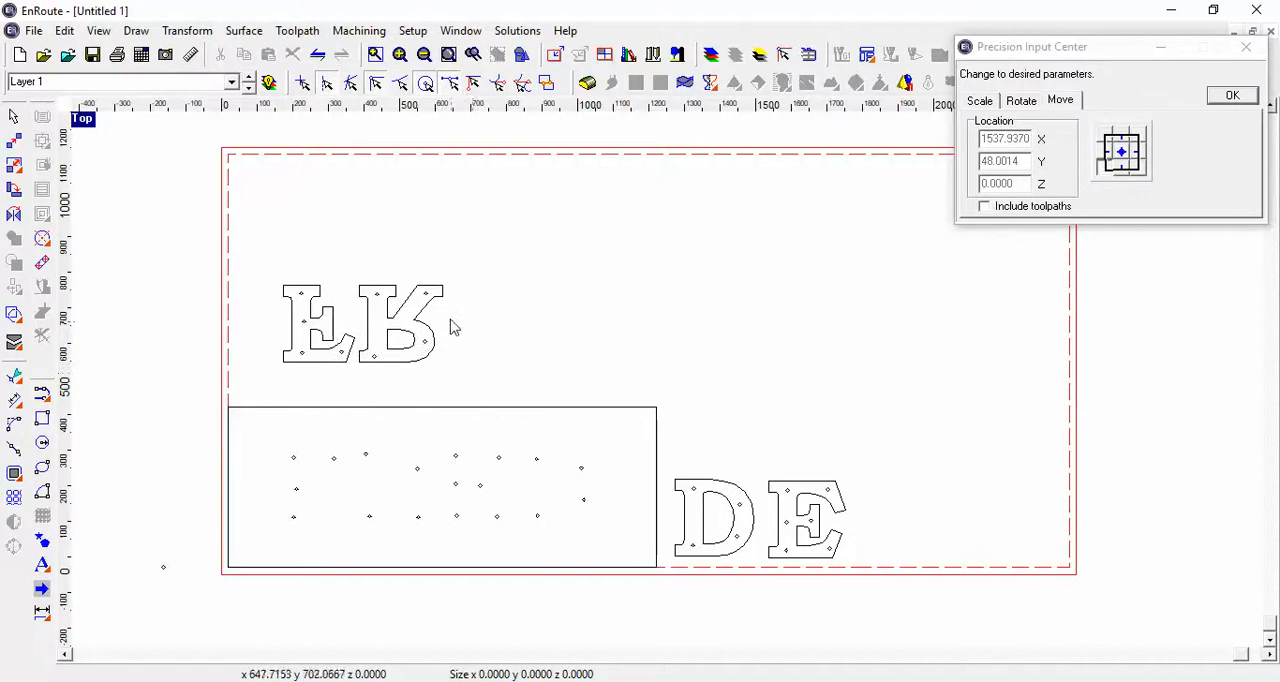
mouse_move(357, 279)
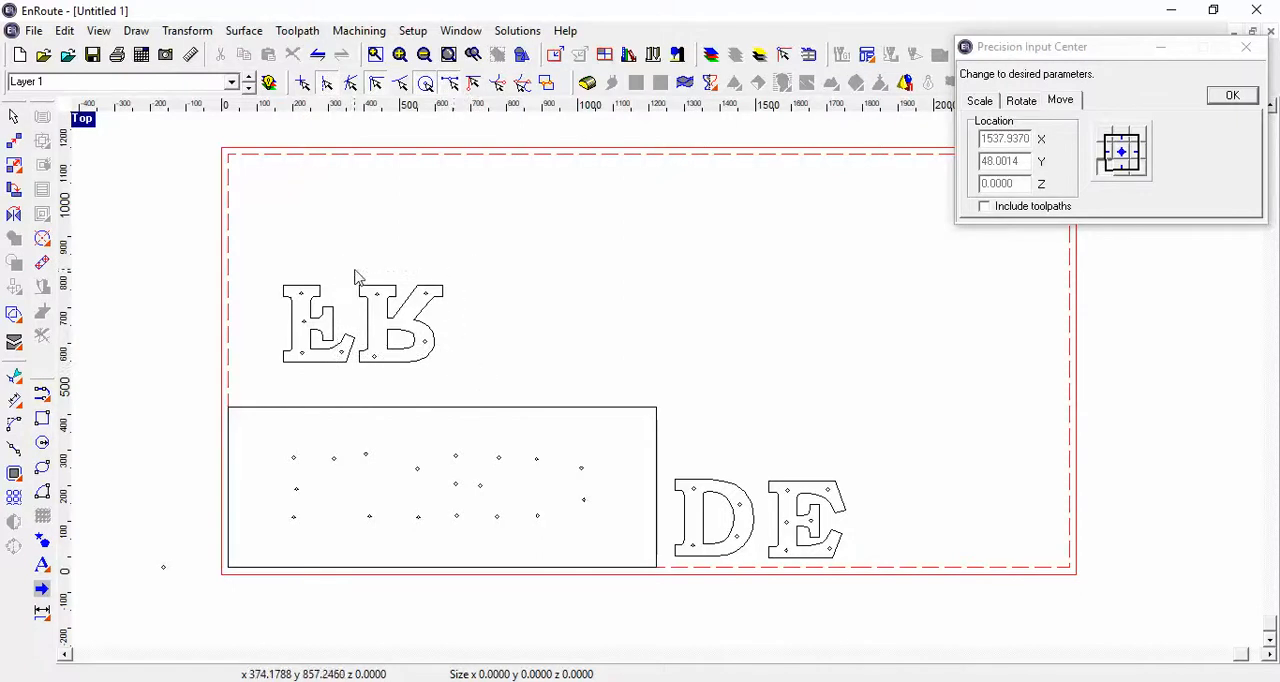
- Move the mirrored R after the E, then group the last E and place it right of the R
left_click_drag(356, 277, 470, 378)
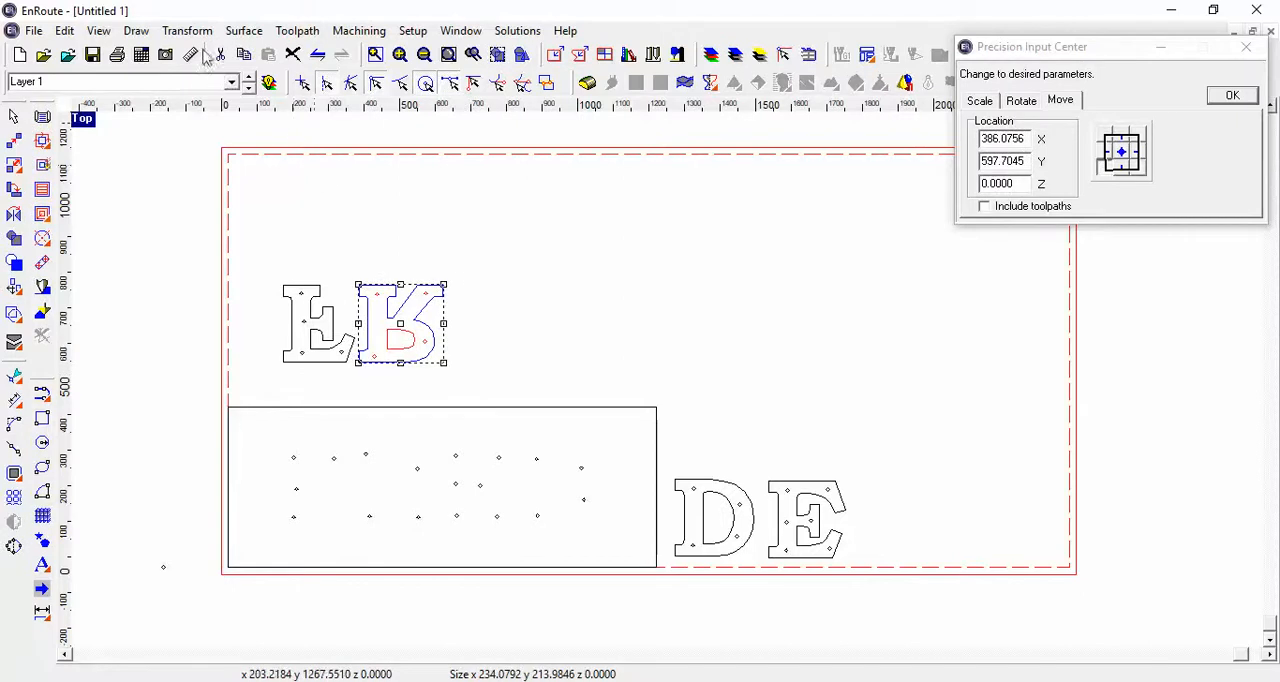
left_click(187, 30)
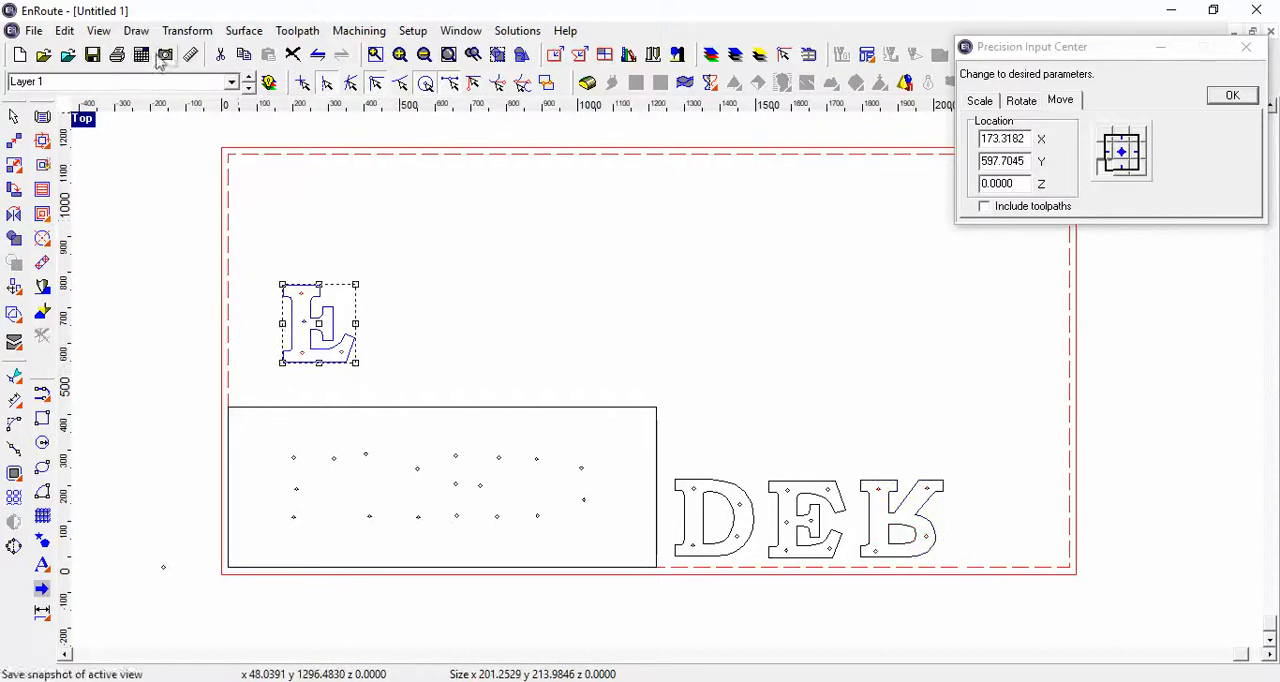
left_click(187, 30)
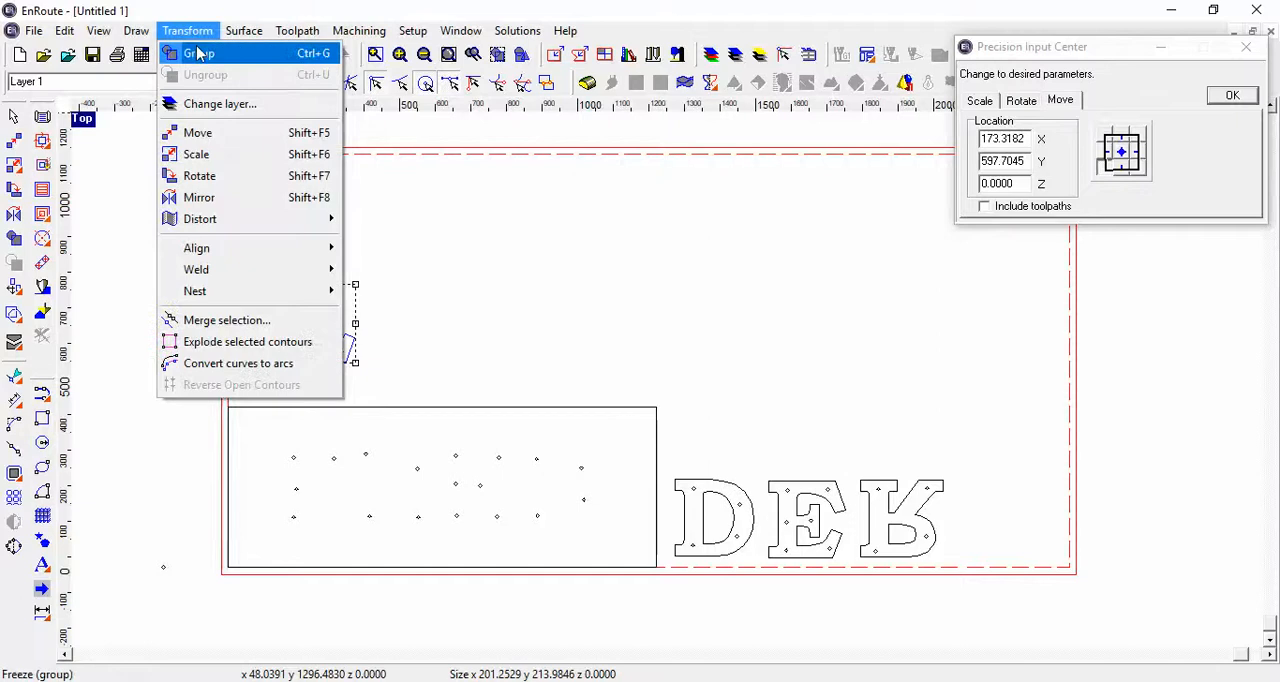
left_click(200, 53)
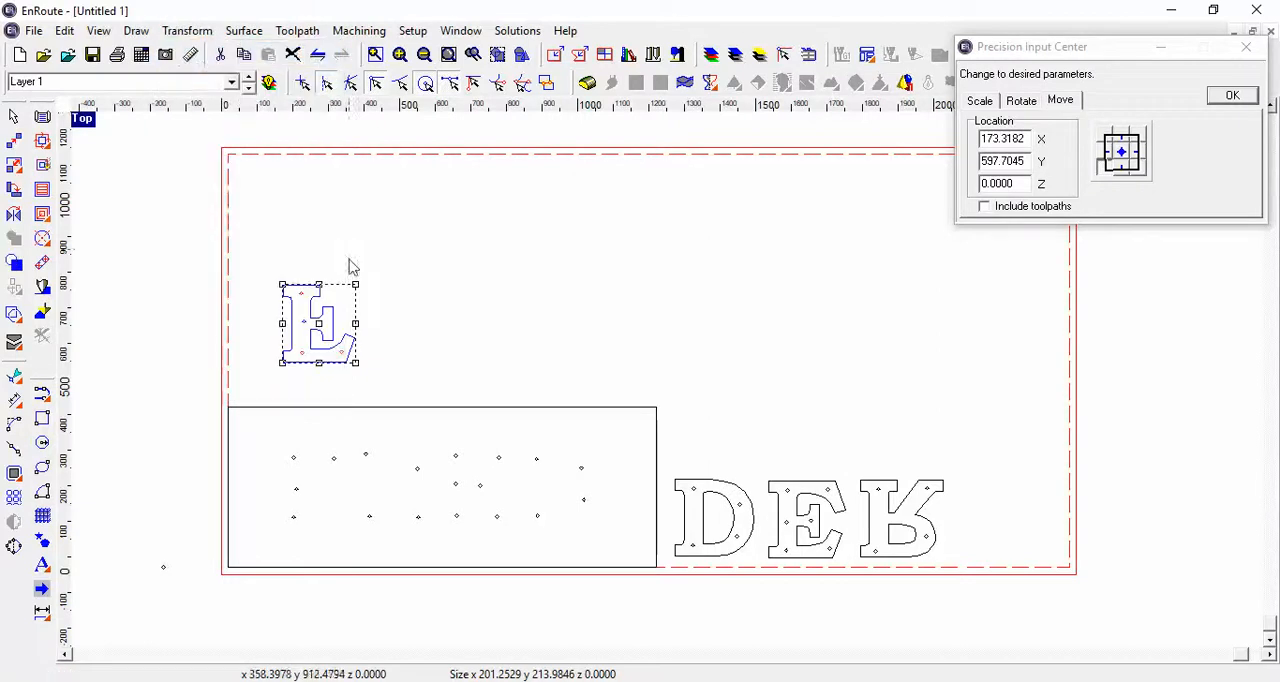
mouse_move(318, 330)
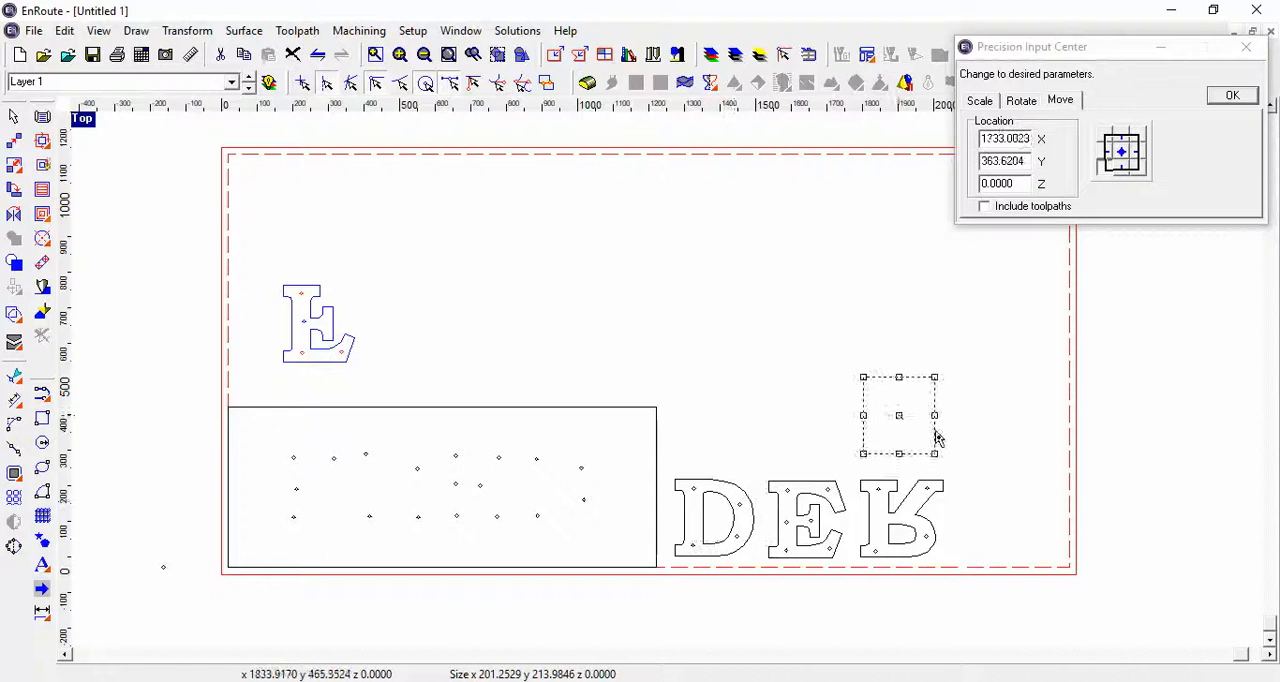
left_click_drag(898, 415, 1003, 518)
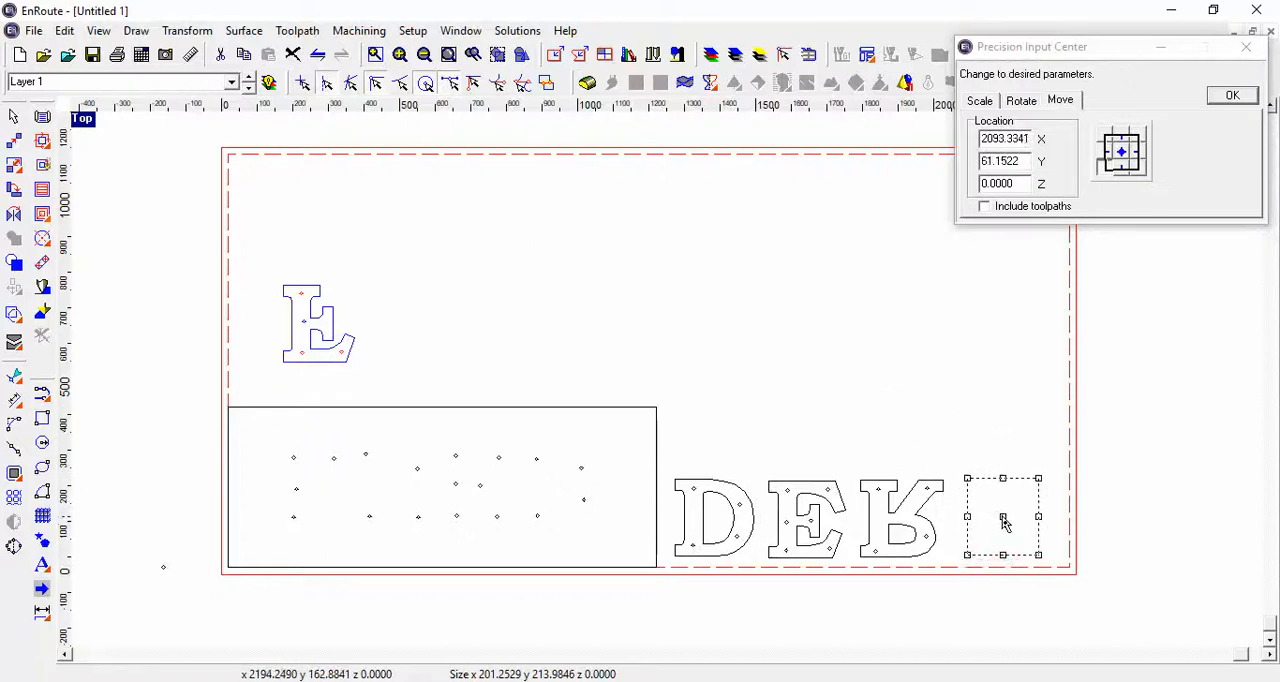